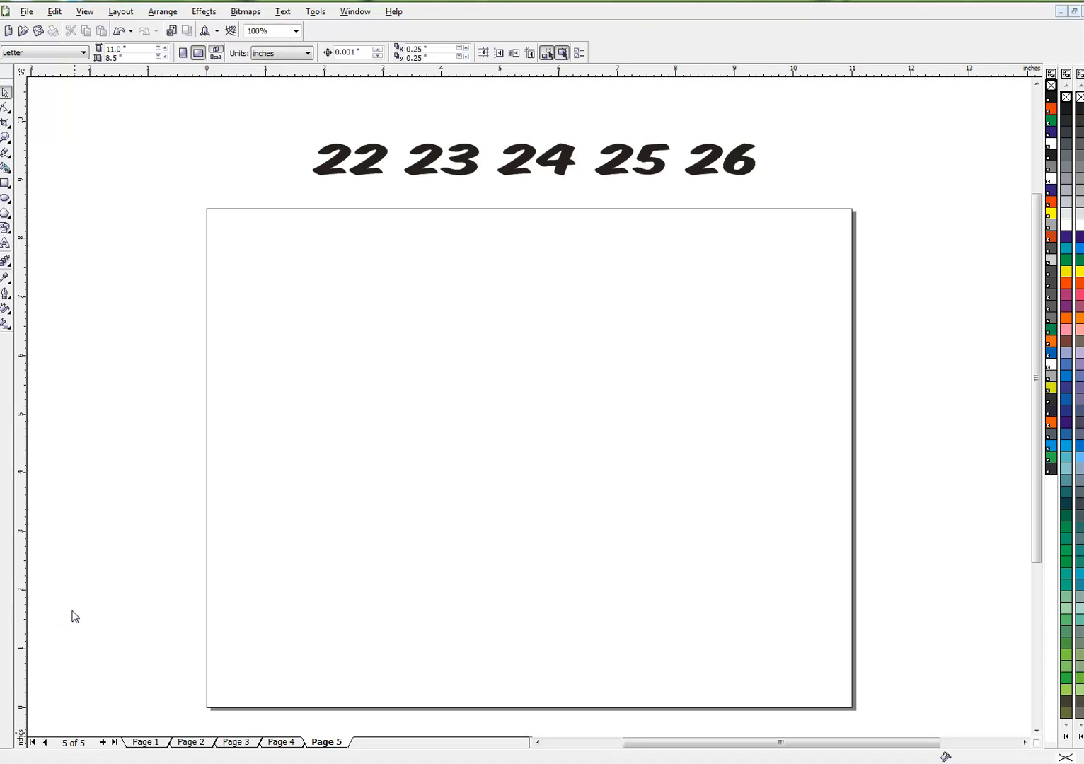
{"action": "mouse_move", "coordinate": [83, 611]}
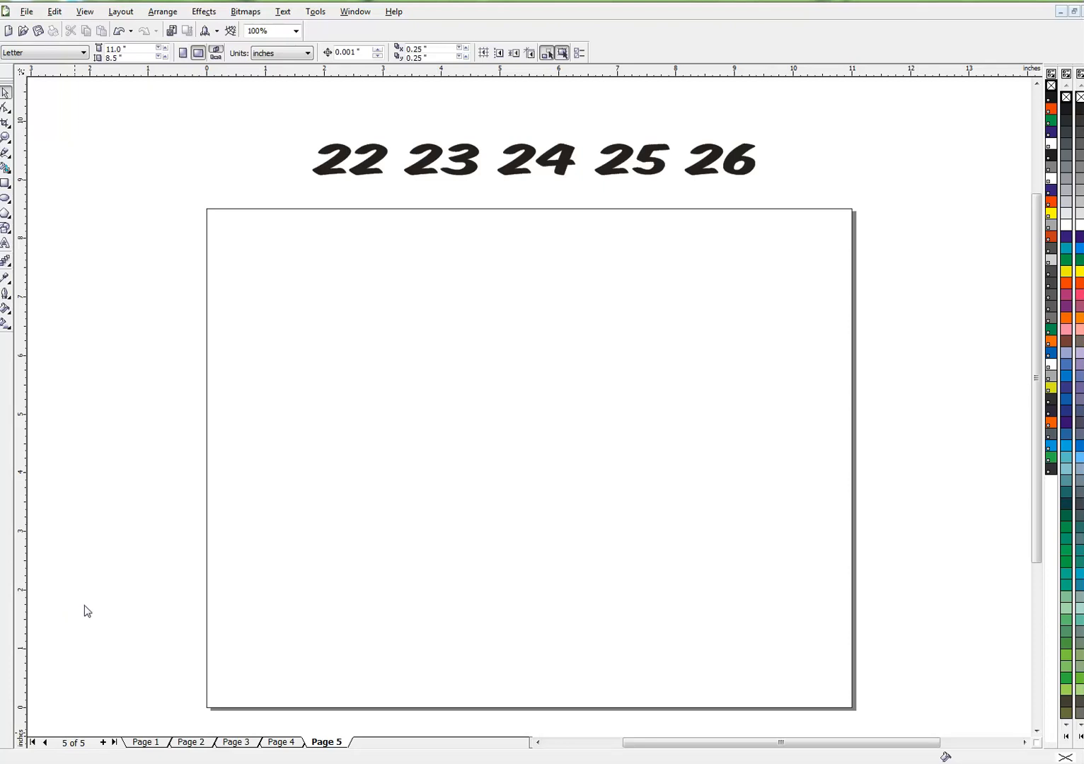
{"action": "mouse_move", "coordinate": [92, 613]}
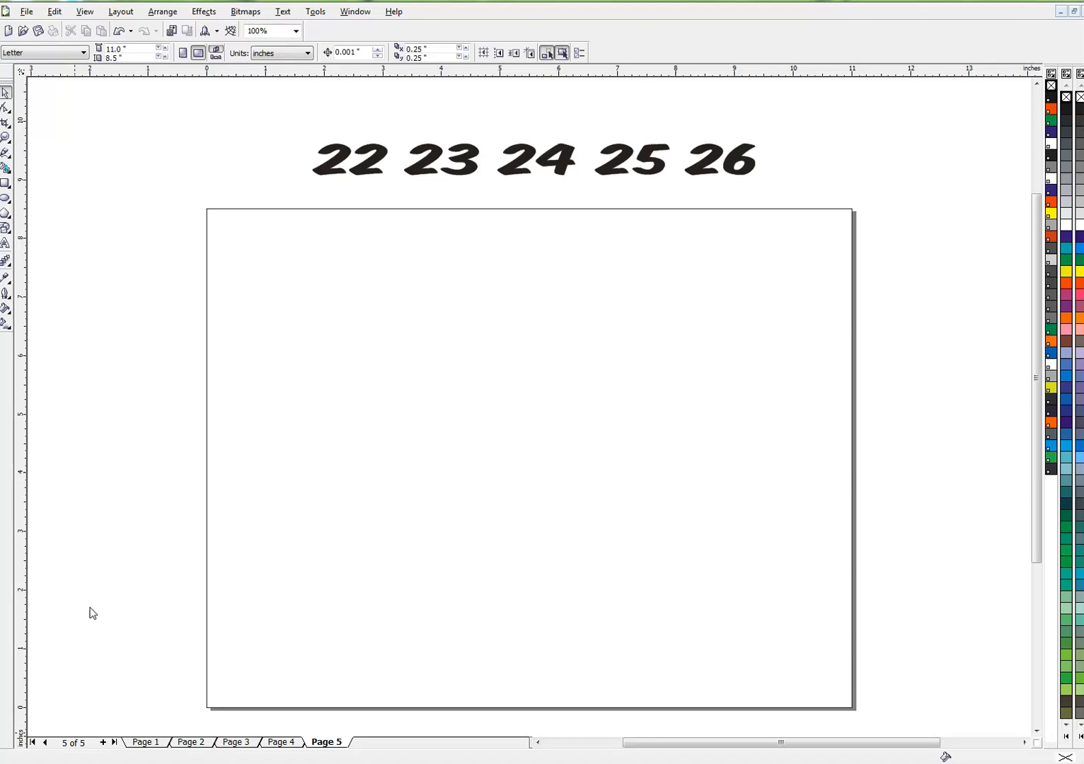
{"action": "mouse_move", "coordinate": [94, 563]}
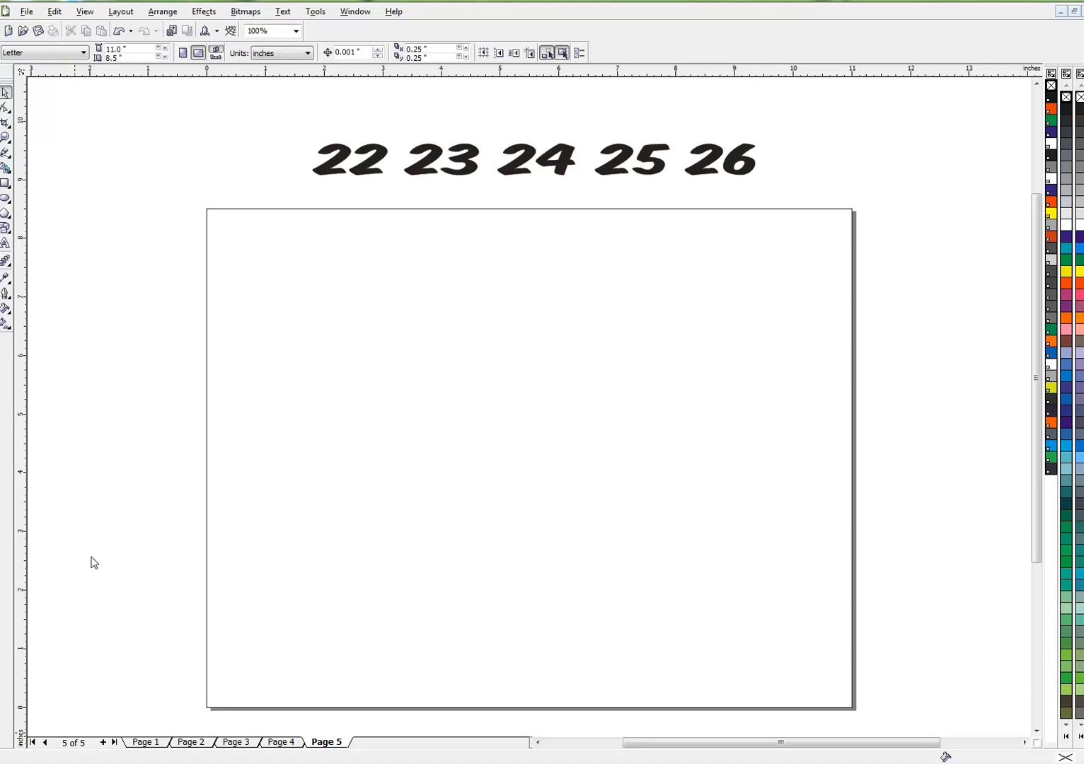
Switch from Page 5 to Page 1 in the page navigator.
{"action": "left_click", "coordinate": [146, 742]}
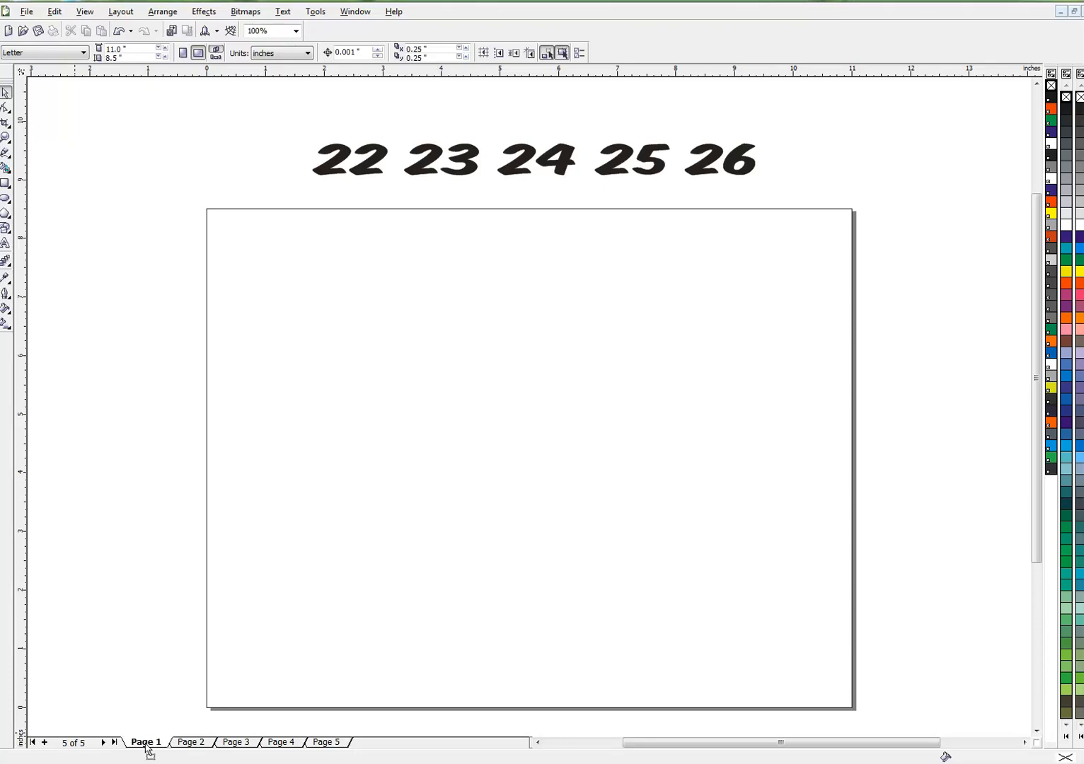
Browse the page tabs, then insert one Letter landscape page after Page 5.
{"action": "left_click", "coordinate": [190, 742]}
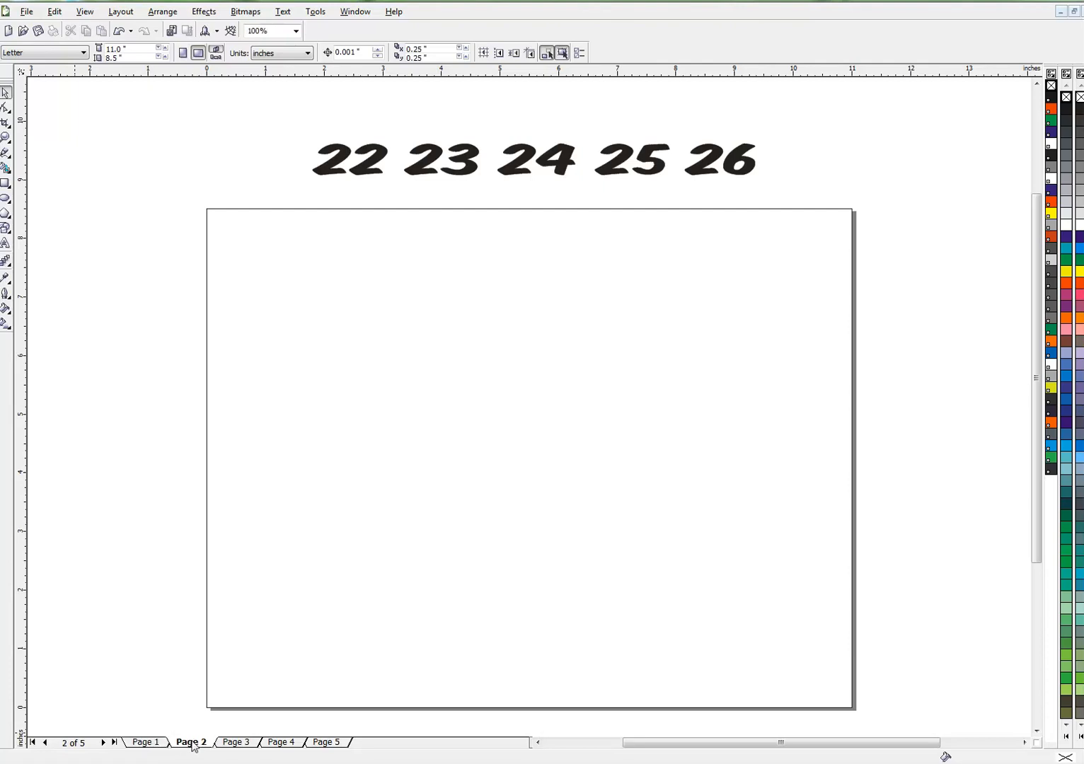
{"action": "left_click", "coordinate": [281, 743]}
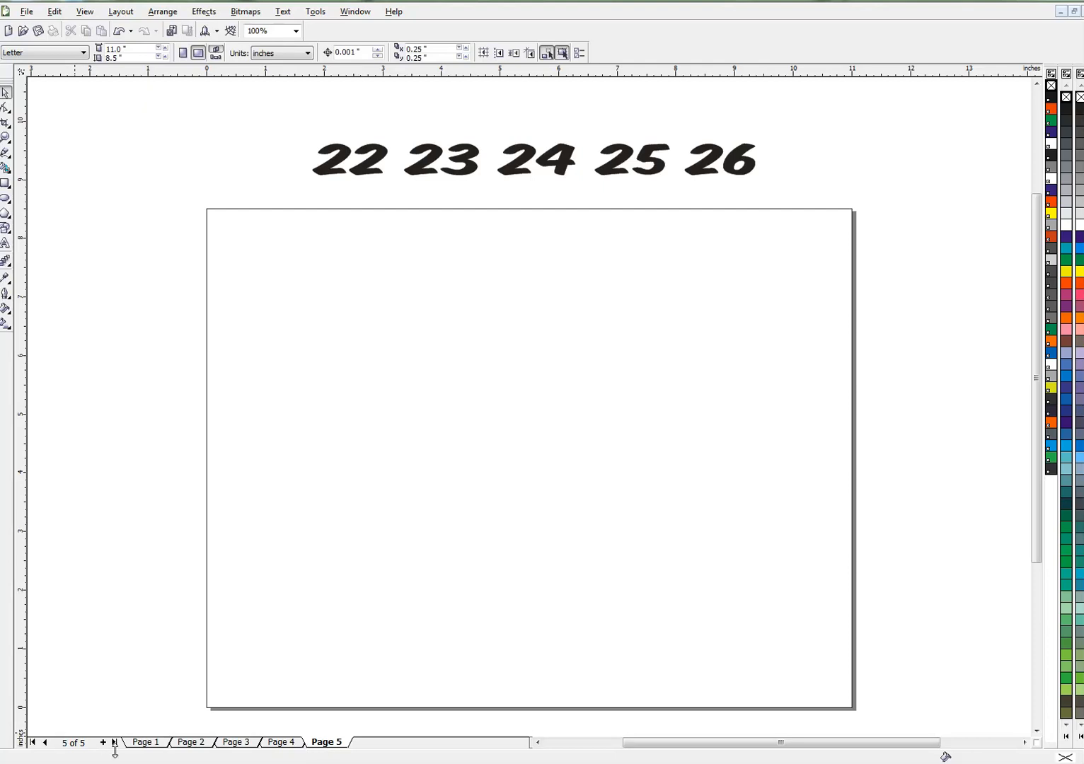
{"action": "left_click", "coordinate": [31, 743]}
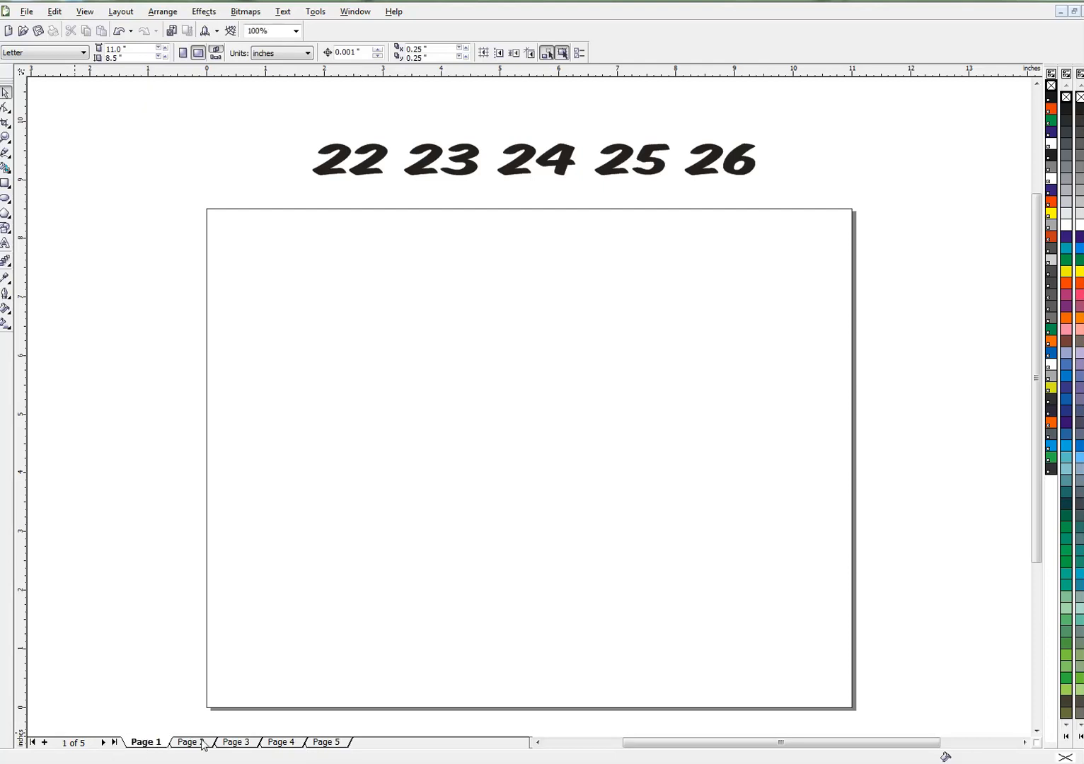
{"action": "right_click", "coordinate": [188, 741]}
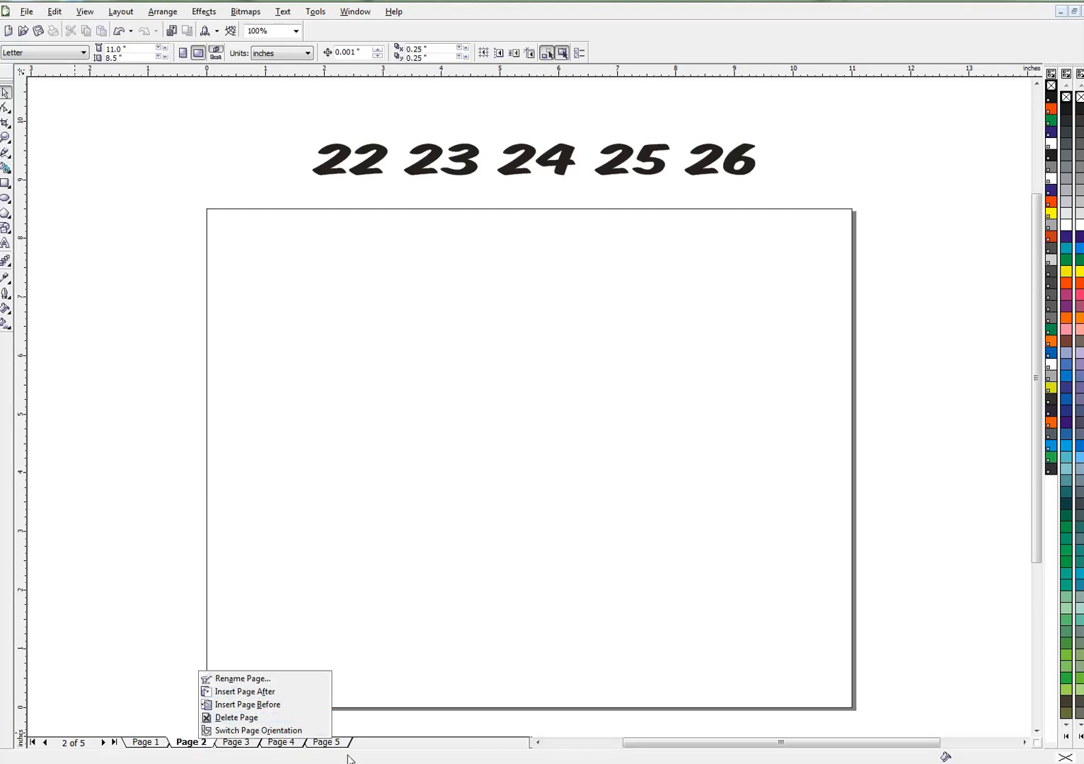
{"action": "left_click", "coordinate": [326, 742]}
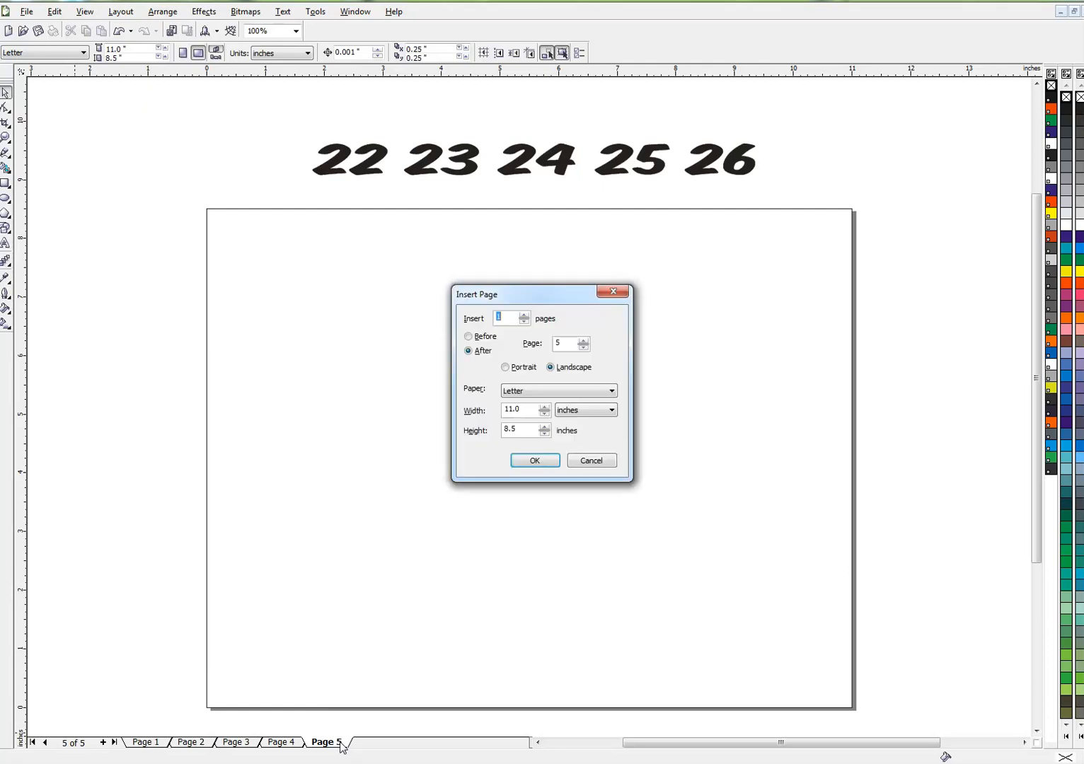
{"action": "left_click", "coordinate": [534, 460]}
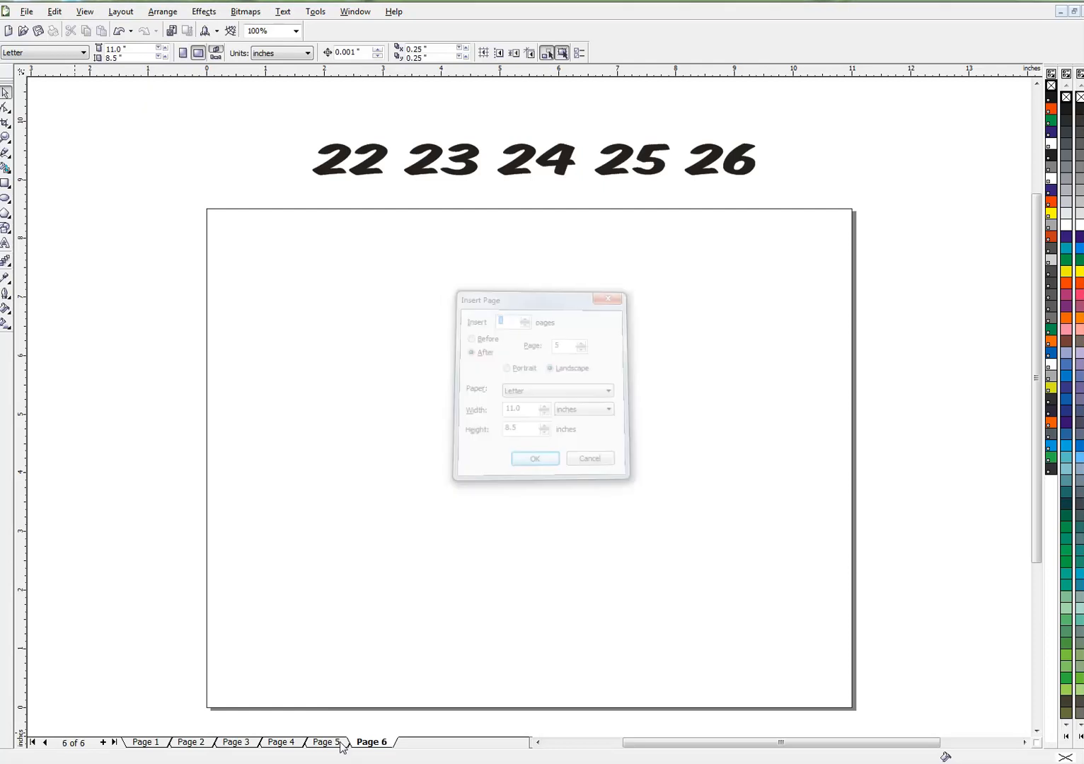
{"action": "left_click", "coordinate": [534, 459]}
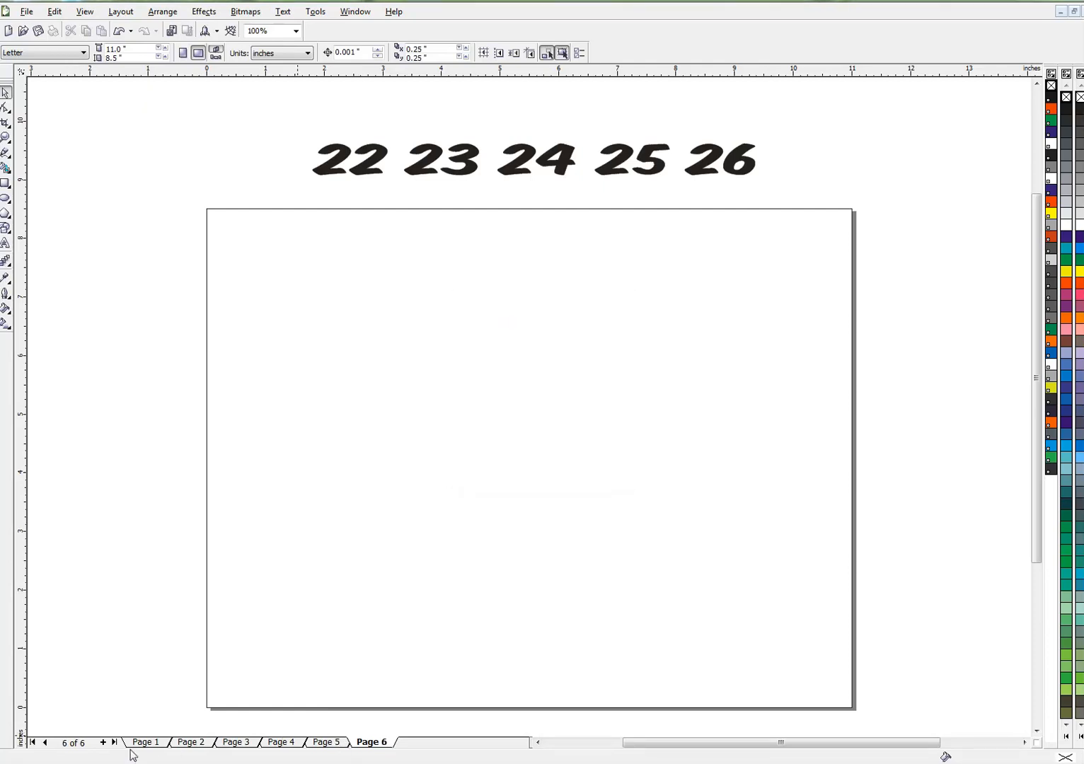
Go back to Page 1 from Page 6.
{"action": "left_click", "coordinate": [32, 742]}
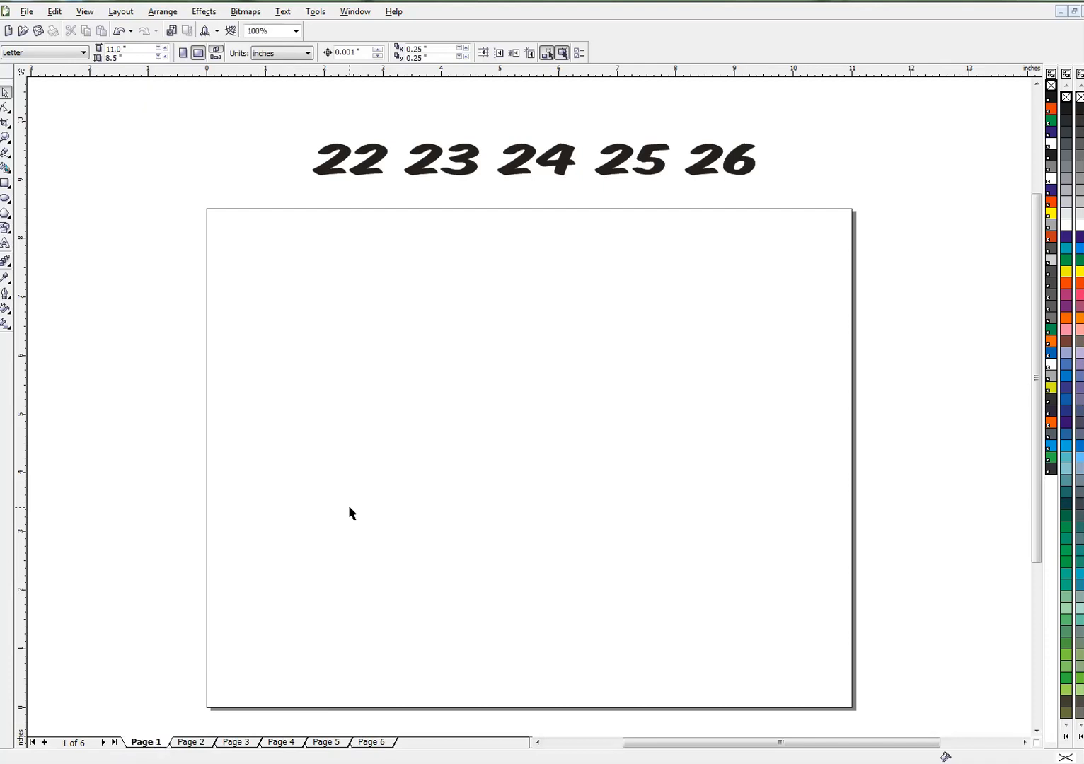
{"action": "mouse_move", "coordinate": [415, 295]}
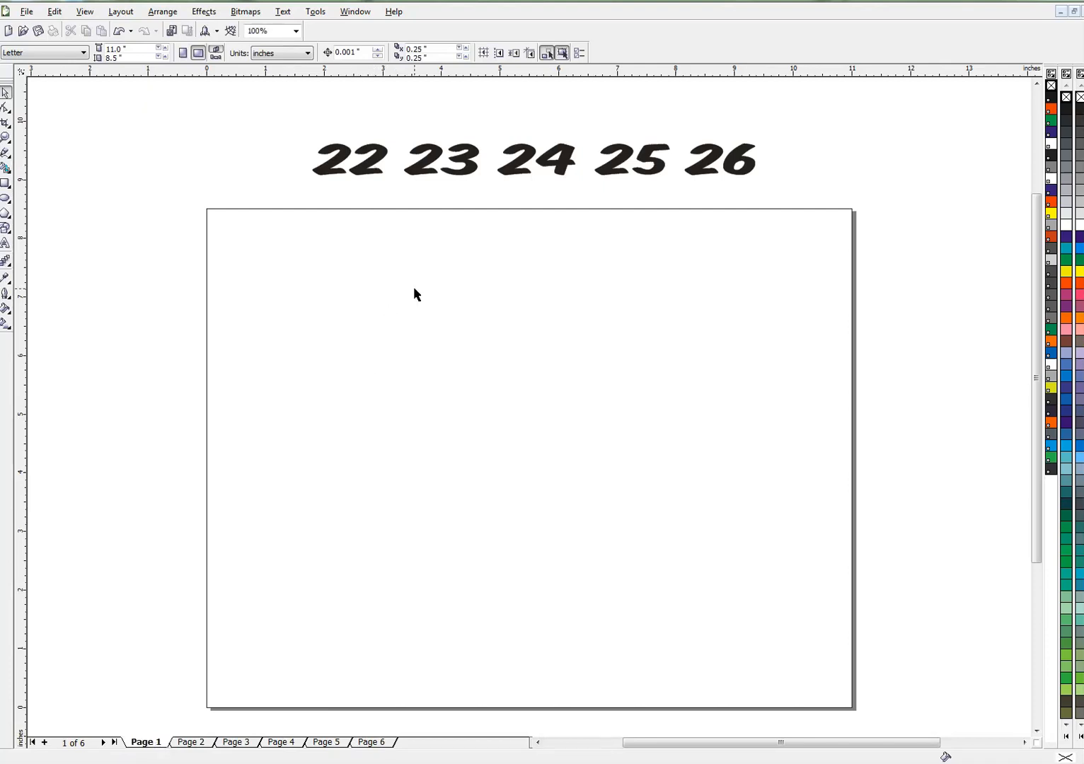
{"action": "mouse_move", "coordinate": [683, 338]}
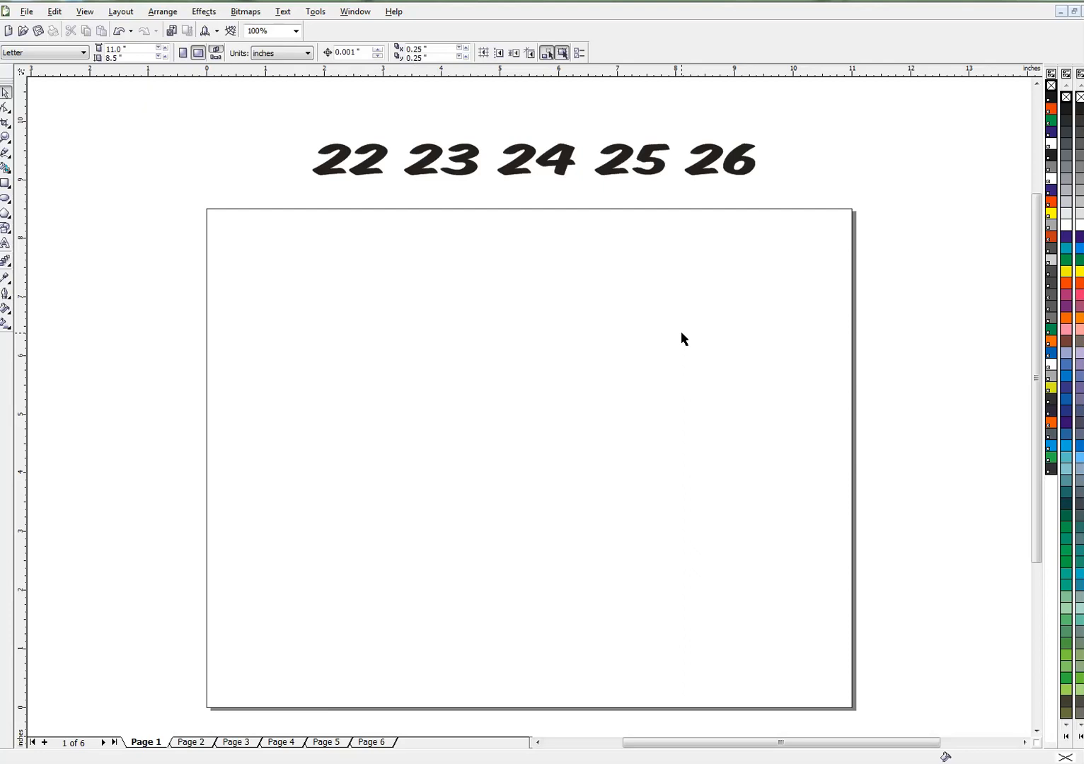
{"action": "mouse_move", "coordinate": [799, 256]}
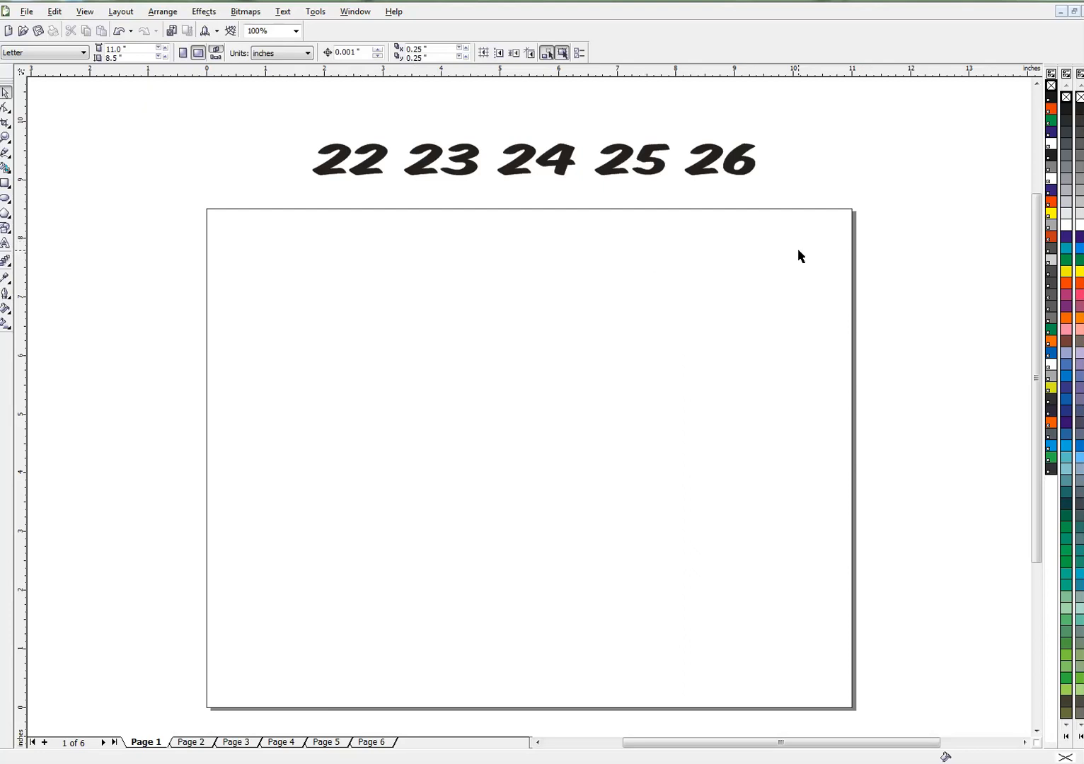
{"action": "mouse_move", "coordinate": [775, 326]}
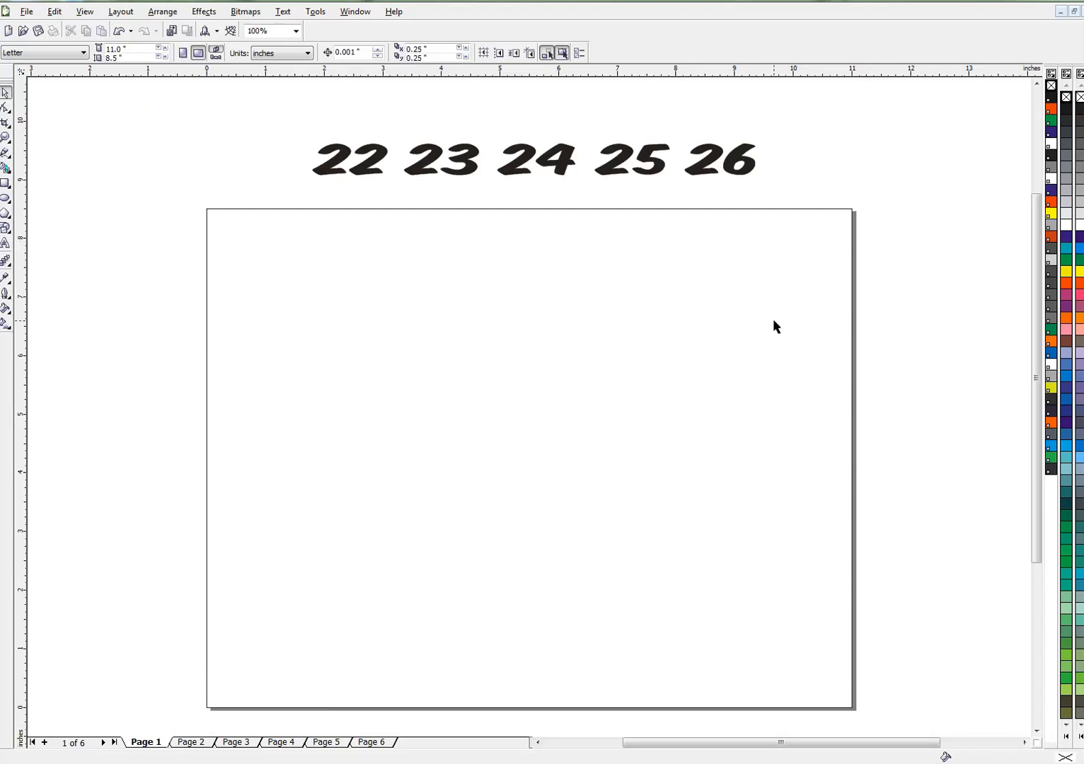
{"action": "mouse_move", "coordinate": [792, 307]}
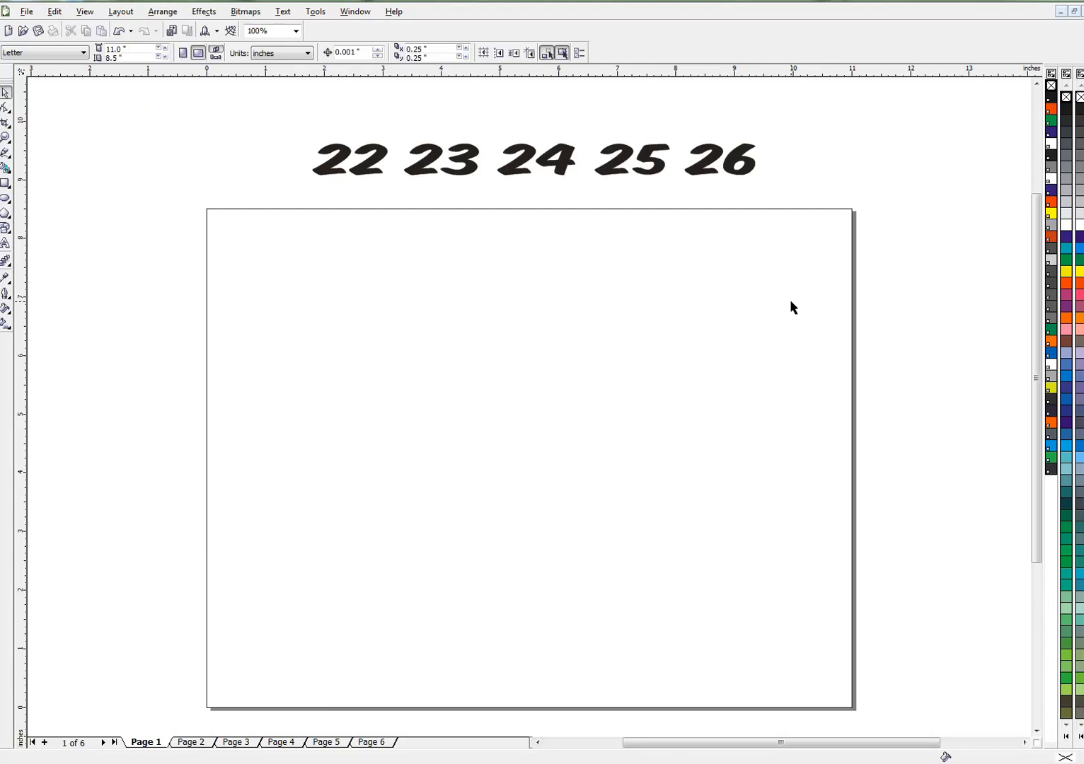
{"action": "mouse_move", "coordinate": [382, 736]}
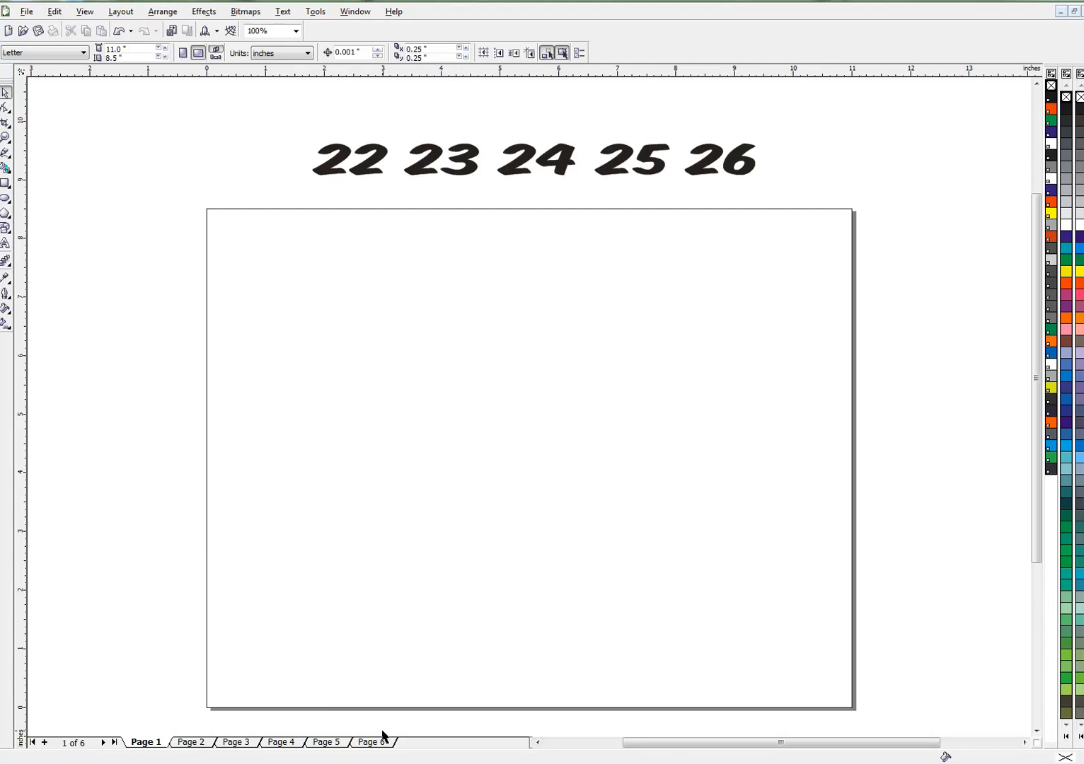
{"action": "mouse_move", "coordinate": [414, 218]}
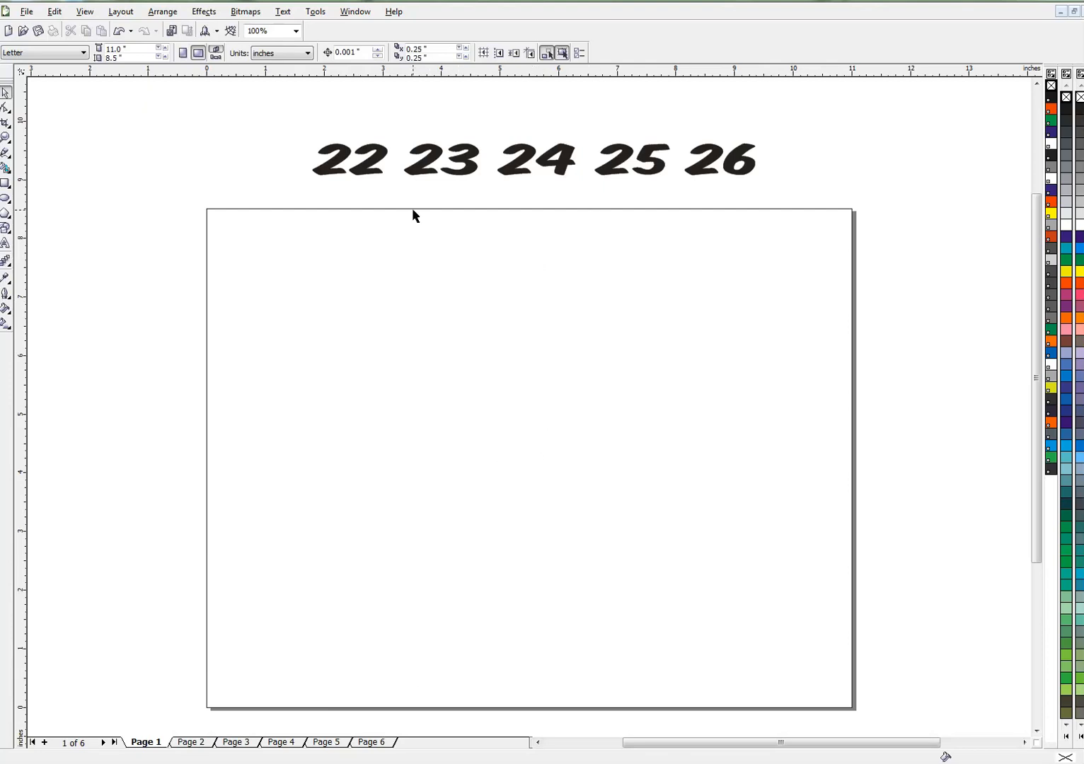
{"action": "mouse_move", "coordinate": [382, 153]}
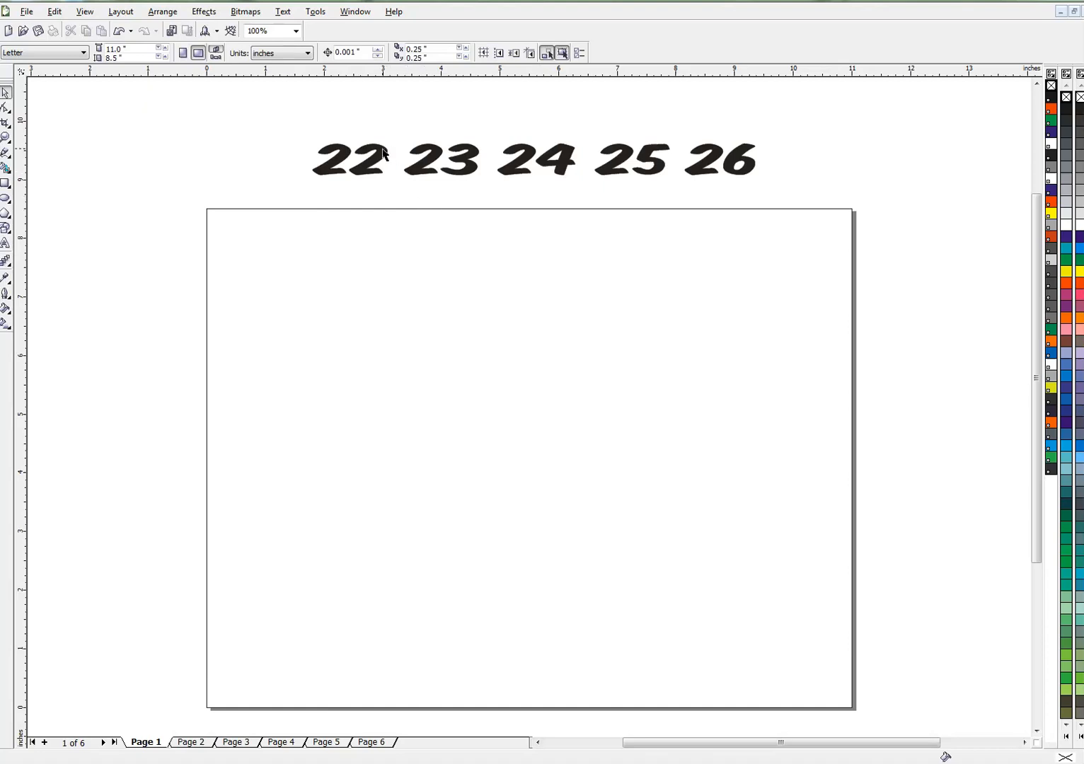
{"action": "left_click", "coordinate": [534, 159]}
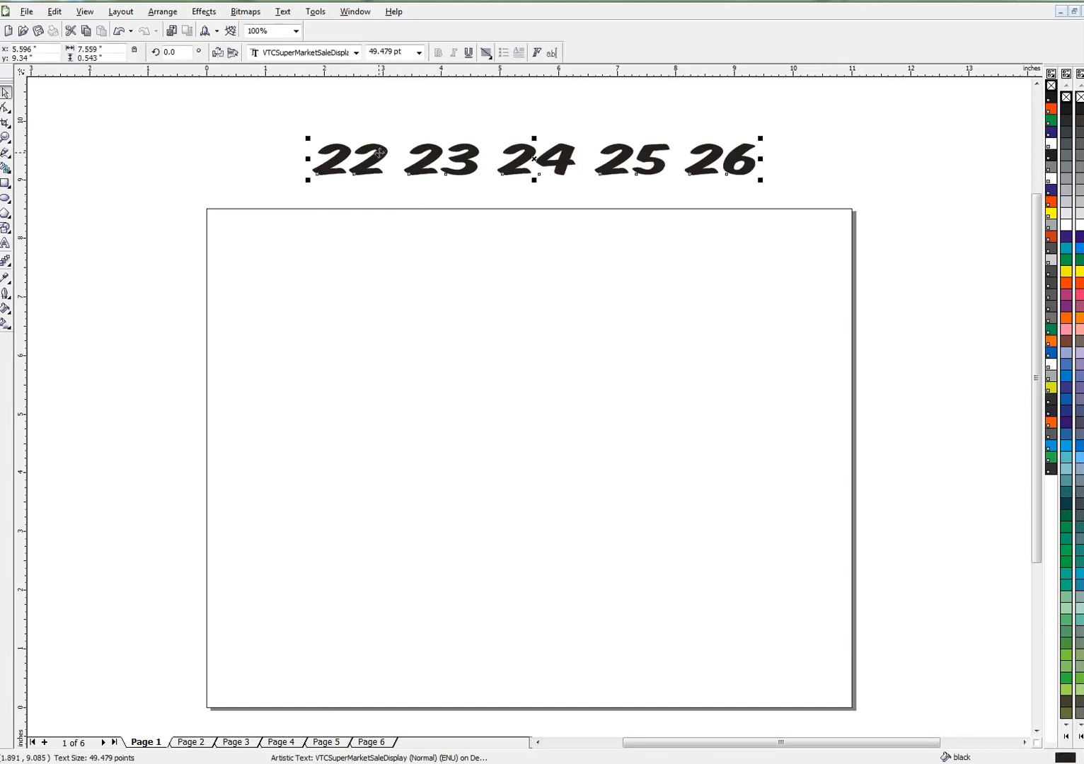
{"action": "left_click", "coordinate": [204, 11]}
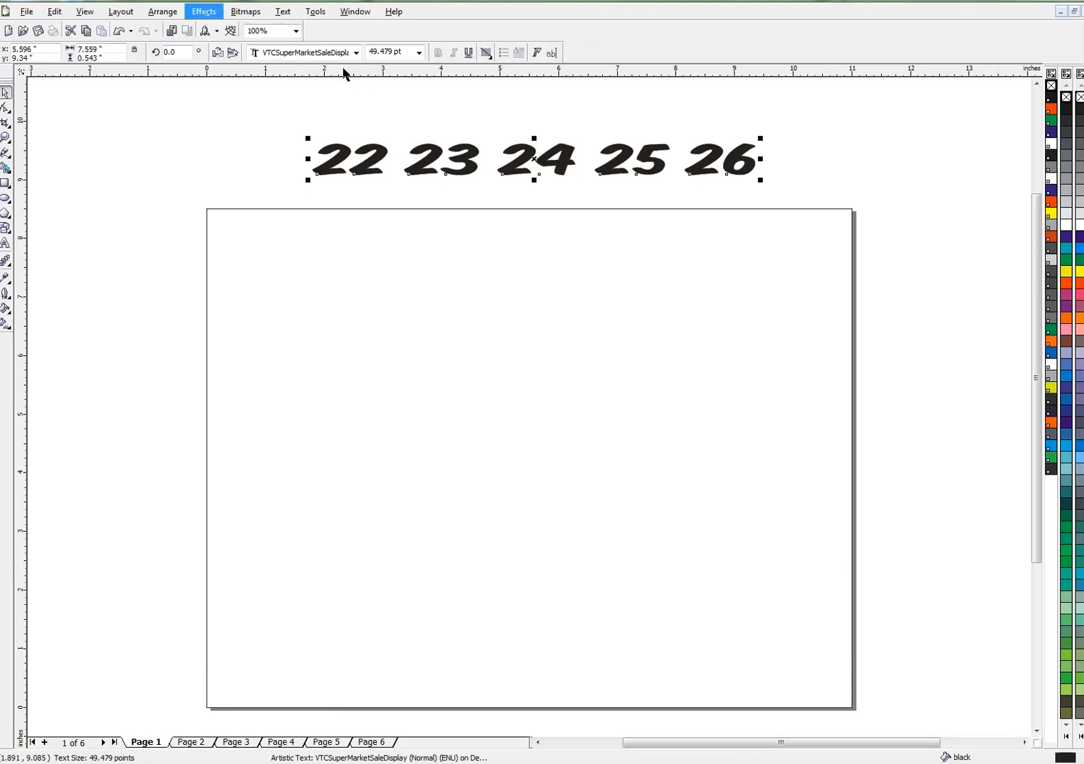
{"action": "left_click", "coordinate": [162, 12]}
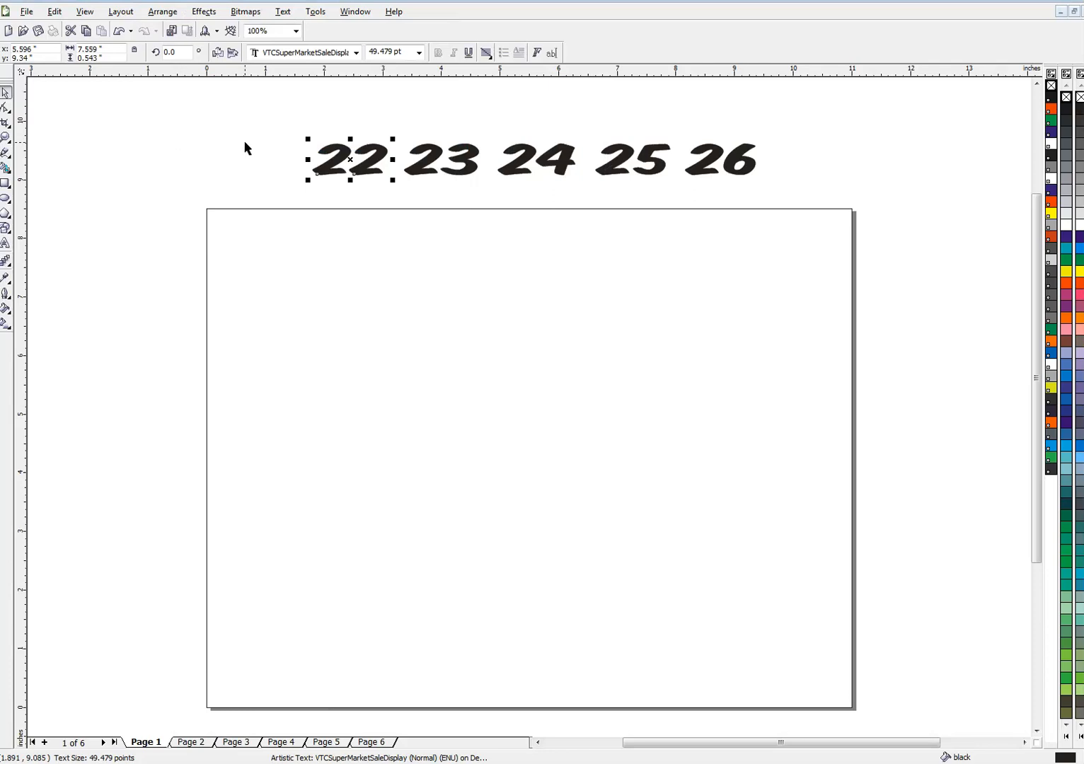
{"action": "left_click", "coordinate": [443, 159]}
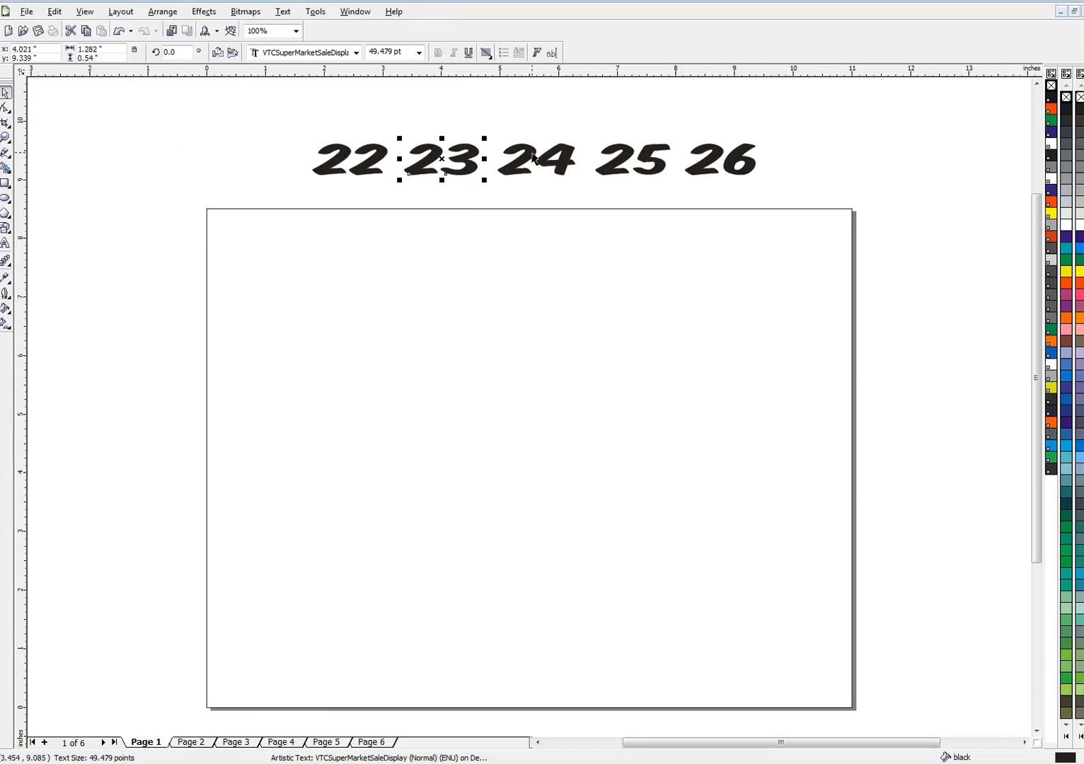
{"action": "left_click", "coordinate": [536, 159]}
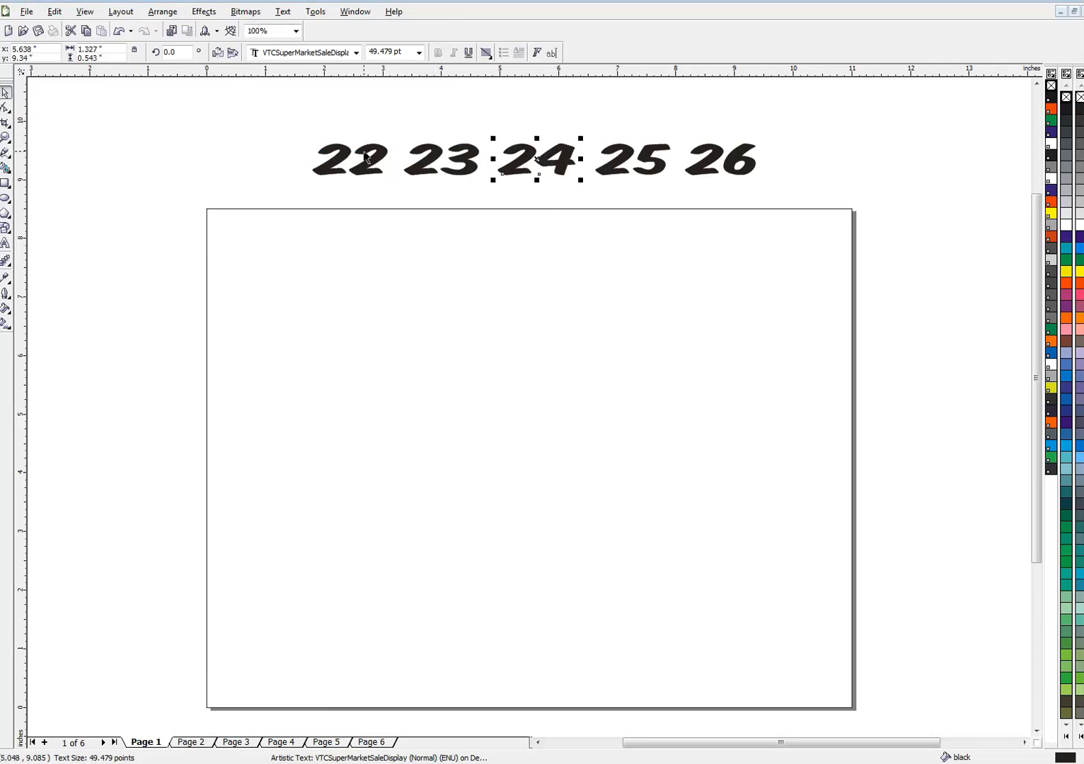
{"action": "left_click", "coordinate": [354, 159]}
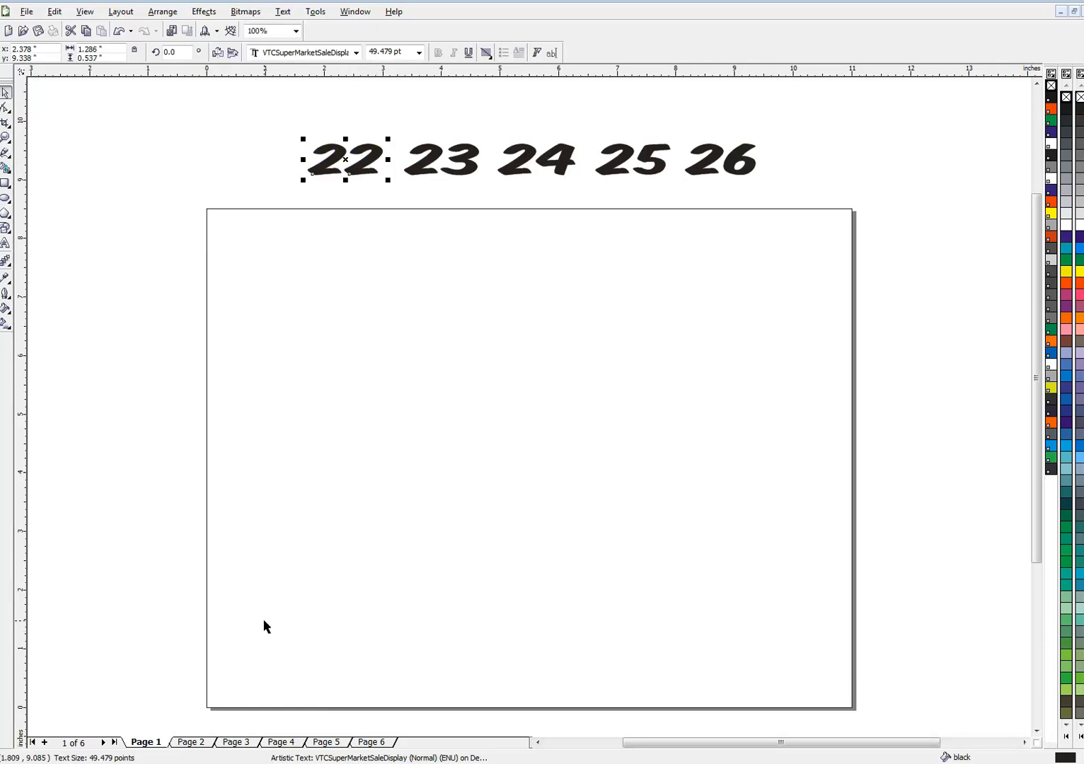
{"action": "mouse_move", "coordinate": [807, 261]}
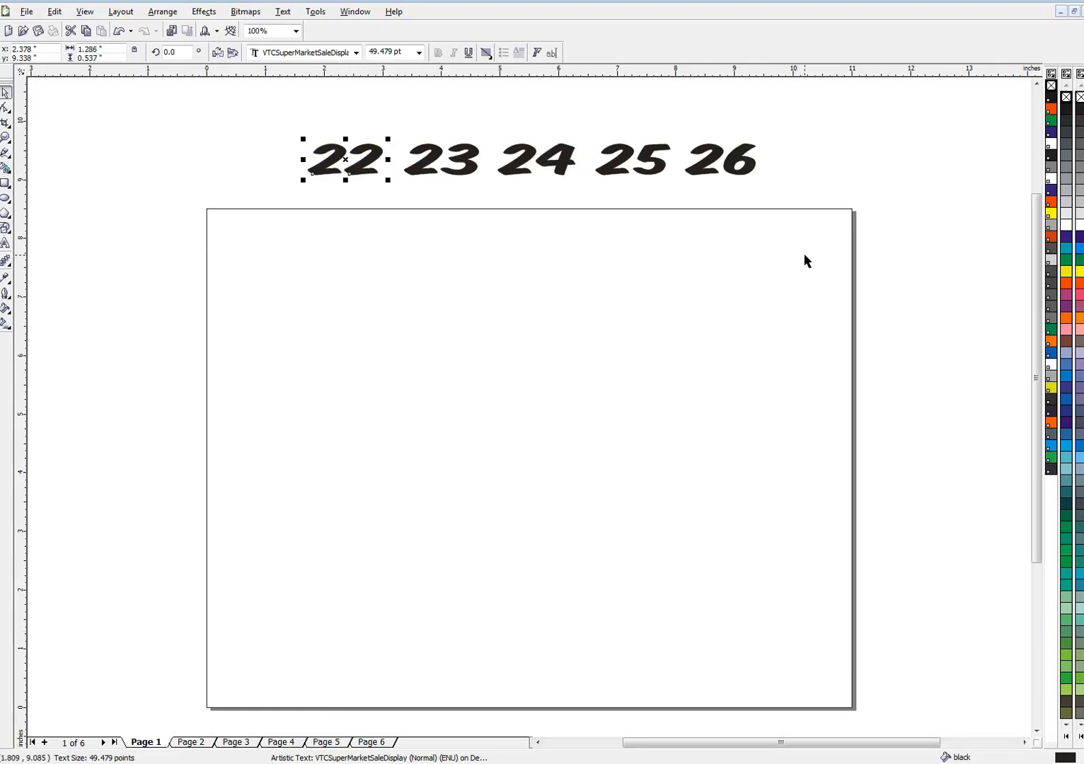
{"action": "mouse_move", "coordinate": [654, 245]}
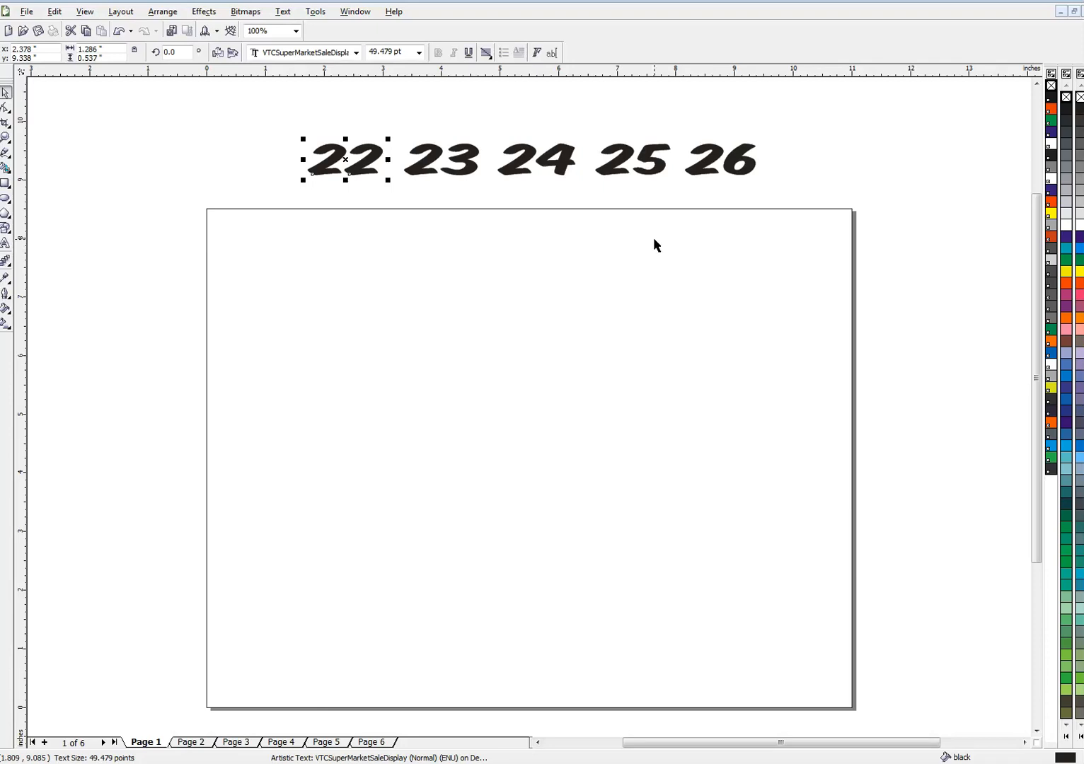
{"action": "mouse_move", "coordinate": [357, 164]}
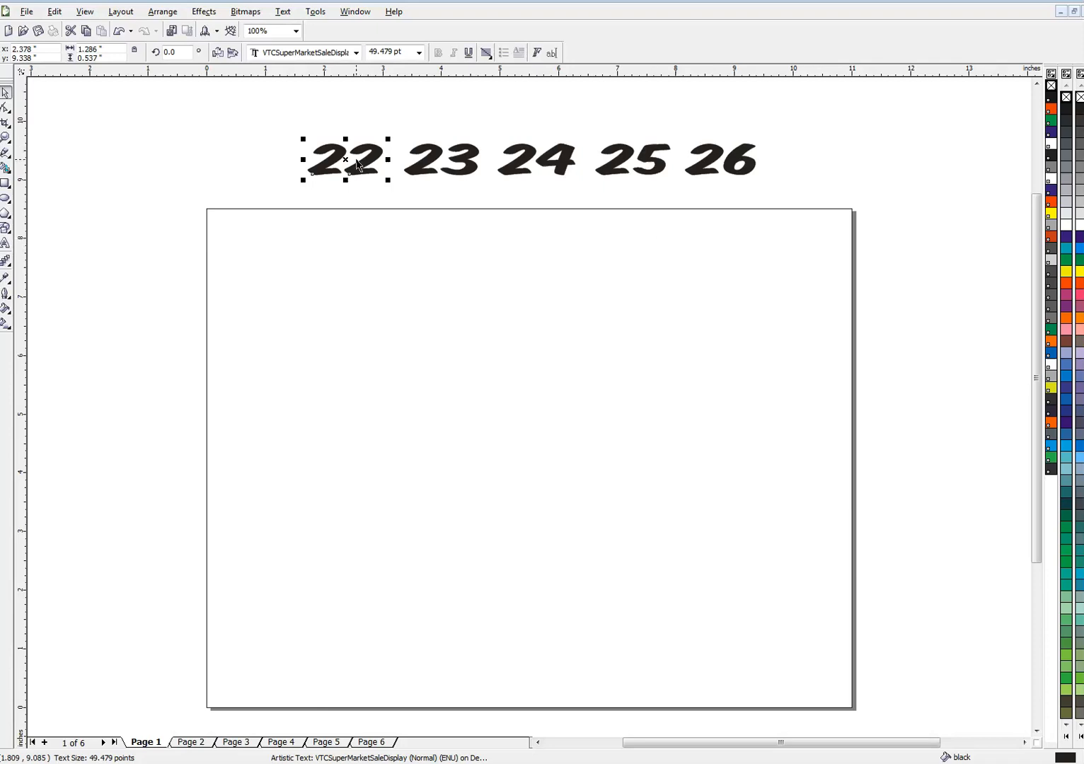
Begin recording a macro named 'numbers', stored in GlobalMacros.
{"action": "left_click", "coordinate": [315, 12]}
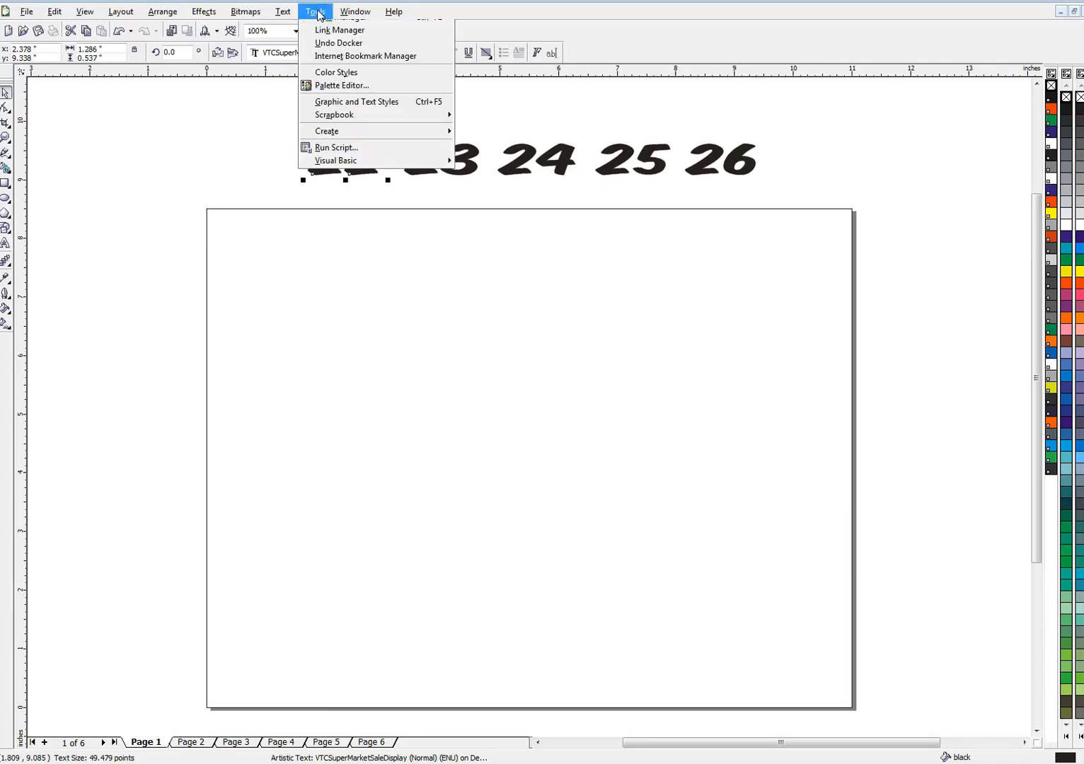
{"action": "mouse_move", "coordinate": [336, 252]}
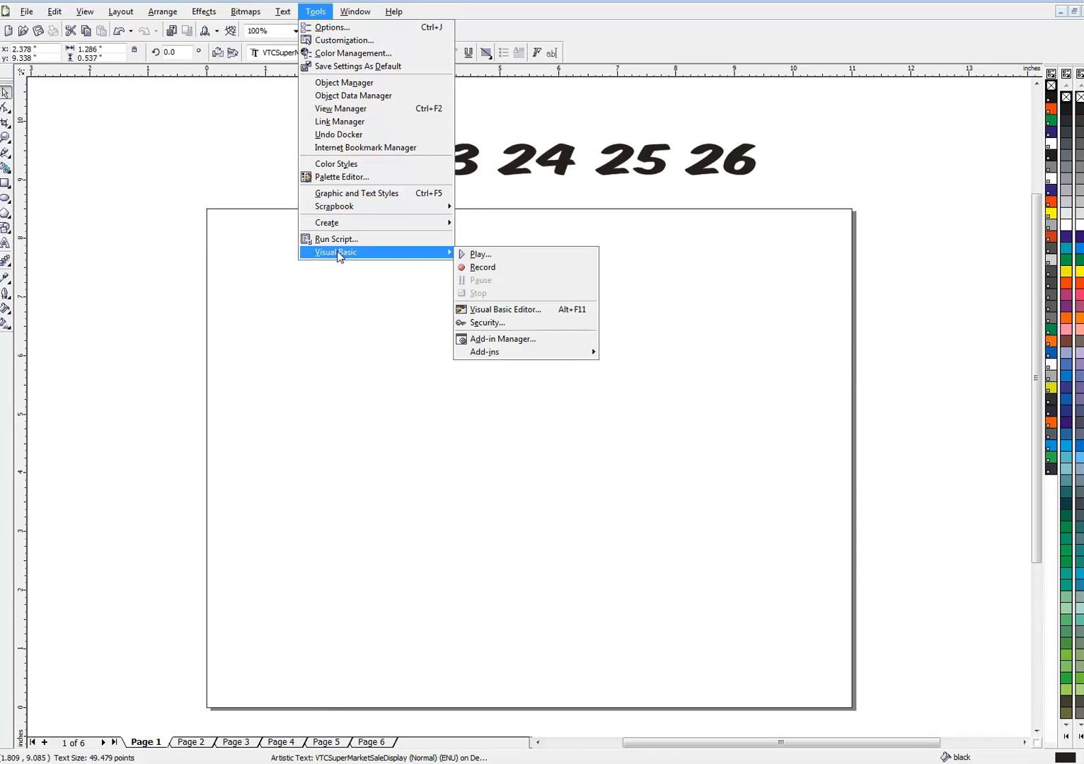
{"action": "mouse_move", "coordinate": [461, 256]}
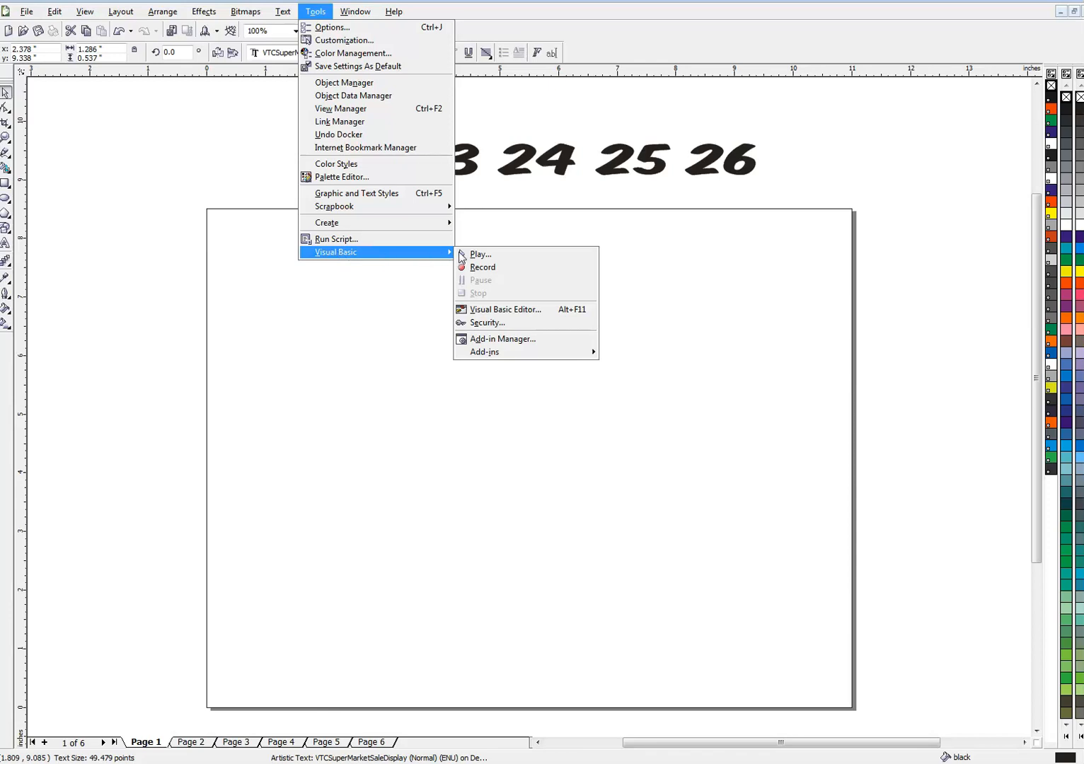
{"action": "mouse_move", "coordinate": [482, 268]}
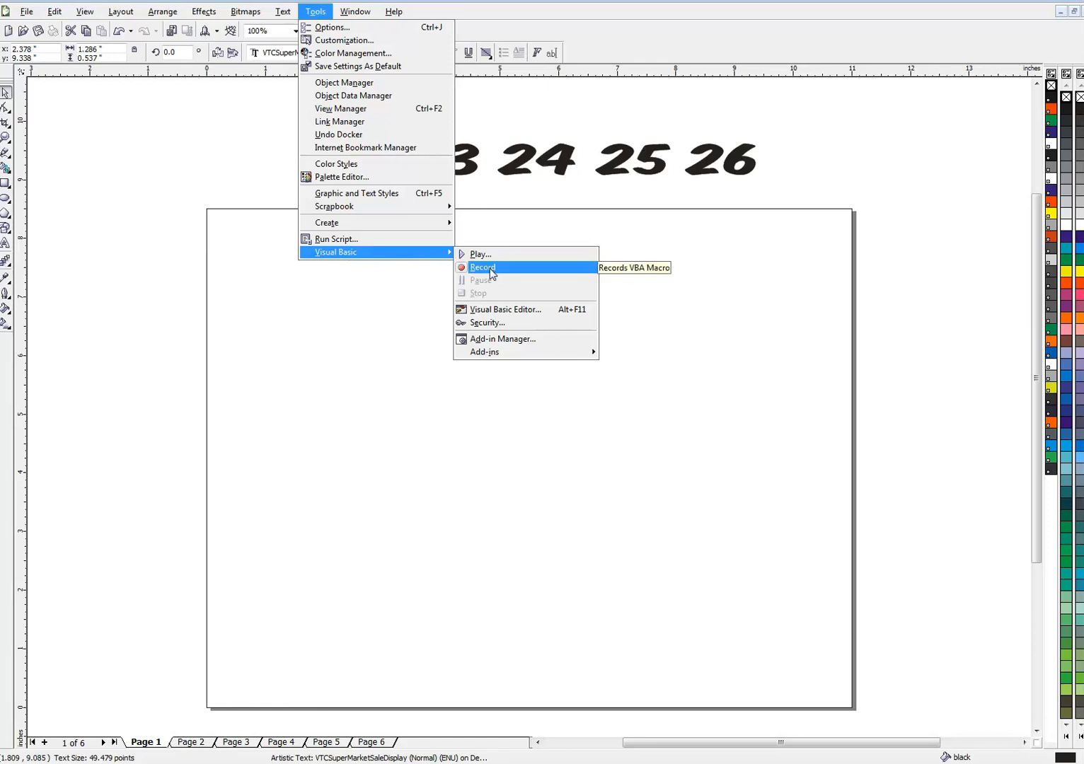
{"action": "left_click", "coordinate": [483, 268]}
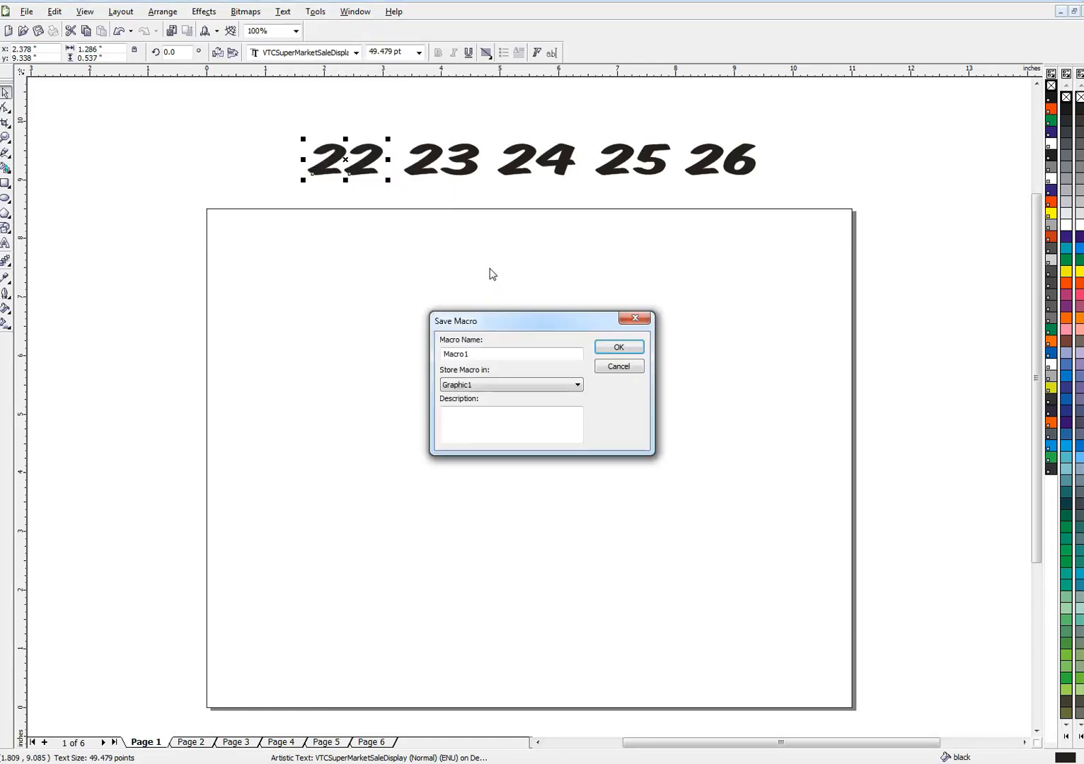
{"action": "left_click", "coordinate": [510, 354]}
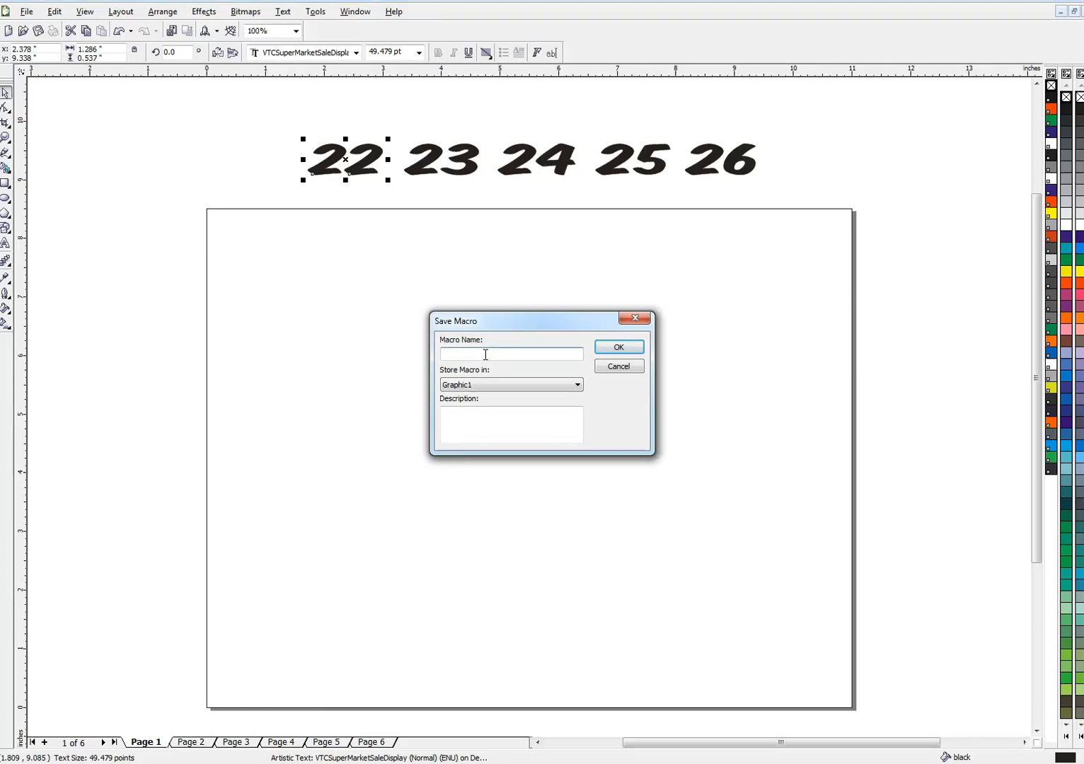
{"action": "type", "text": "numbers"}
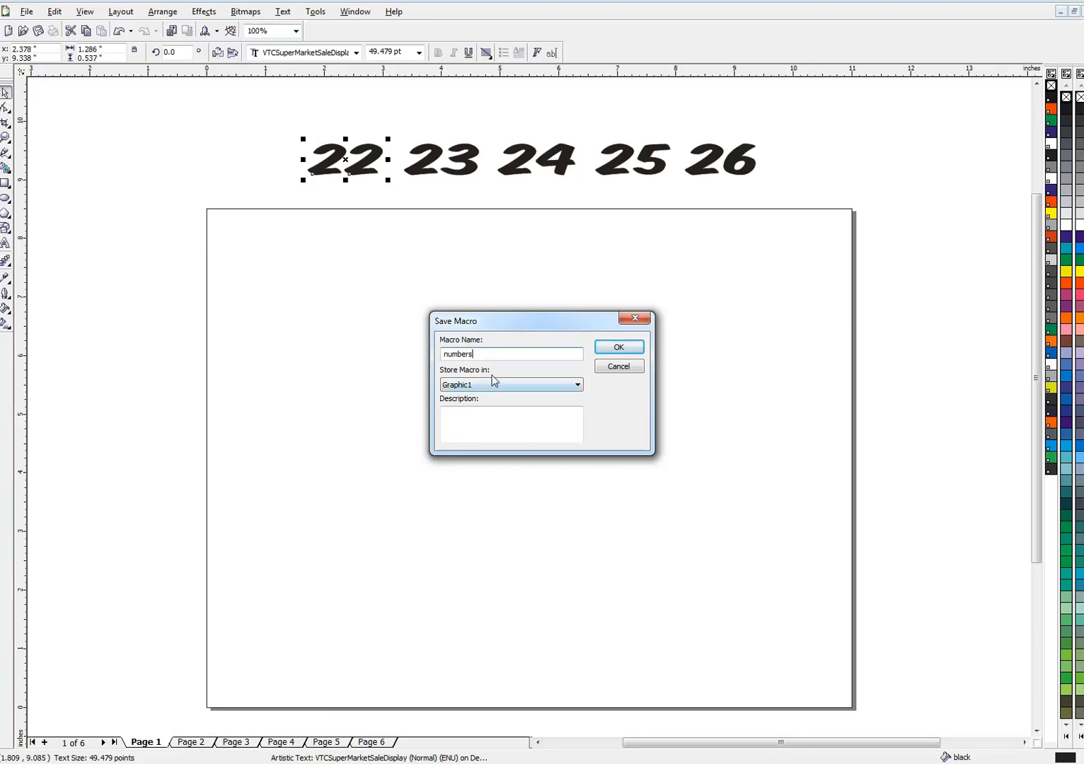
{"action": "left_click", "coordinate": [576, 385]}
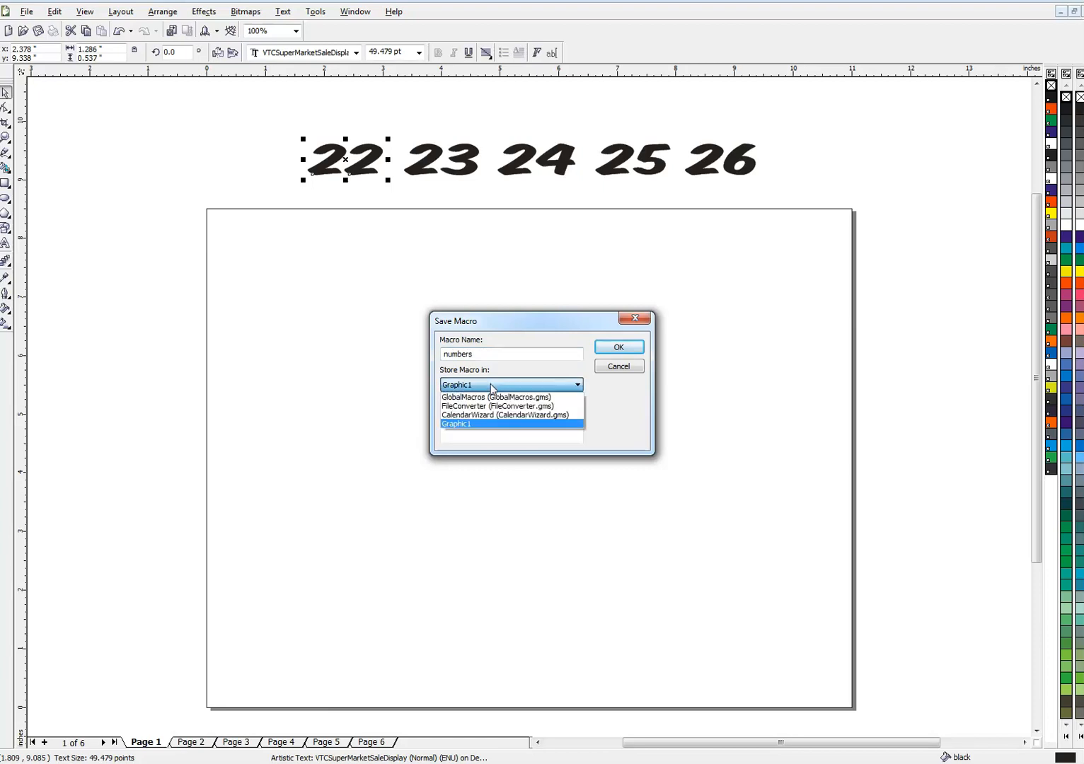
{"action": "left_click", "coordinate": [467, 396]}
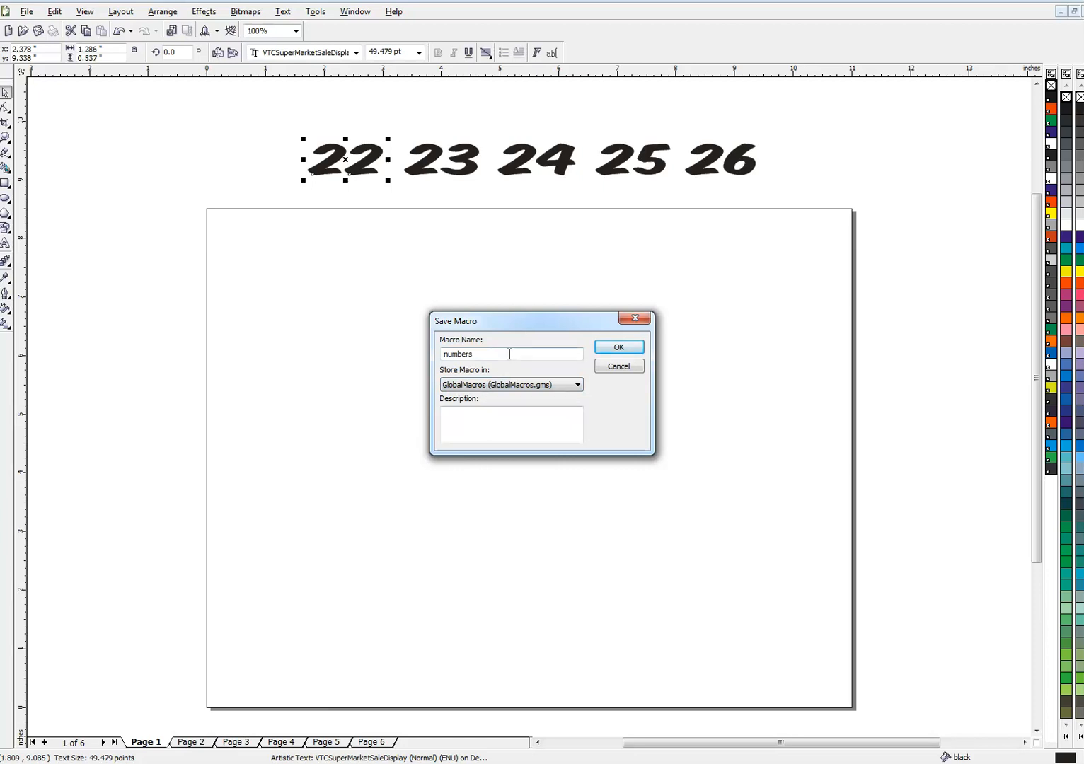
{"action": "mouse_move", "coordinate": [619, 346]}
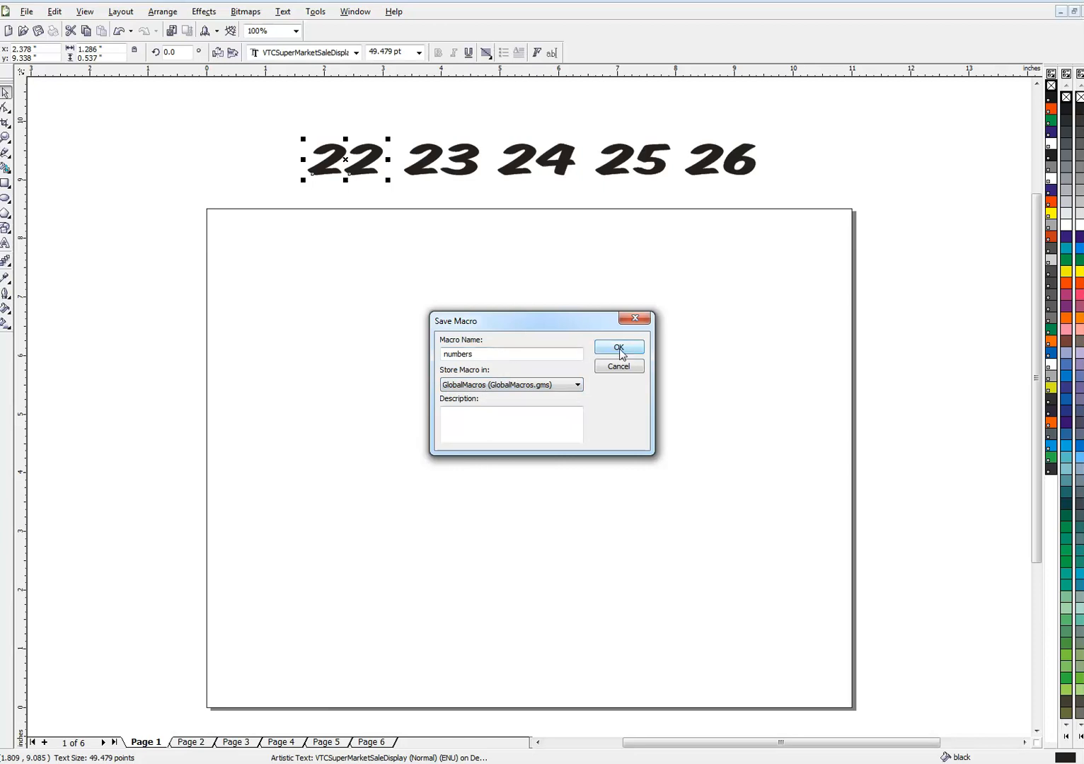
{"action": "left_click", "coordinate": [617, 347]}
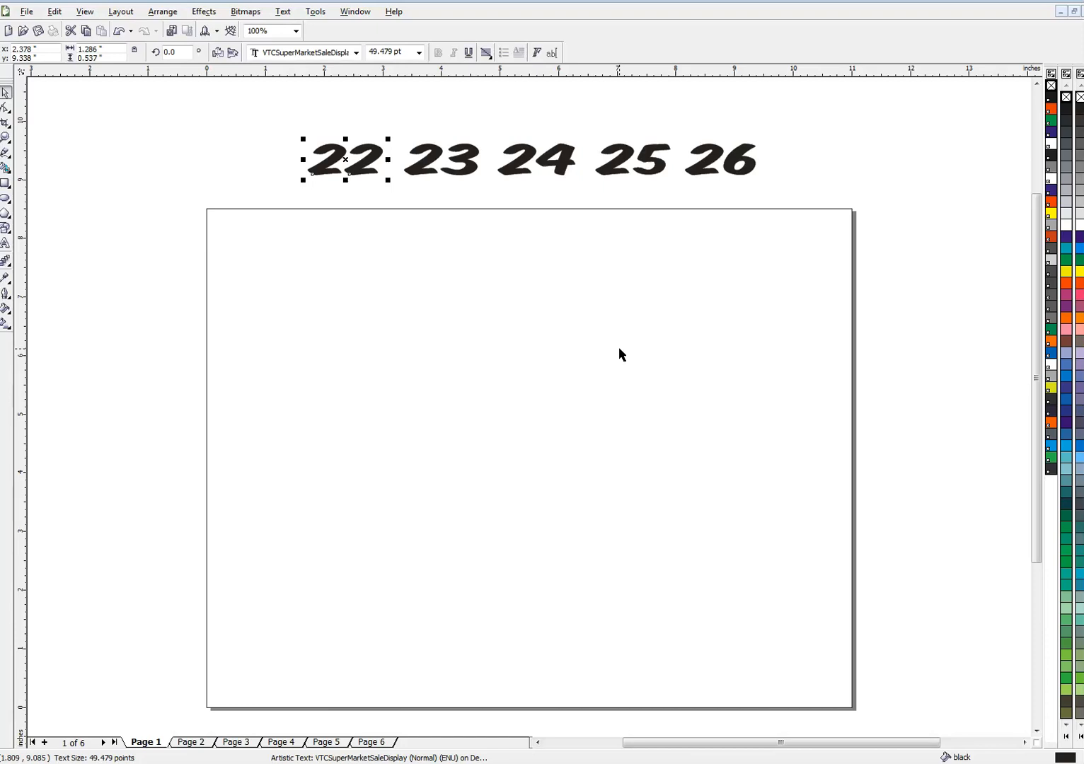
Move the 22 to Page 1's top-right, enlarge it to about 116 pt, and fill it orange.
{"action": "left_click_drag", "start_coordinate": [345, 158], "coordinate": [527, 457]}
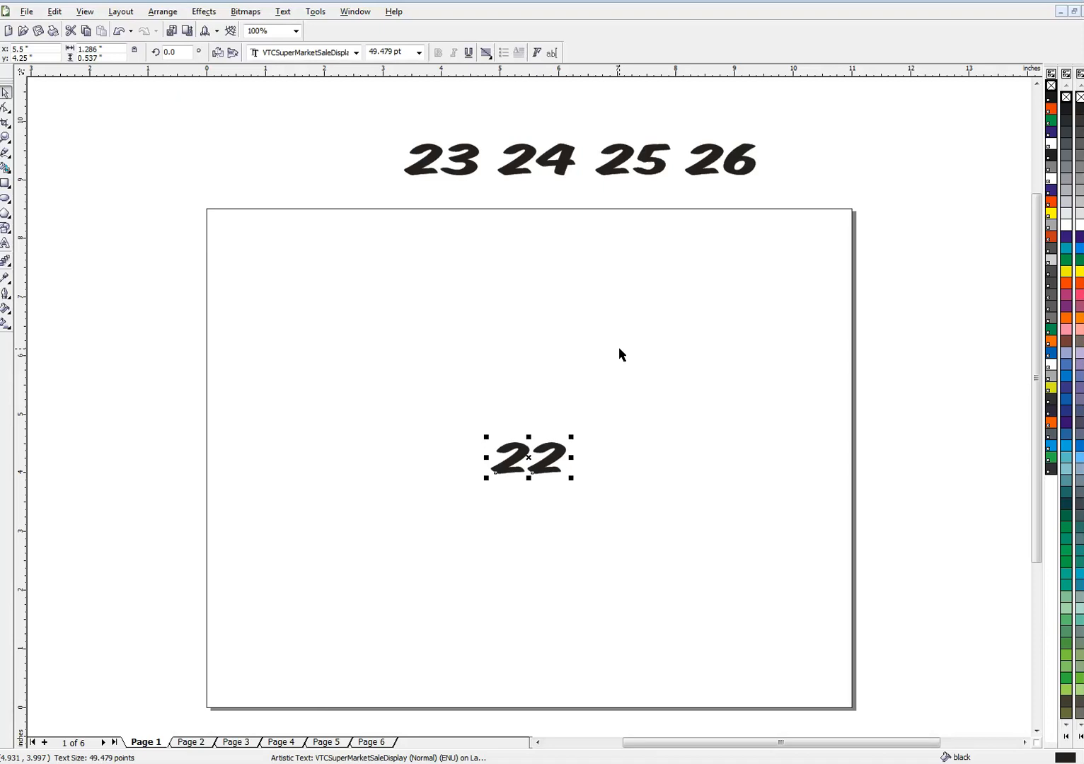
{"action": "mouse_move", "coordinate": [528, 458]}
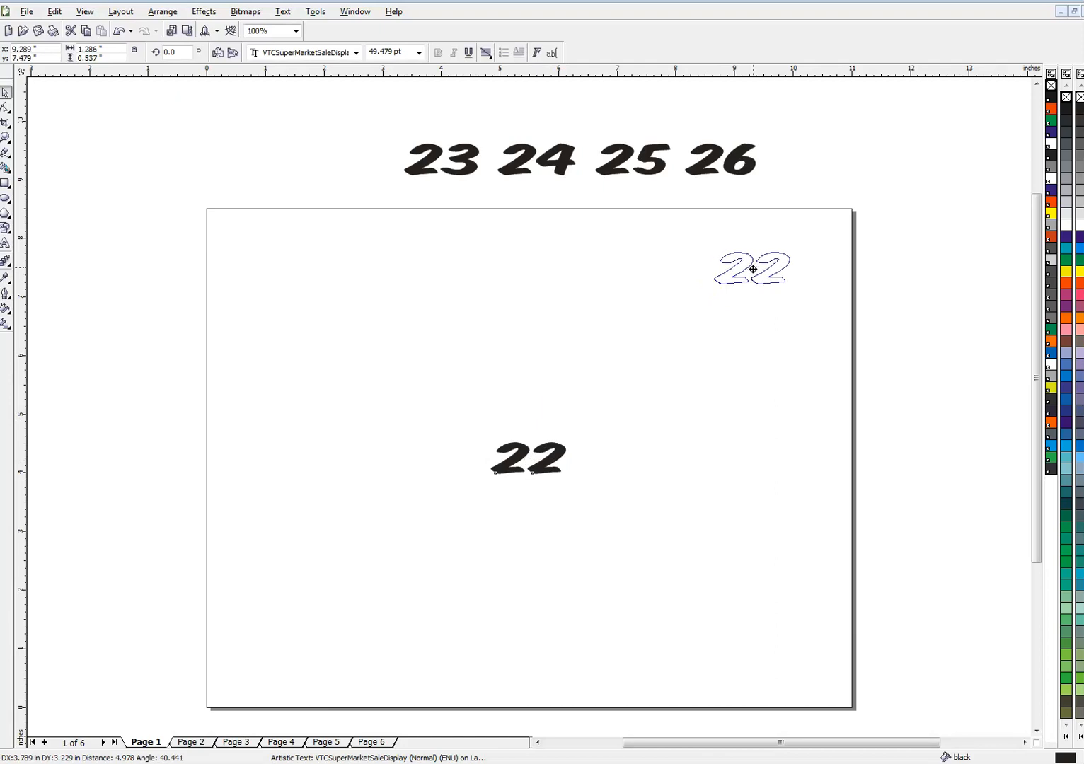
{"action": "left_click_drag", "start_coordinate": [752, 269], "coordinate": [771, 254]}
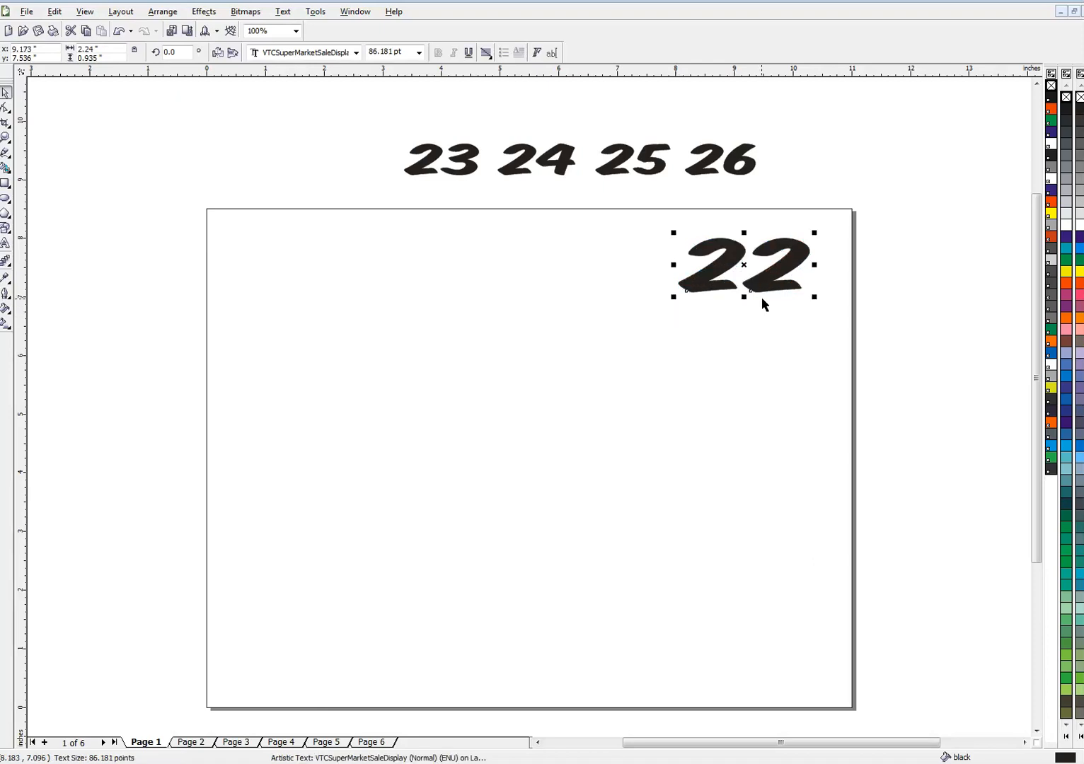
{"action": "left_click_drag", "start_coordinate": [743, 298], "coordinate": [743, 318]}
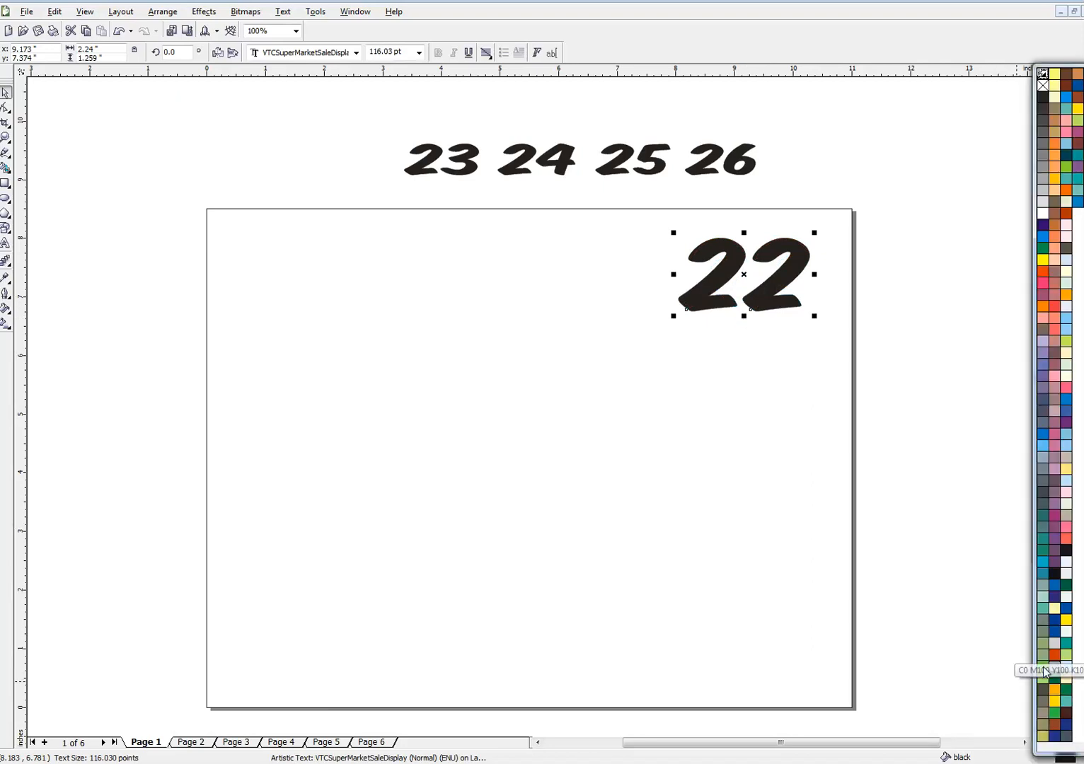
{"action": "left_click", "coordinate": [1054, 657]}
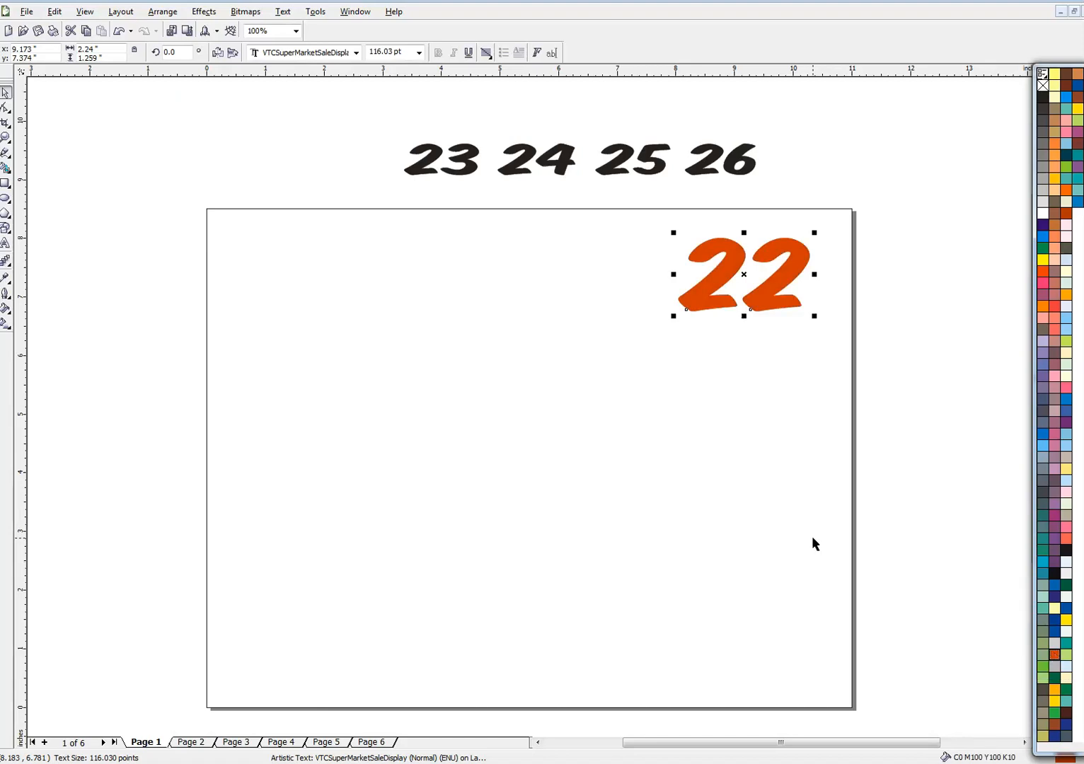
{"action": "mouse_move", "coordinate": [761, 394]}
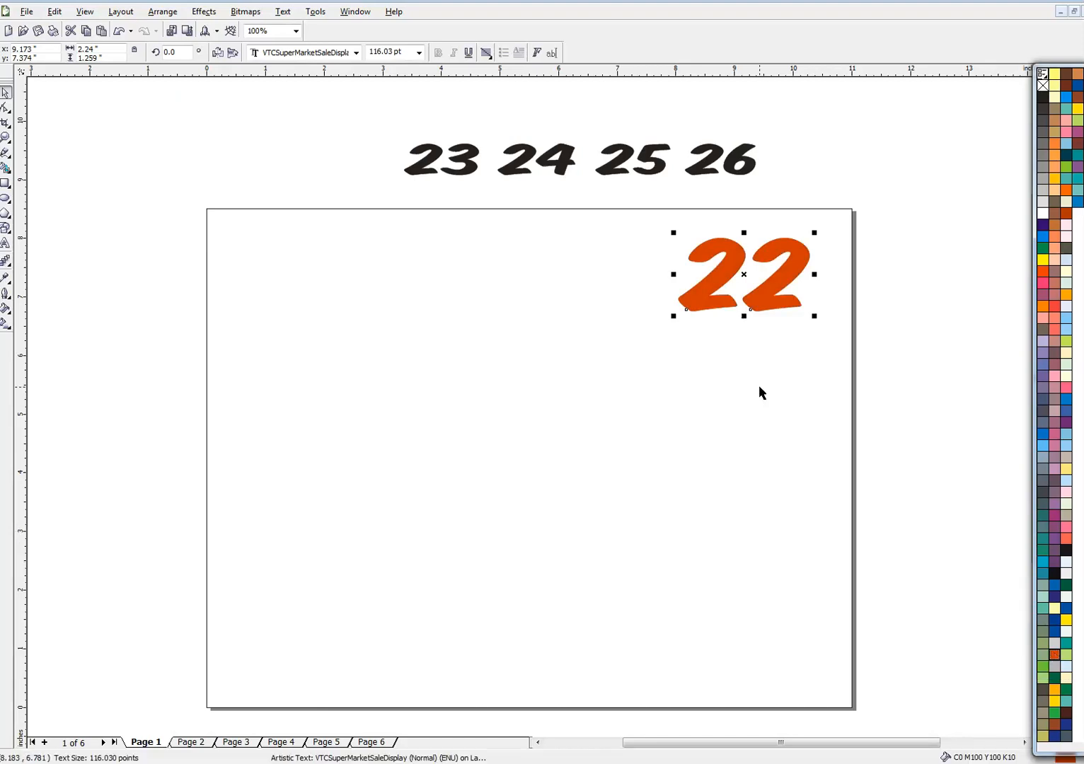
{"action": "mouse_move", "coordinate": [271, 197]}
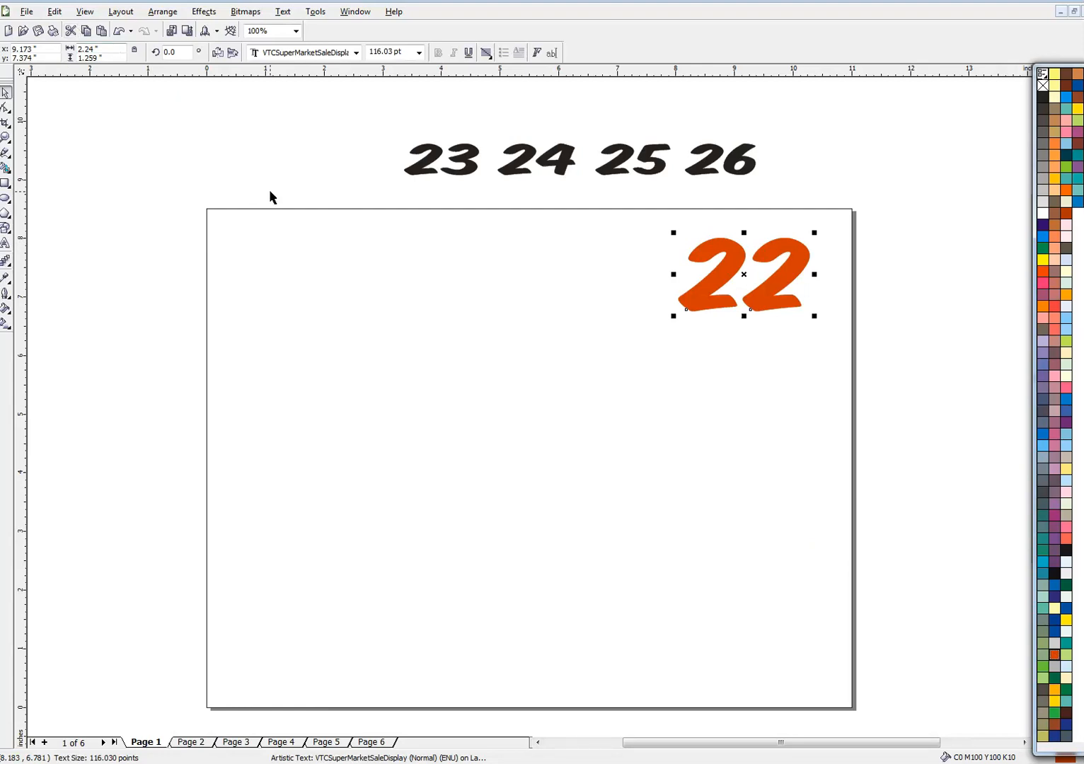
{"action": "mouse_move", "coordinate": [921, 320]}
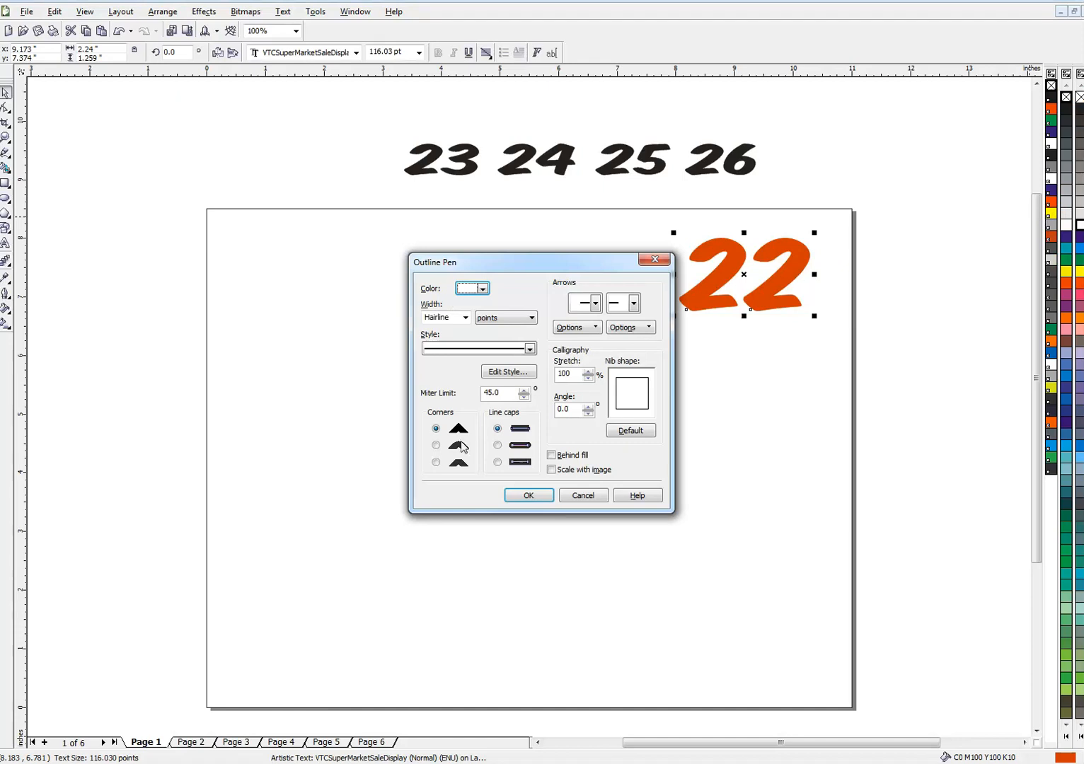
Apply an 11 pt outline behind the fill to the orange 22.
{"action": "left_click", "coordinate": [441, 317]}
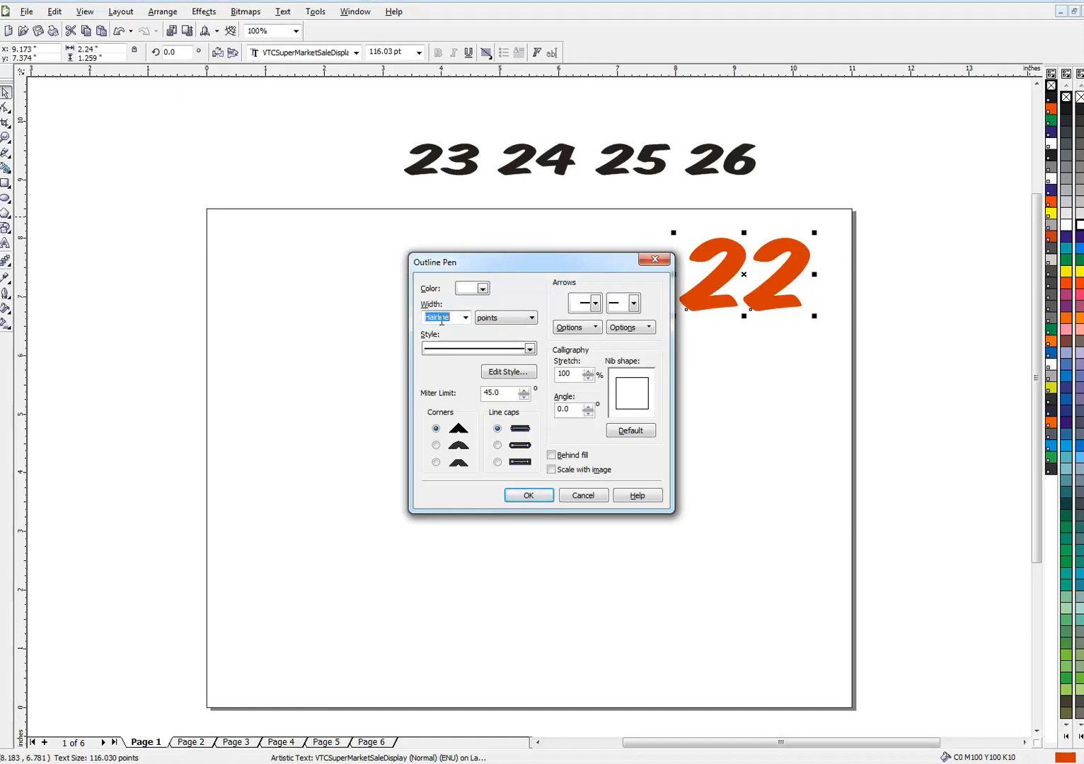
{"action": "type", "text": "11.0 pt"}
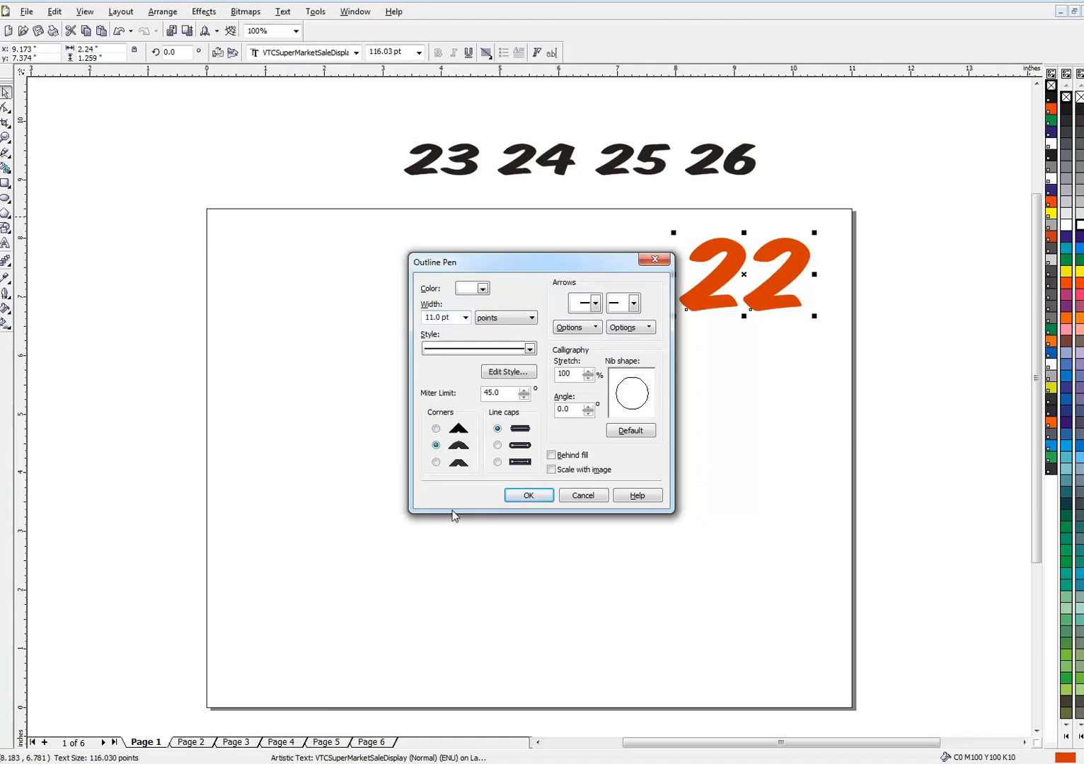
{"action": "left_click", "coordinate": [552, 455]}
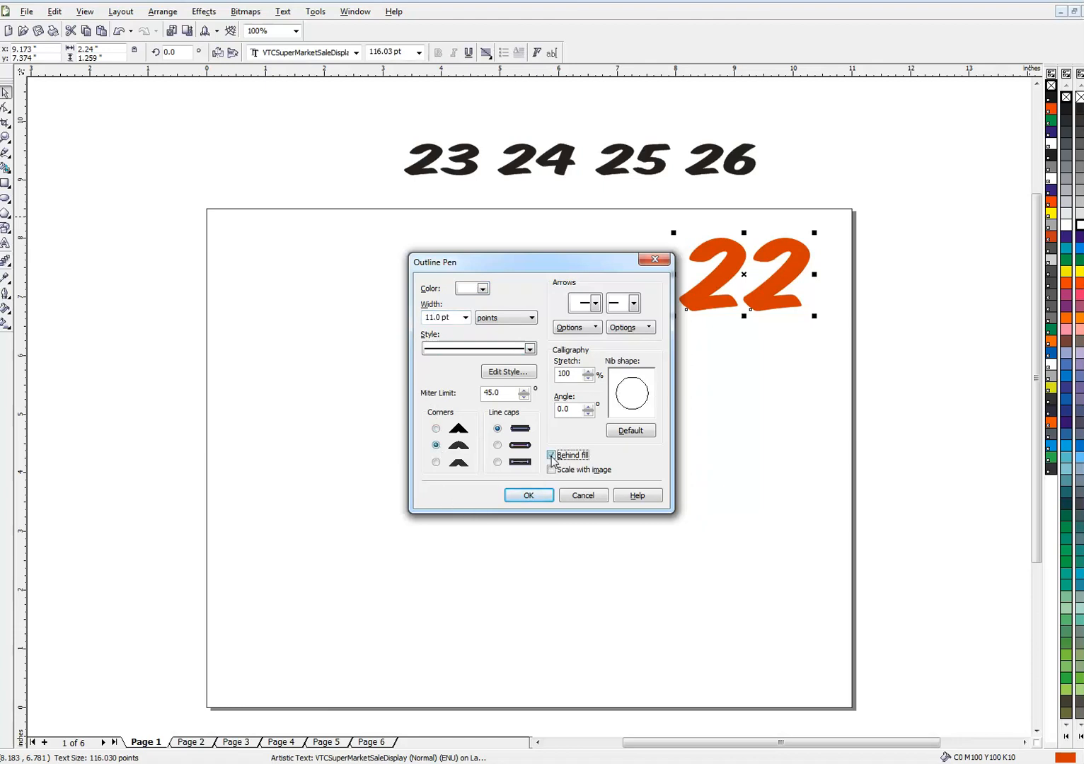
{"action": "left_click", "coordinate": [529, 495]}
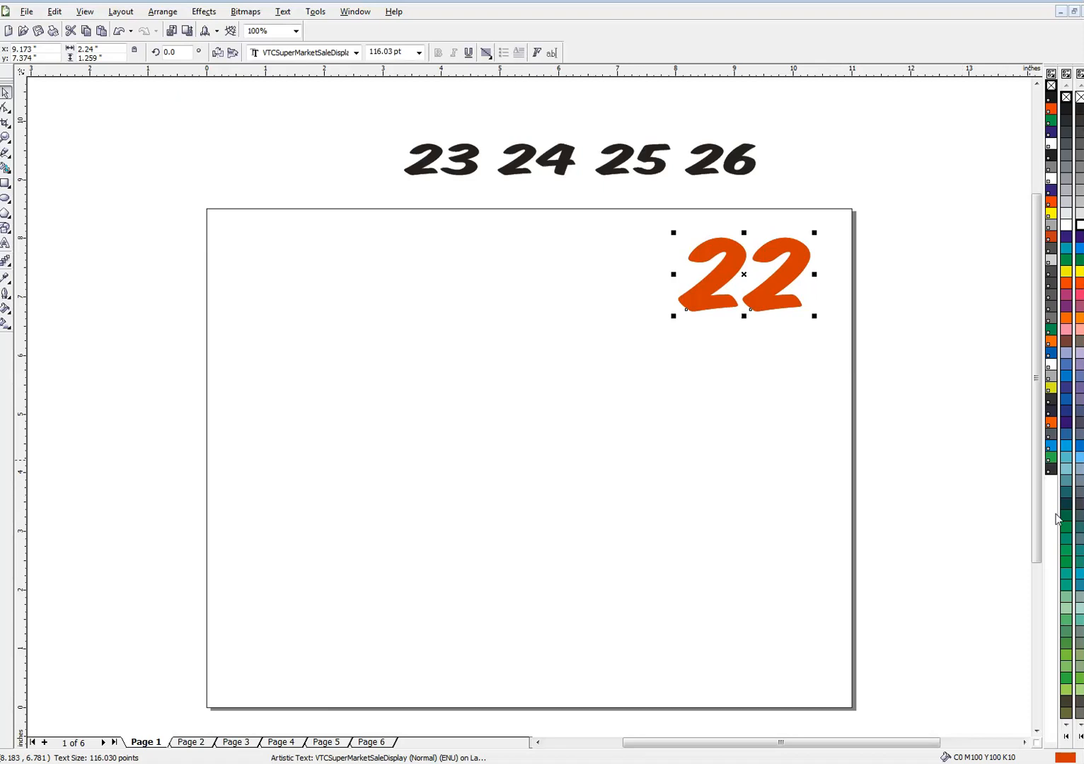
{"action": "mouse_move", "coordinate": [1069, 97]}
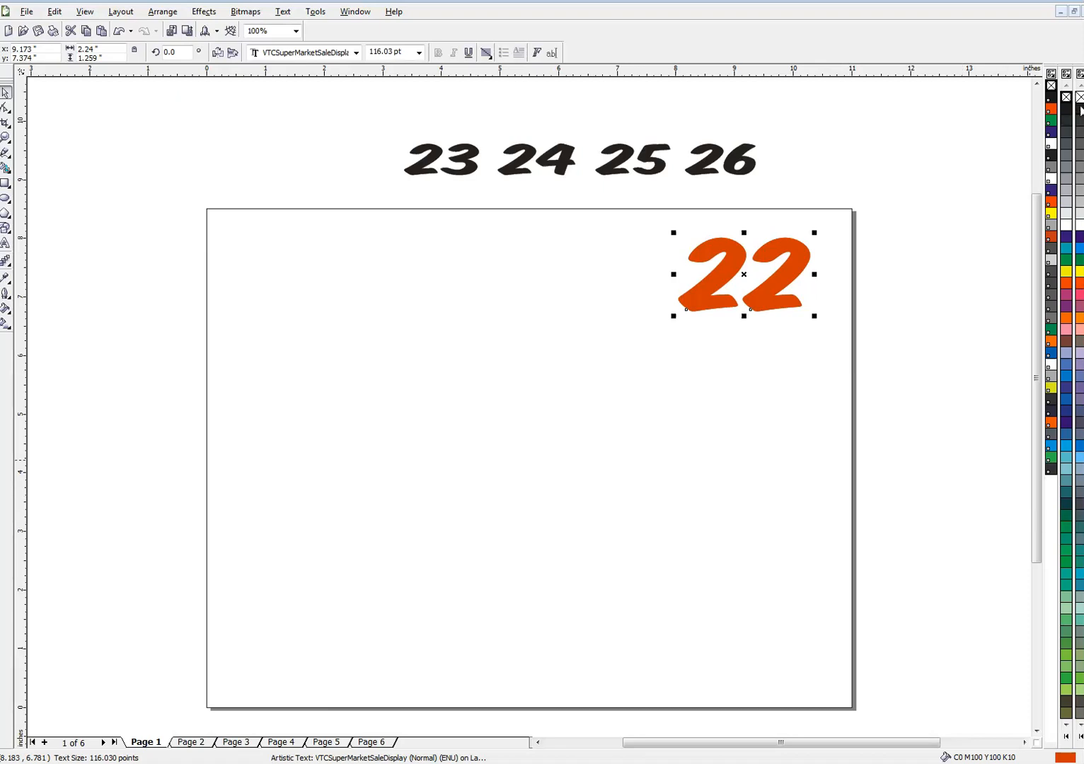
Add a black duplicate of the 22, offset down-right behind it as a shadow.
{"action": "left_click", "coordinate": [1051, 85]}
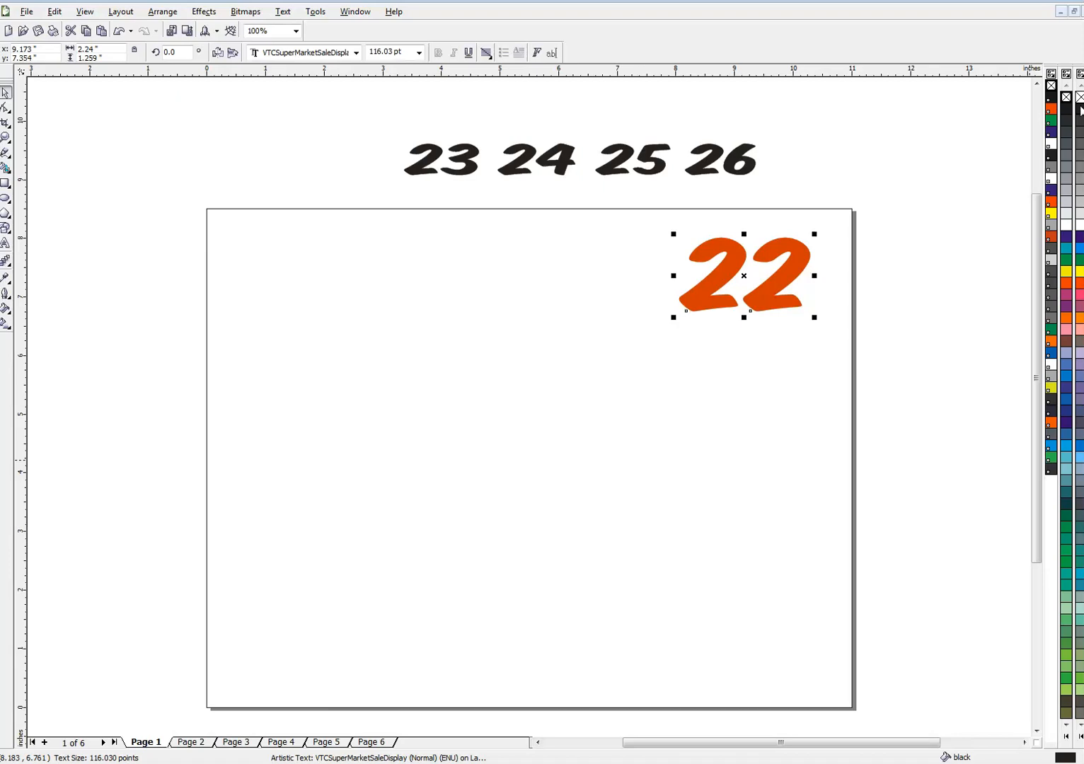
{"action": "left_click_drag", "start_coordinate": [743, 277], "coordinate": [743, 280]}
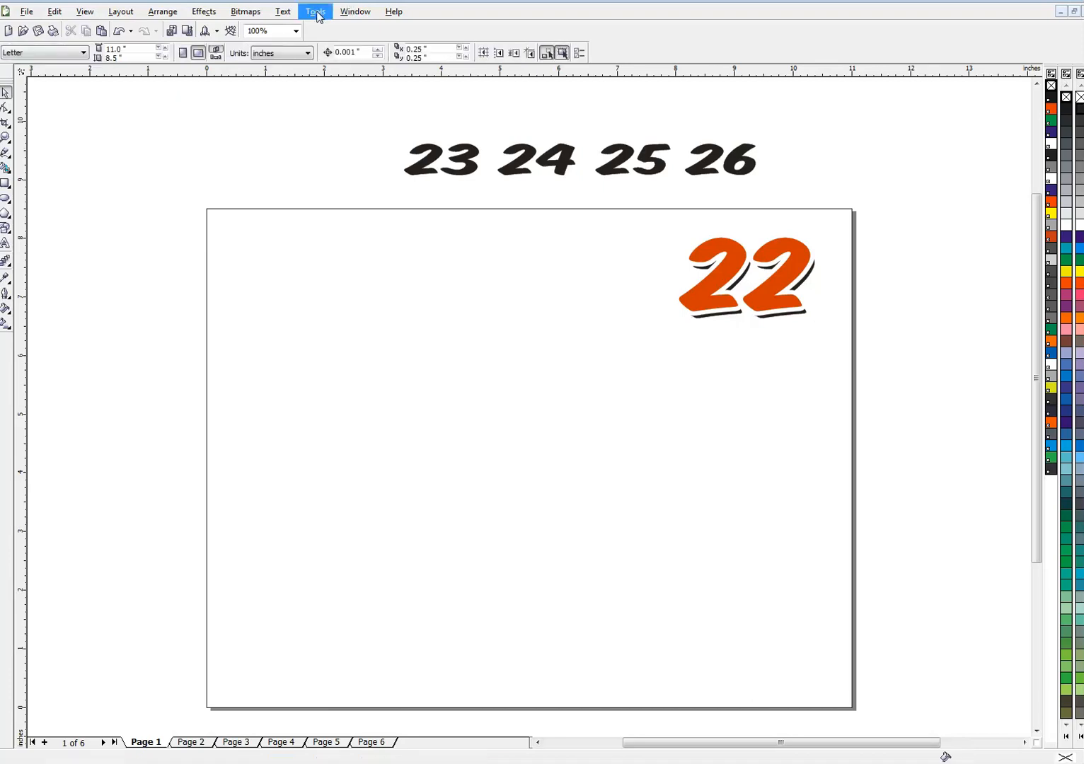
Stop the macro recording from Tools > Visual Basic.
{"action": "left_click", "coordinate": [315, 11]}
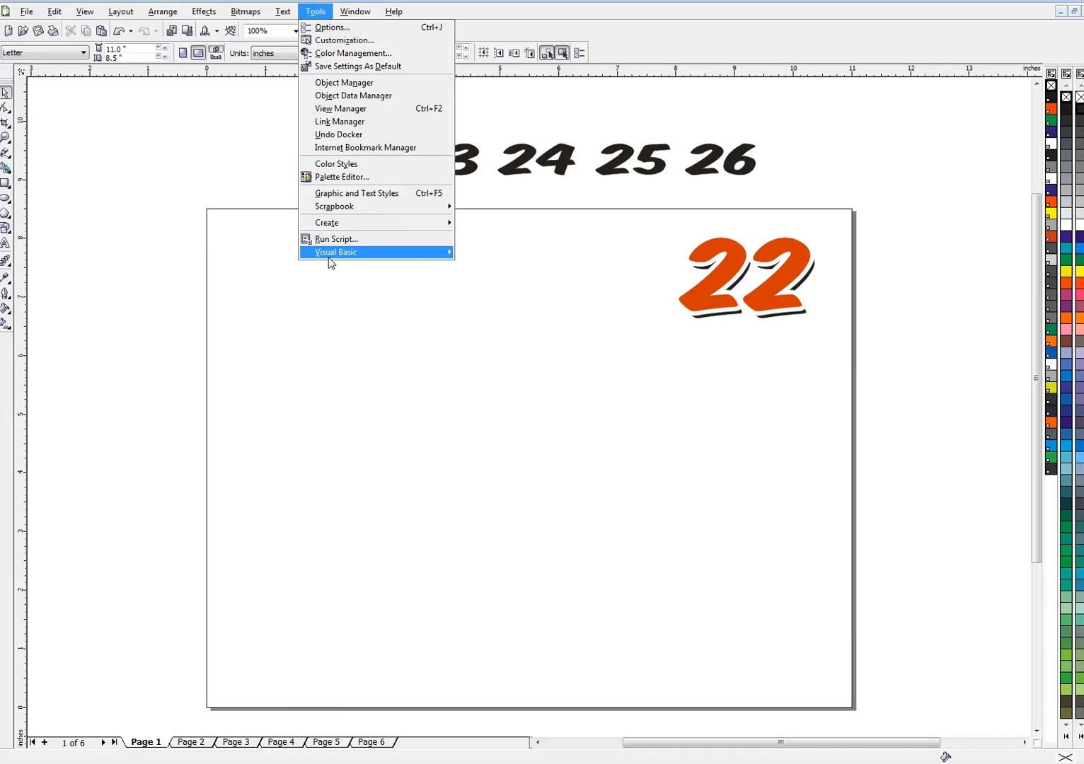
{"action": "mouse_move", "coordinate": [335, 252]}
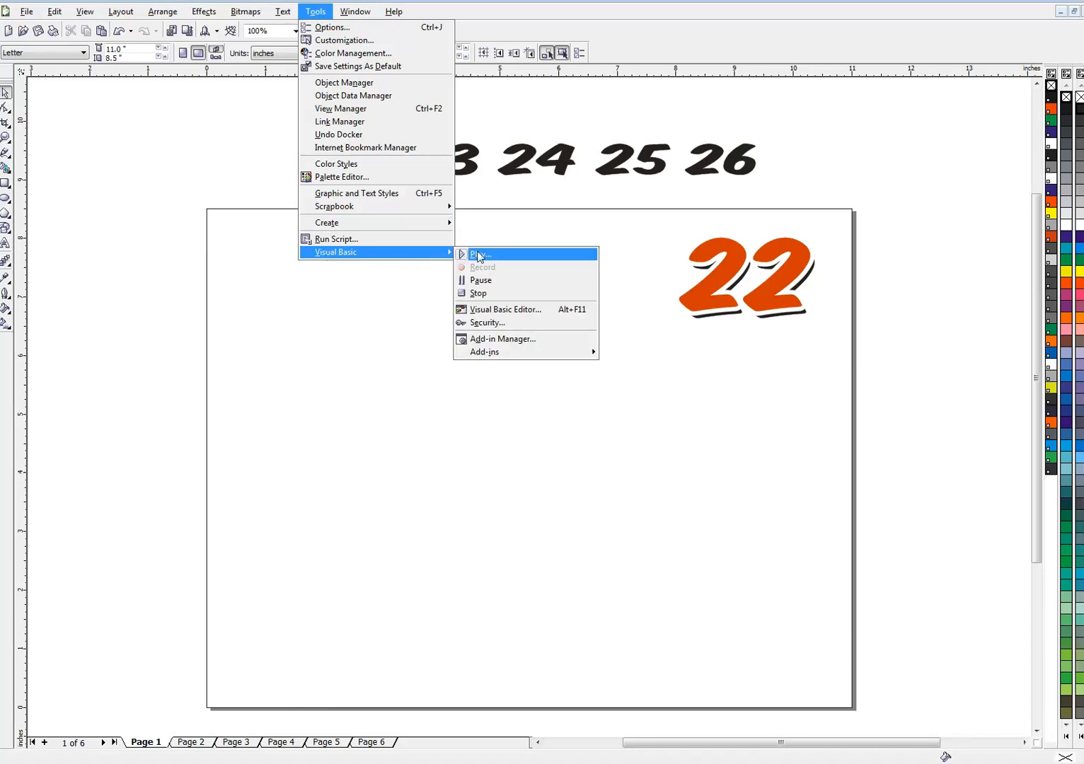
{"action": "mouse_move", "coordinate": [488, 294]}
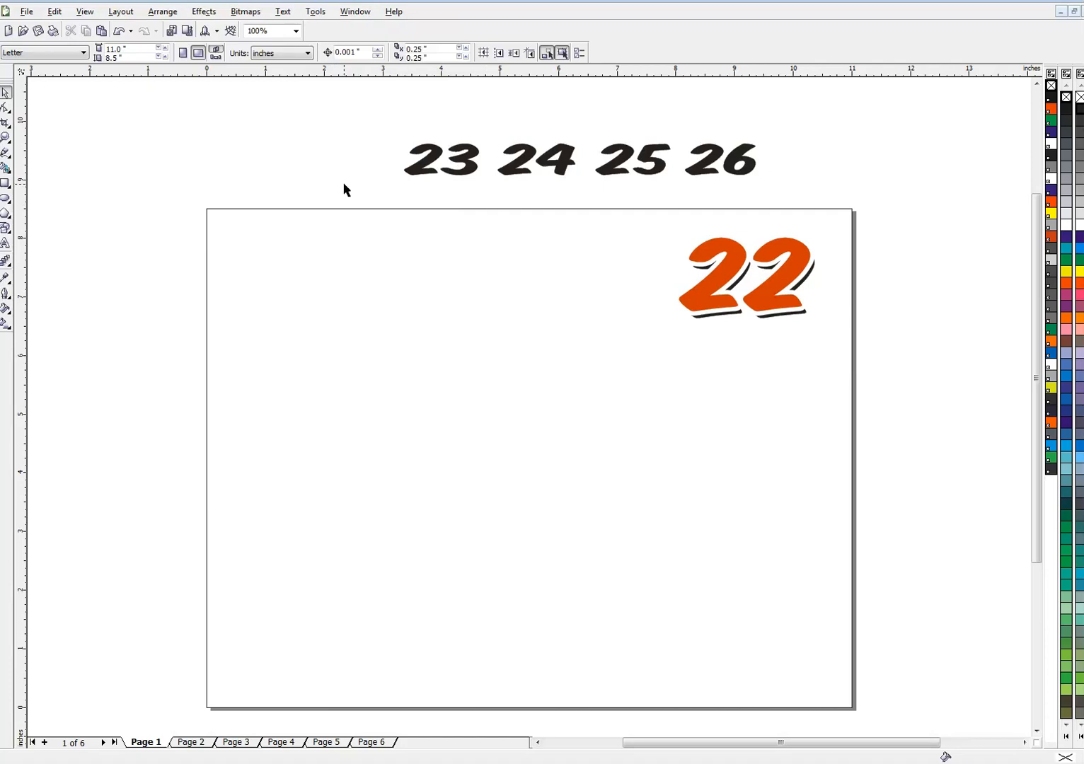
{"action": "mouse_move", "coordinate": [474, 182]}
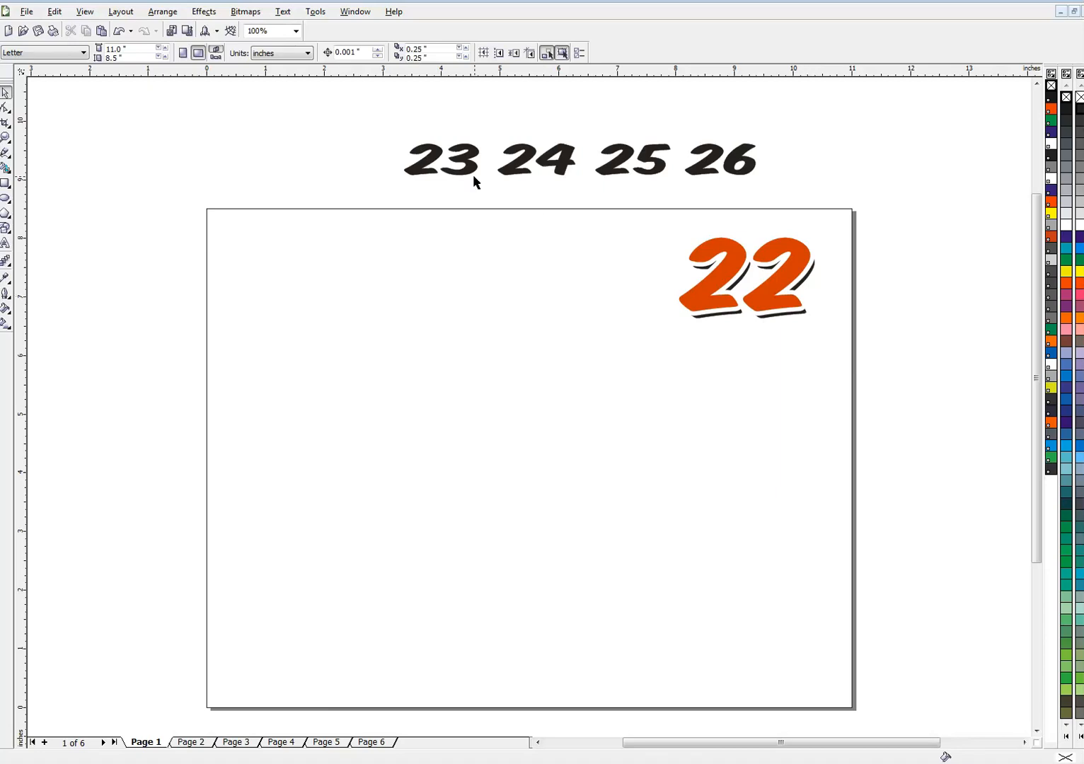
{"action": "mouse_move", "coordinate": [493, 446]}
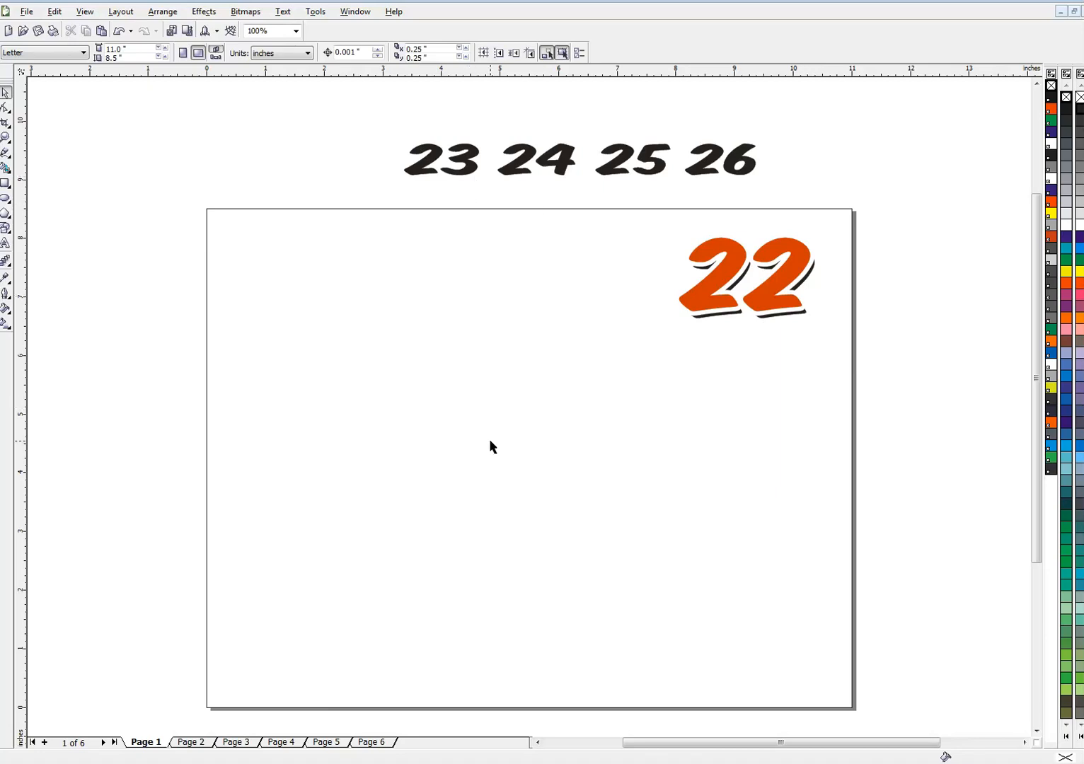
{"action": "mouse_move", "coordinate": [757, 312]}
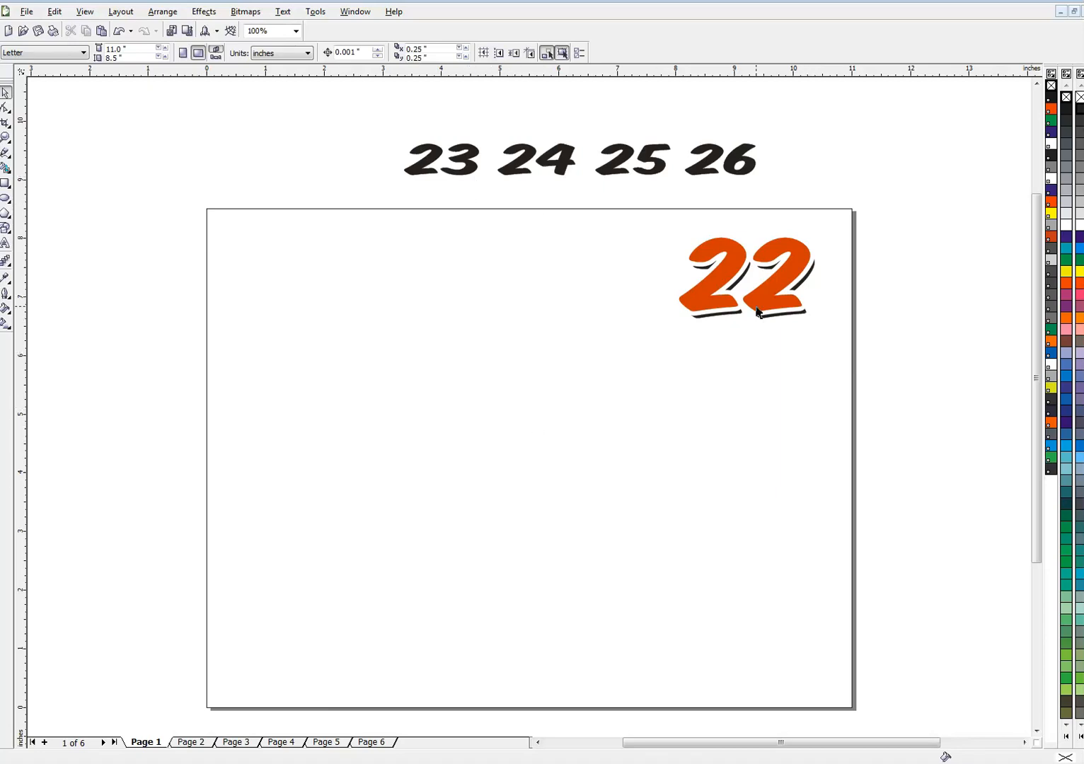
{"action": "mouse_move", "coordinate": [492, 324]}
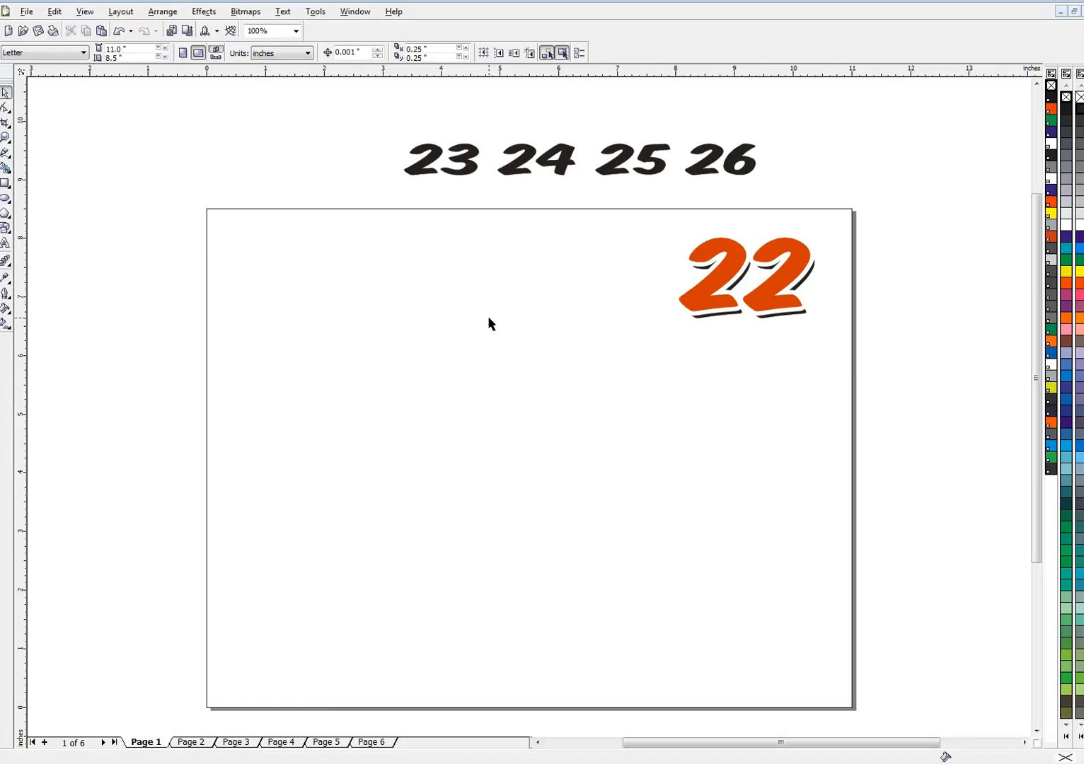
{"action": "mouse_move", "coordinate": [515, 422]}
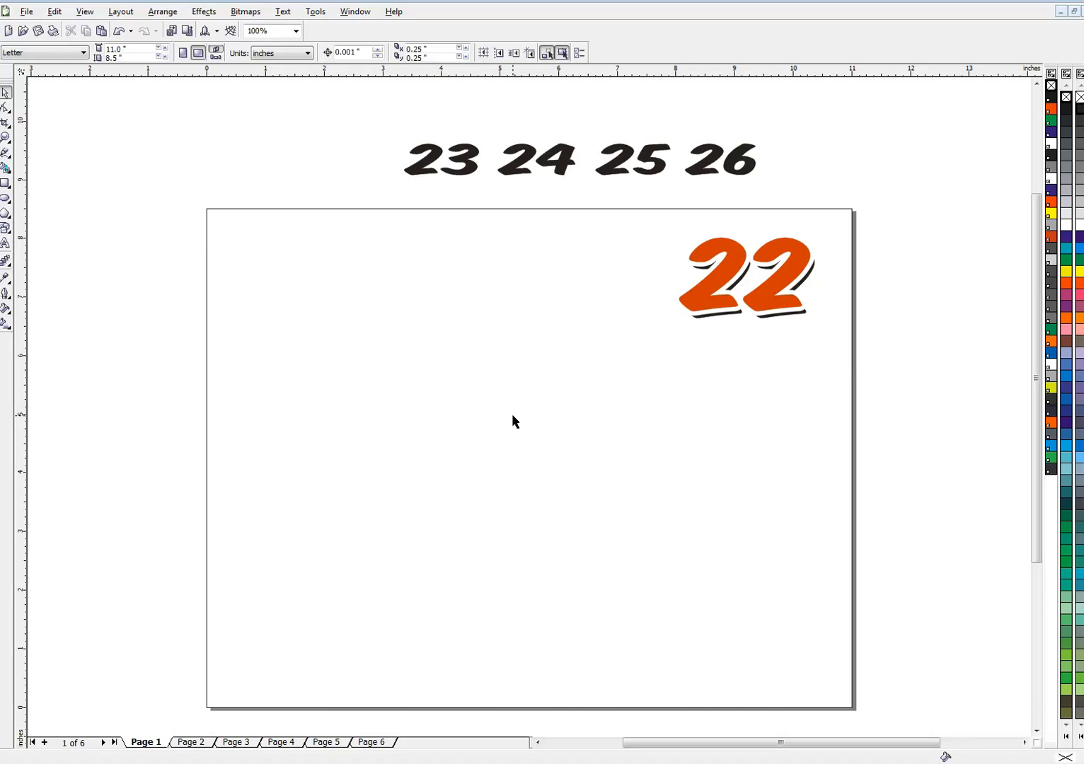
{"action": "mouse_move", "coordinate": [495, 264]}
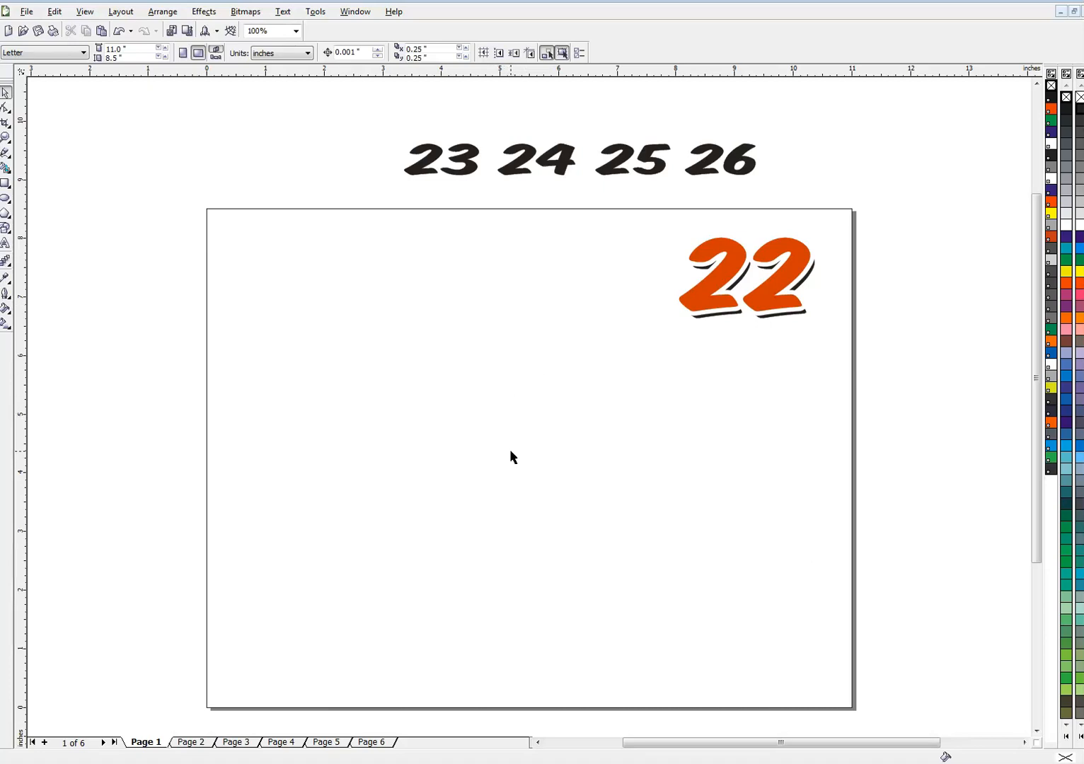
{"action": "mouse_move", "coordinate": [664, 459]}
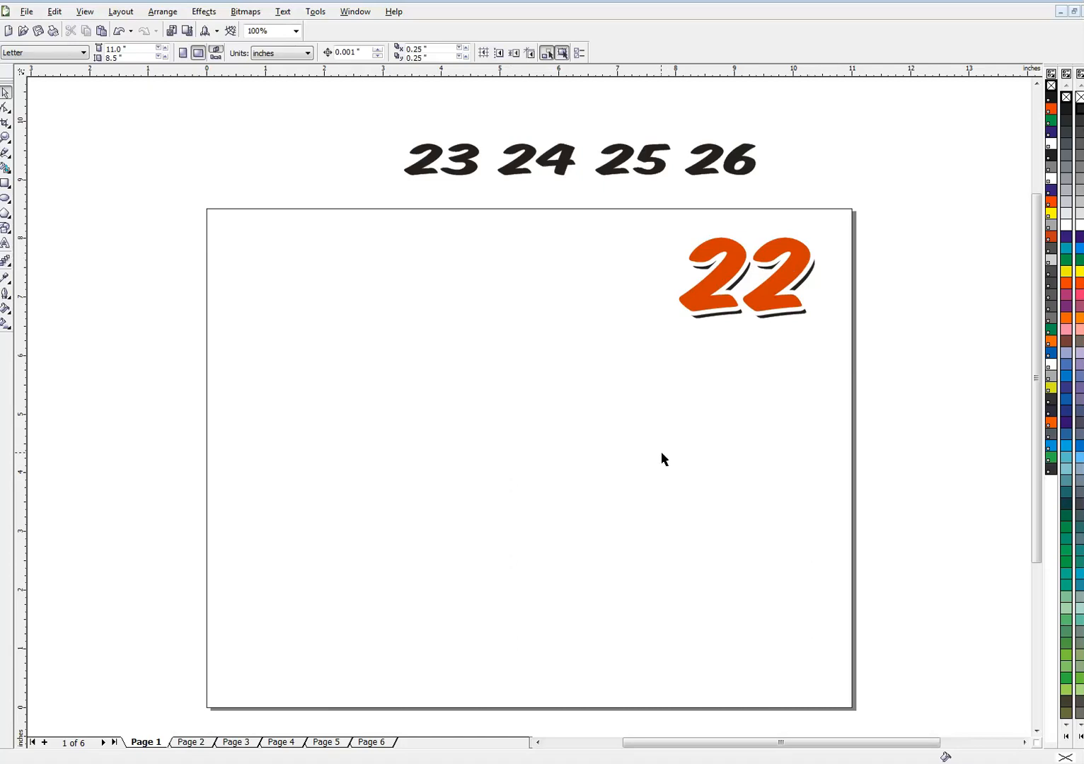
{"action": "mouse_move", "coordinate": [787, 307]}
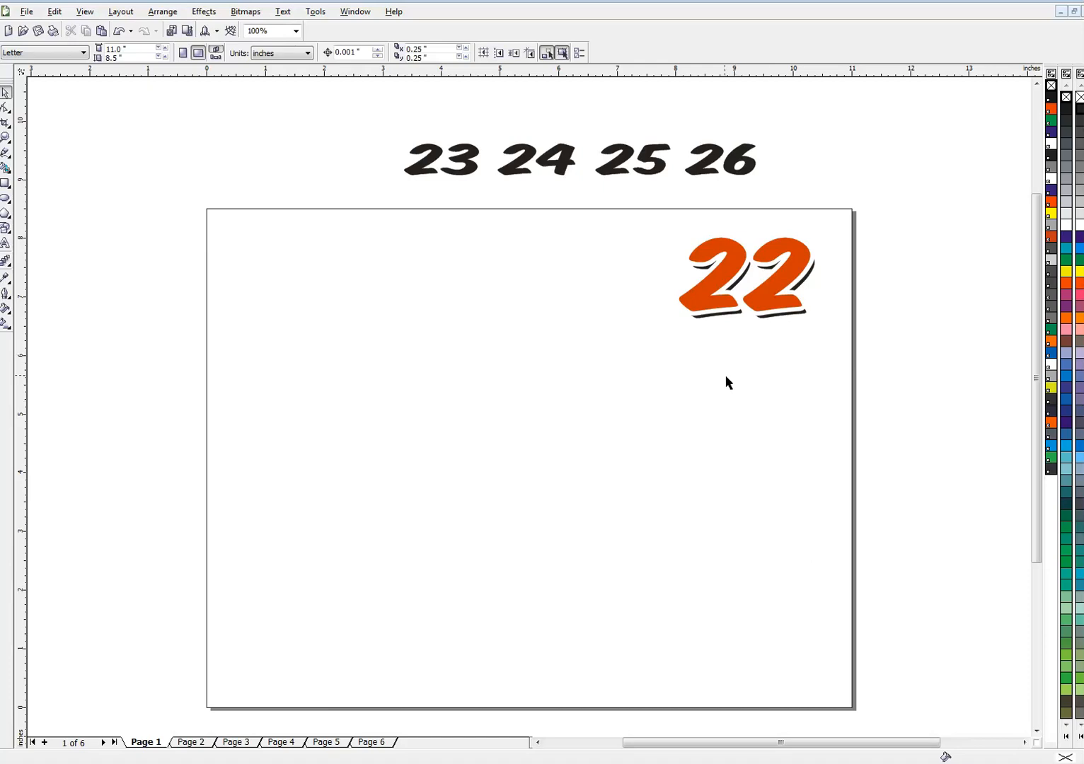
{"action": "mouse_move", "coordinate": [552, 409]}
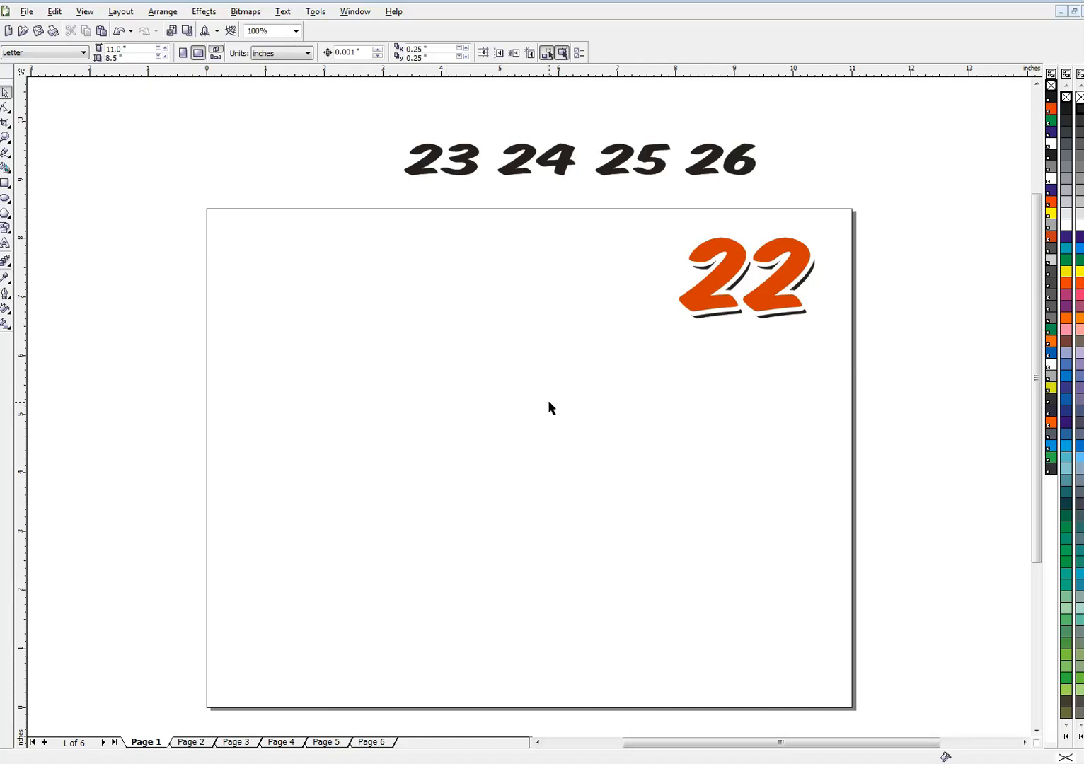
{"action": "mouse_move", "coordinate": [727, 312]}
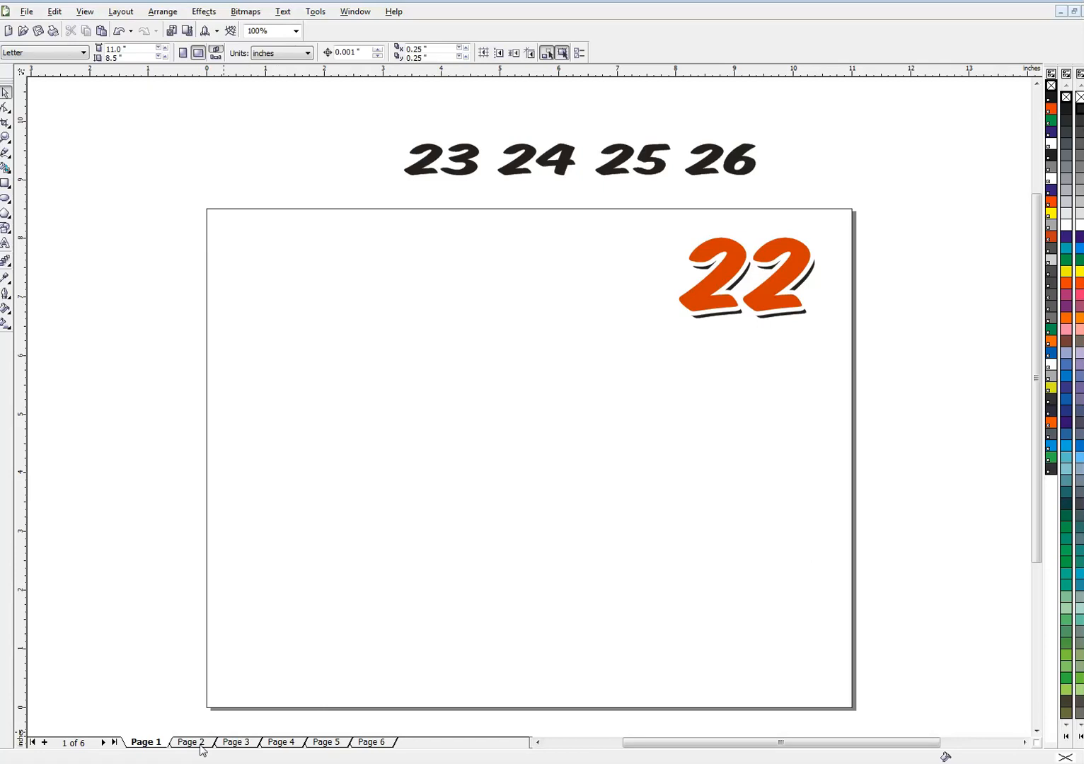
On Page 2, select the 23 and run the RecordedMacros.numbers macro on it.
{"action": "left_click", "coordinate": [190, 741]}
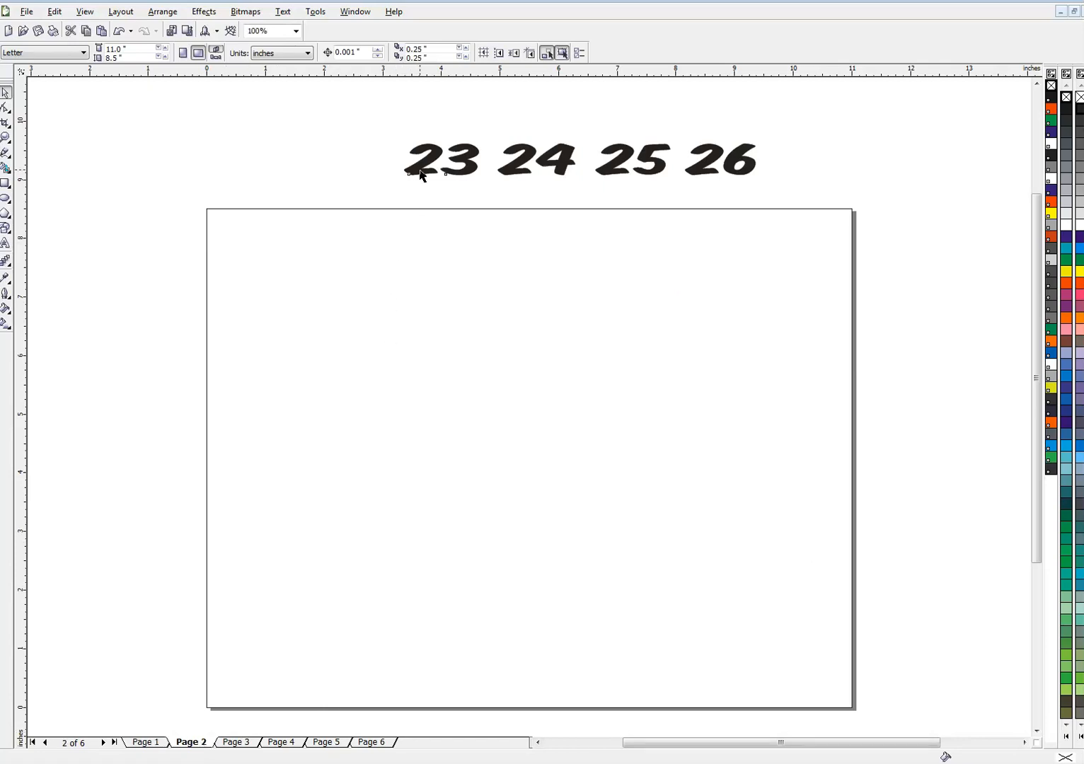
{"action": "left_click", "coordinate": [442, 160]}
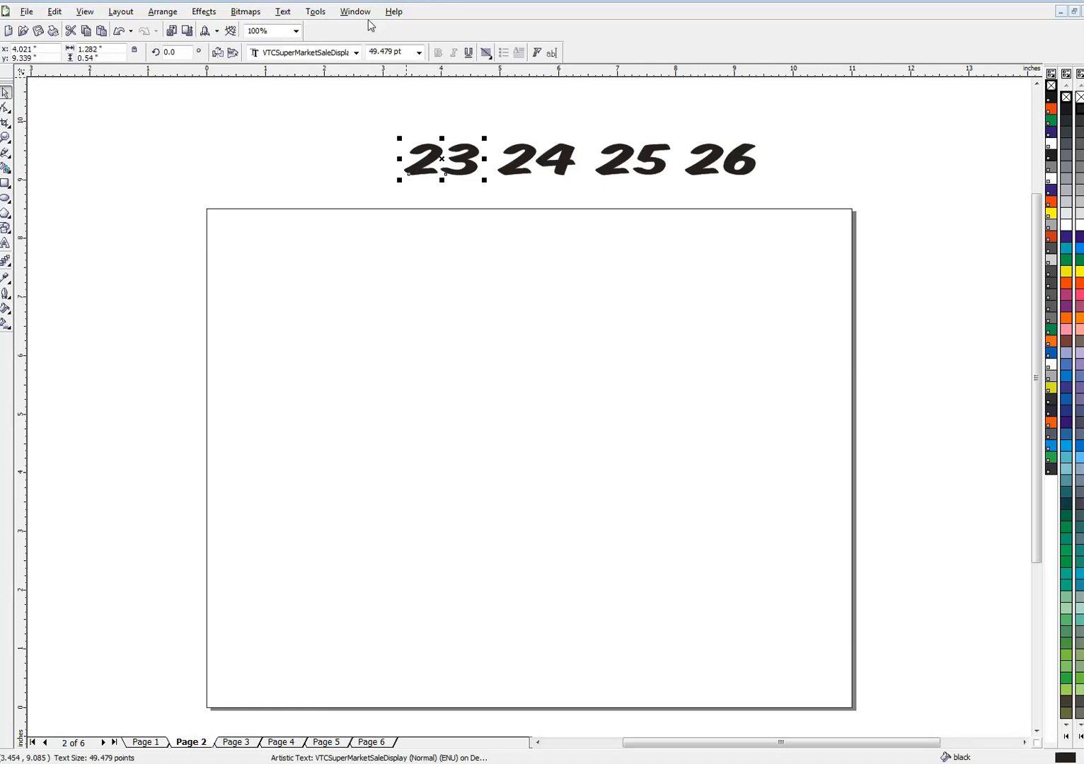
{"action": "left_click", "coordinate": [315, 11]}
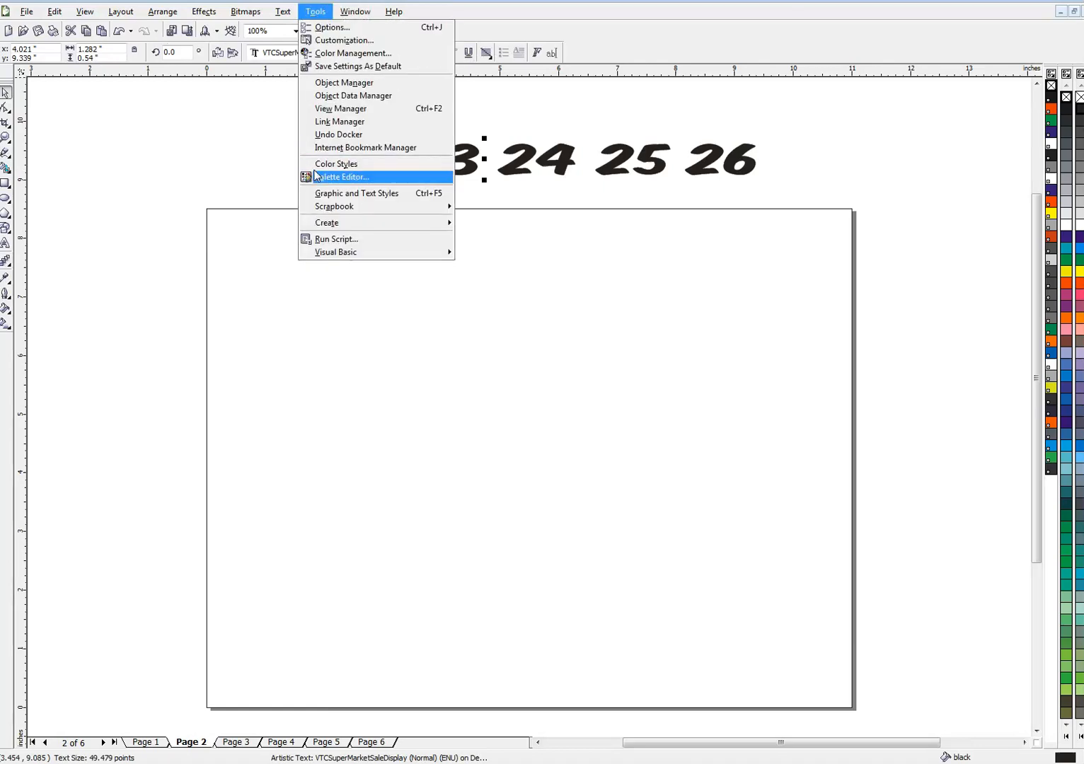
{"action": "mouse_move", "coordinate": [335, 252]}
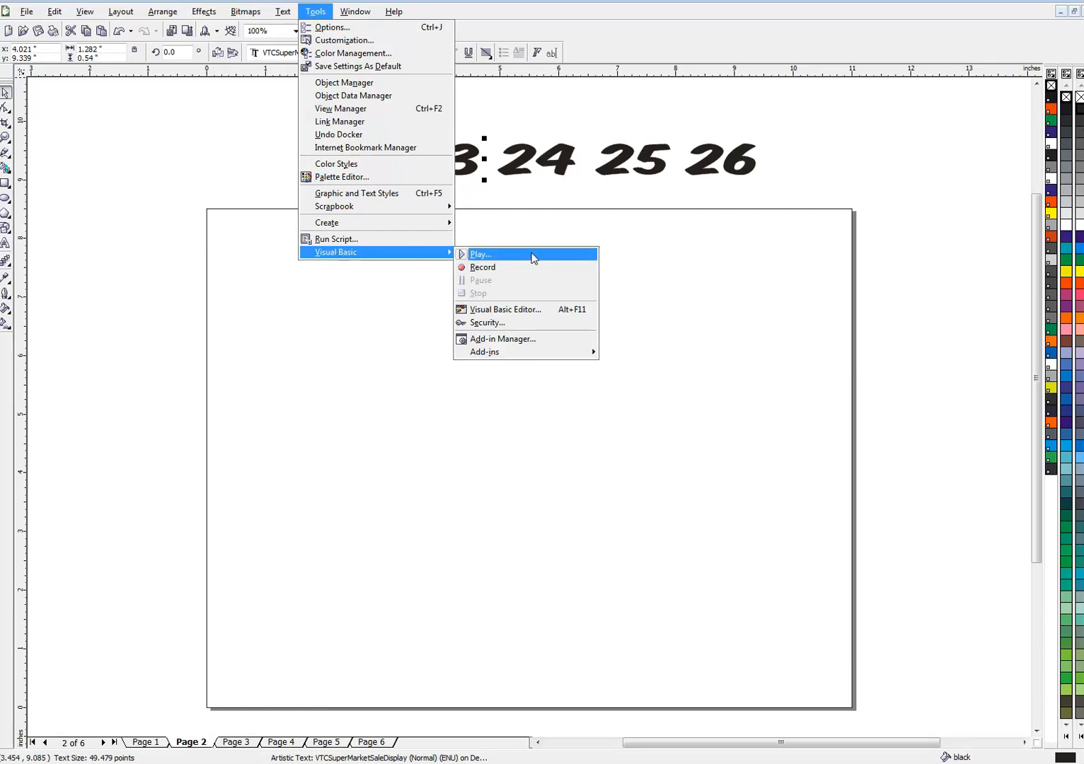
{"action": "left_click", "coordinate": [481, 255]}
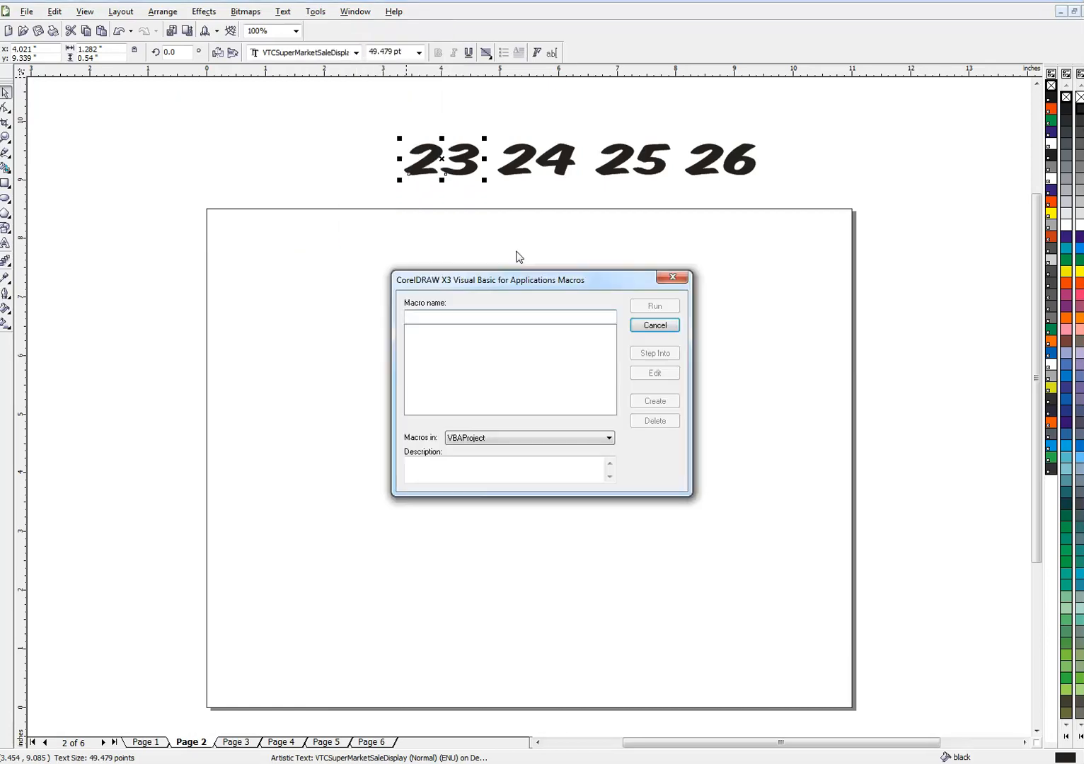
{"action": "left_click", "coordinate": [605, 438]}
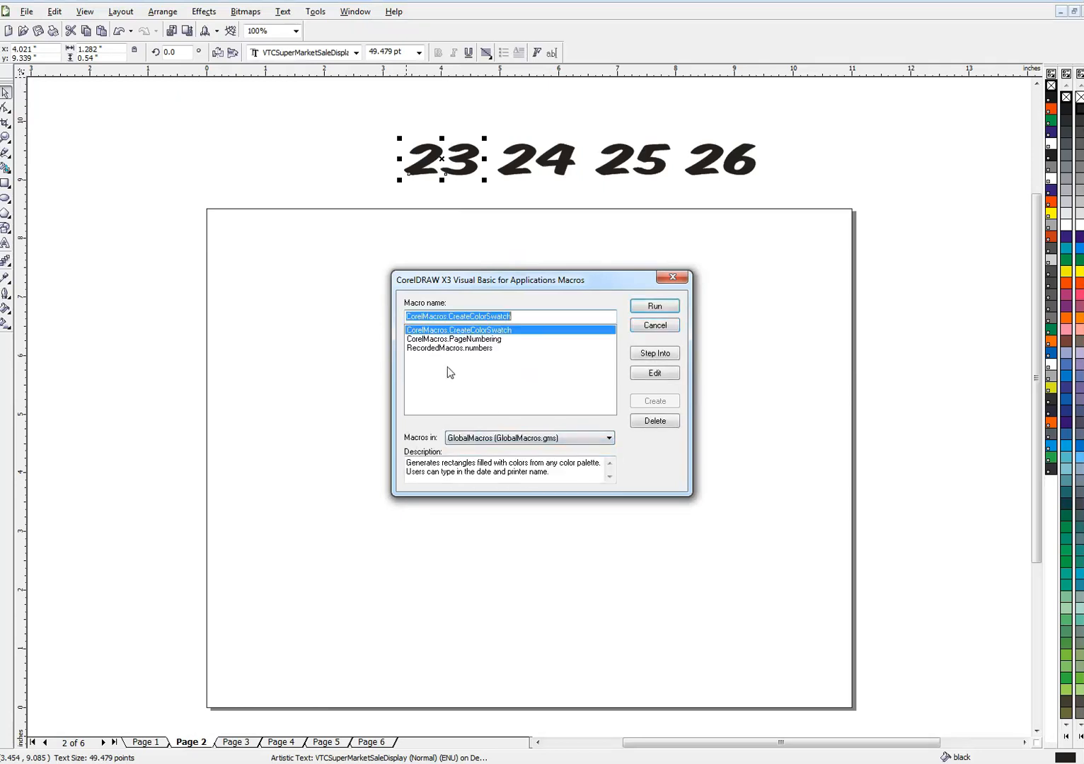
{"action": "mouse_move", "coordinate": [459, 355]}
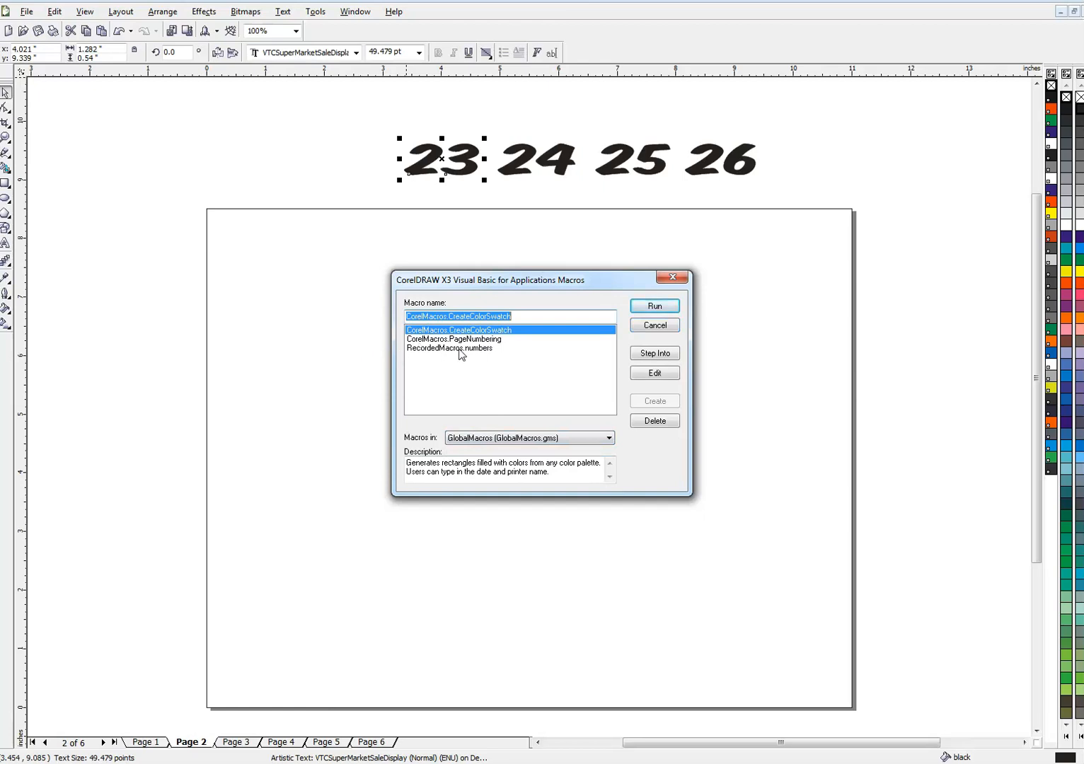
{"action": "left_click", "coordinate": [450, 347]}
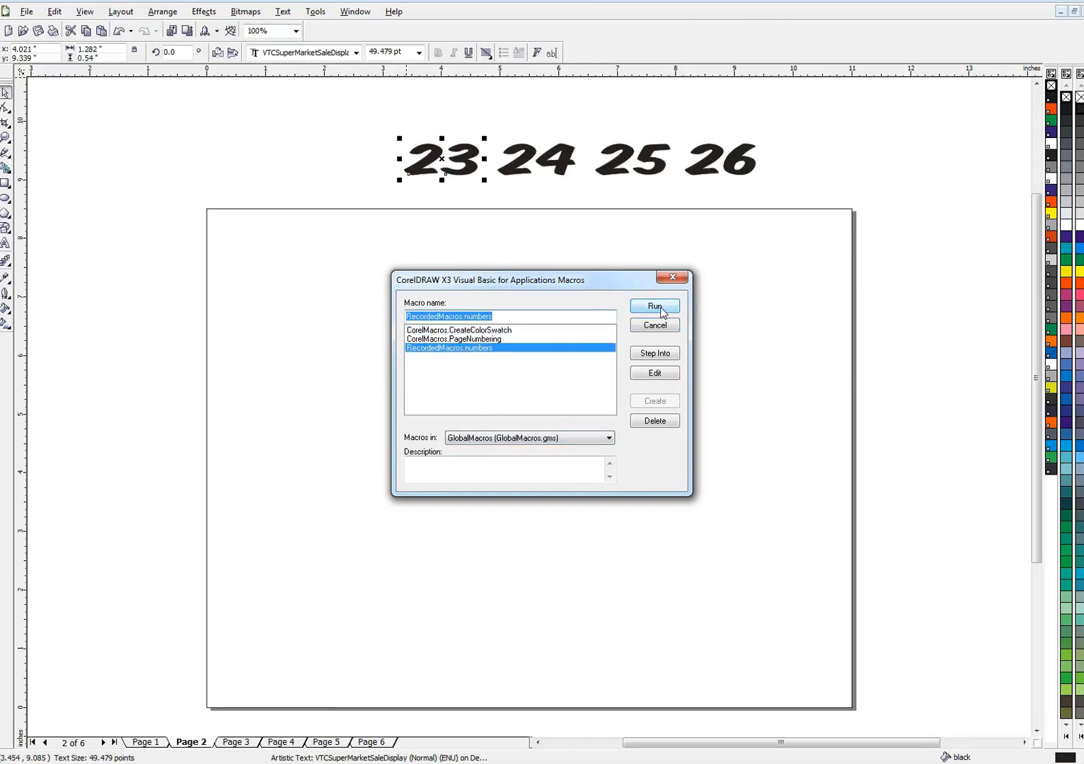
{"action": "left_click", "coordinate": [653, 306]}
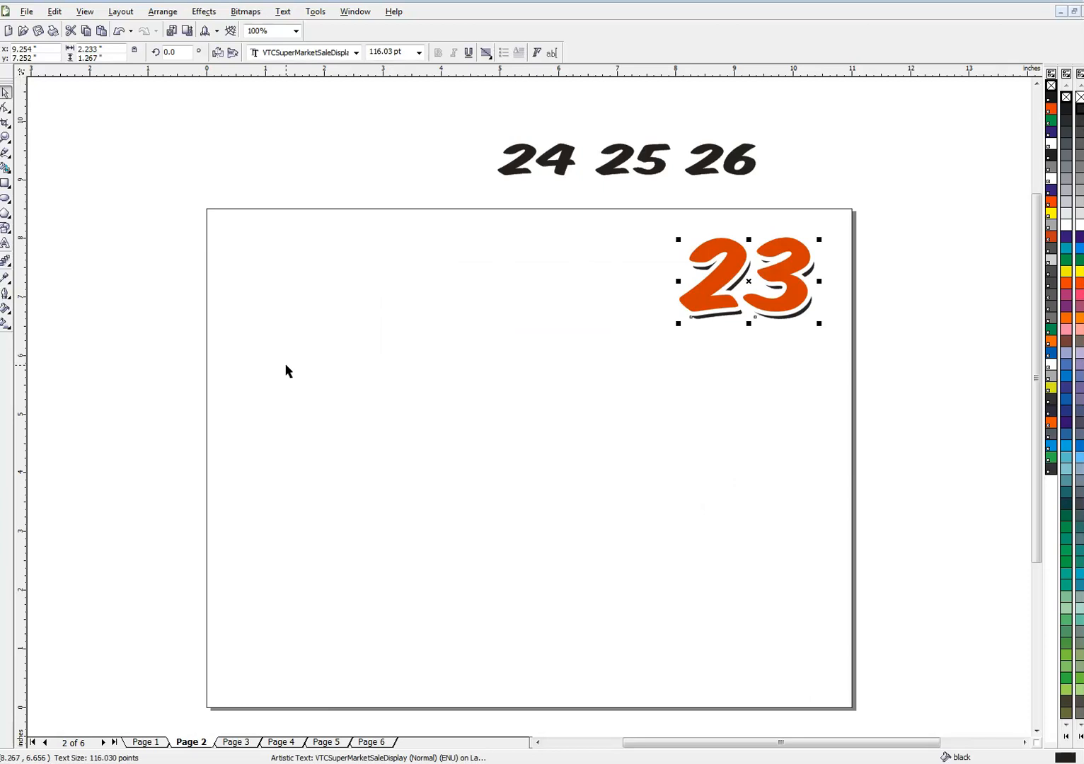
{"action": "mouse_move", "coordinate": [514, 208]}
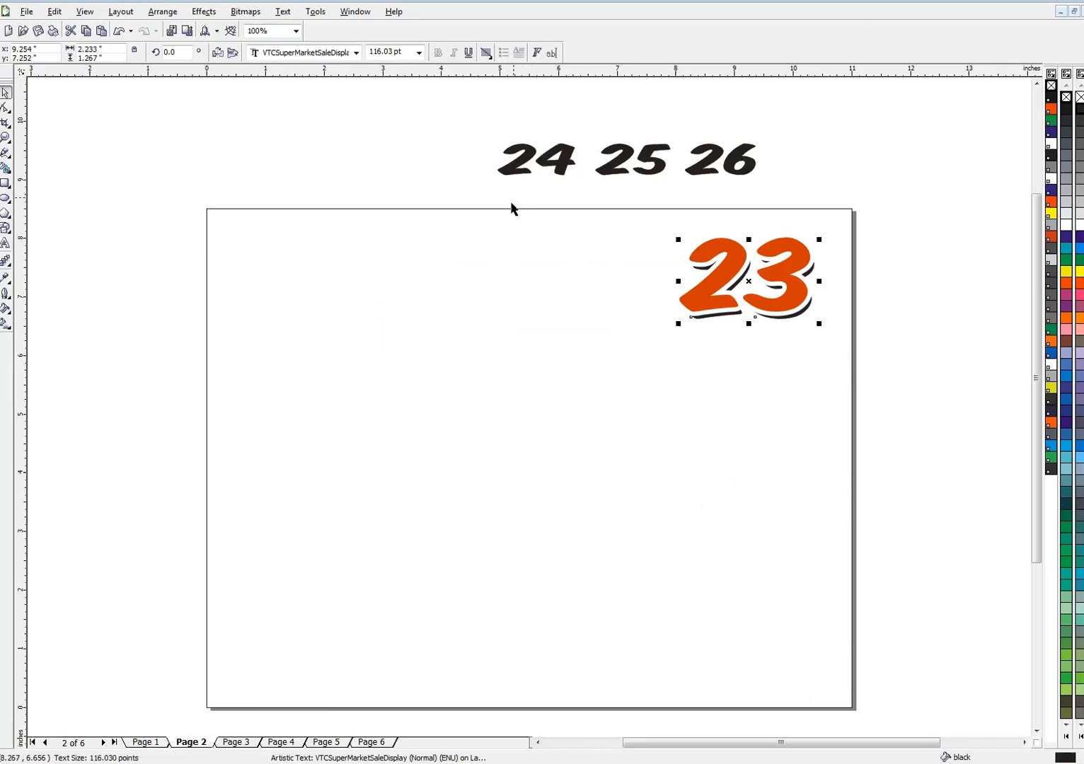
{"action": "mouse_move", "coordinate": [674, 409]}
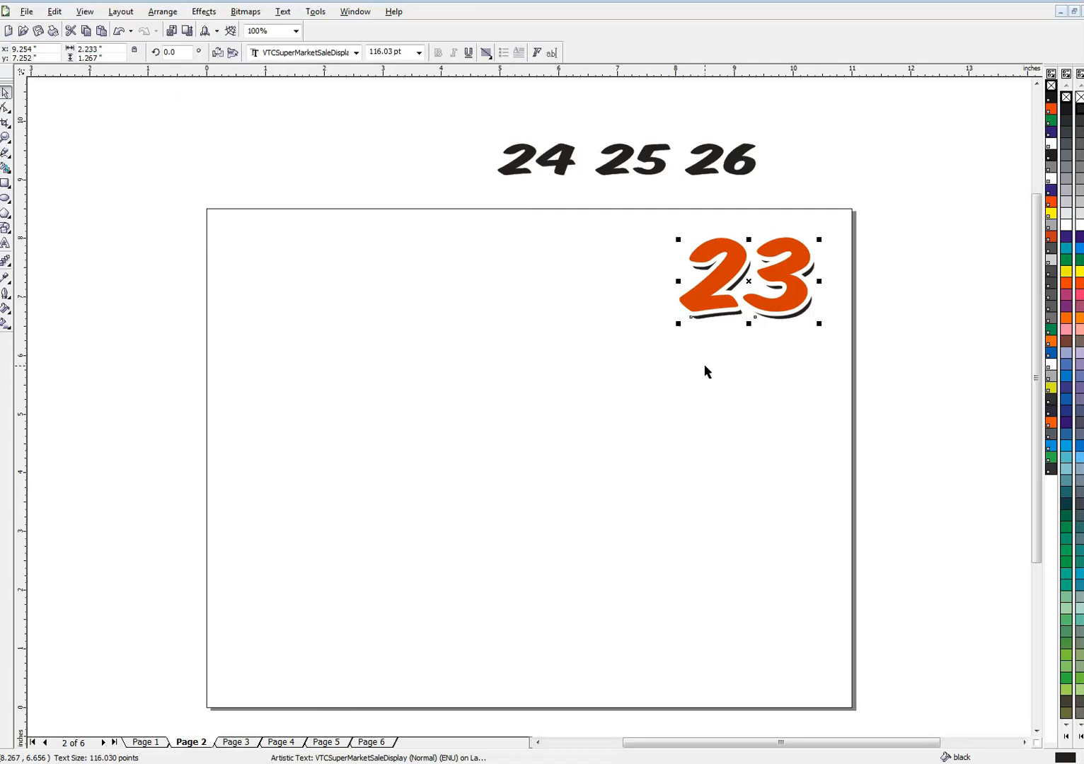
{"action": "mouse_move", "coordinate": [612, 236]}
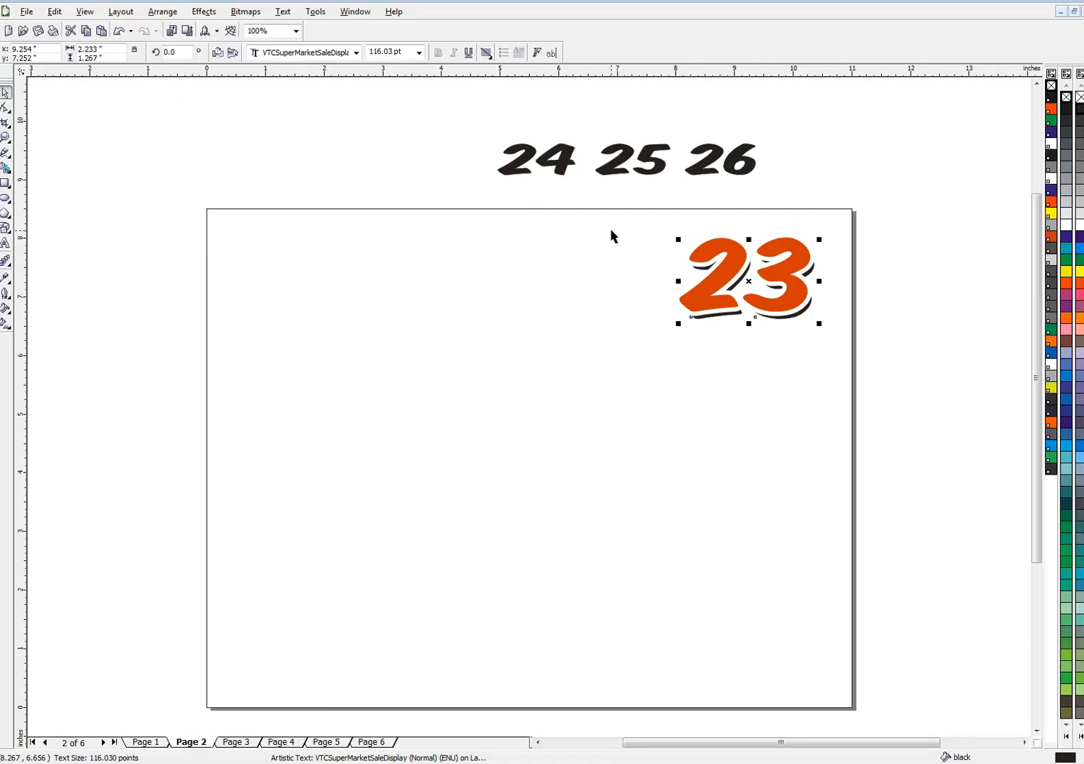
{"action": "mouse_move", "coordinate": [315, 11]}
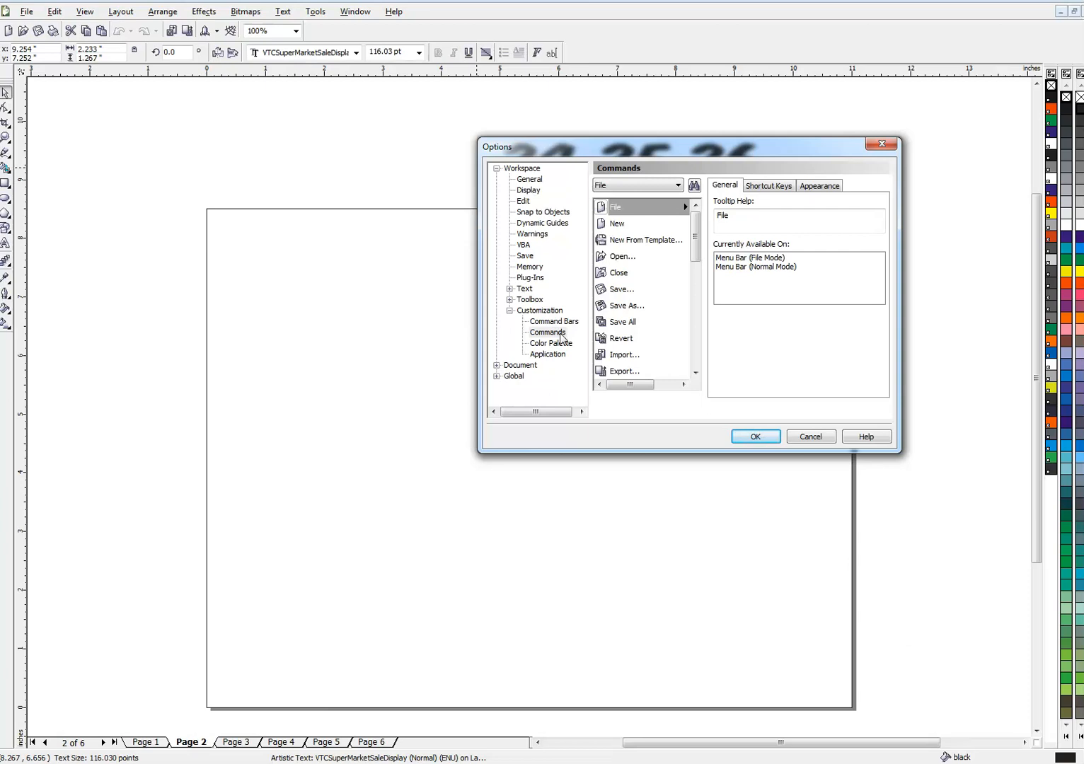
Assign Ctrl+Numpad5 as the shortcut for RecordedMacros.numbers and confirm.
{"action": "left_click", "coordinate": [547, 333]}
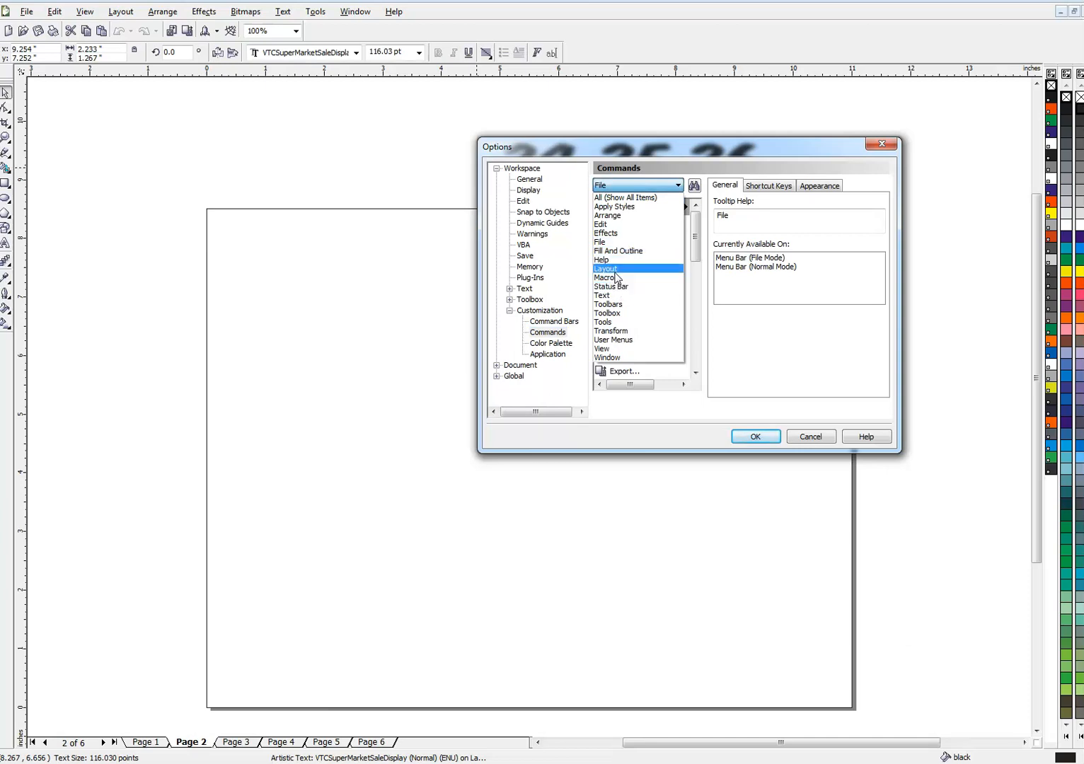
{"action": "left_click", "coordinate": [607, 278]}
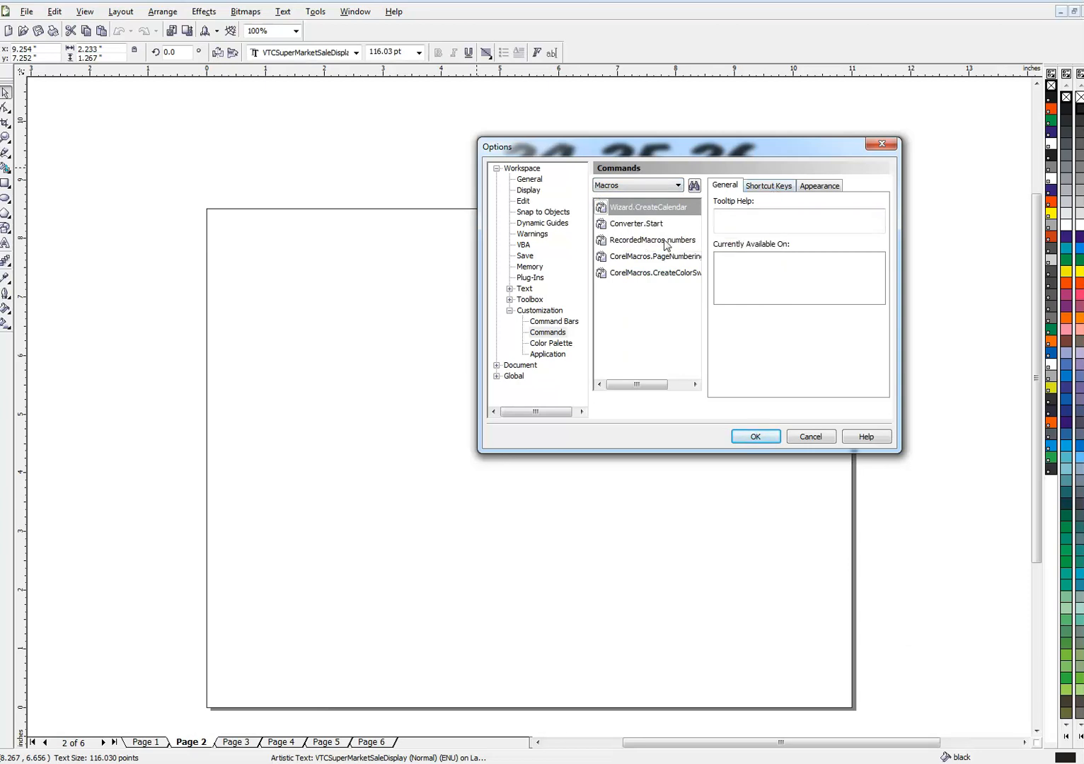
{"action": "left_click", "coordinate": [768, 185]}
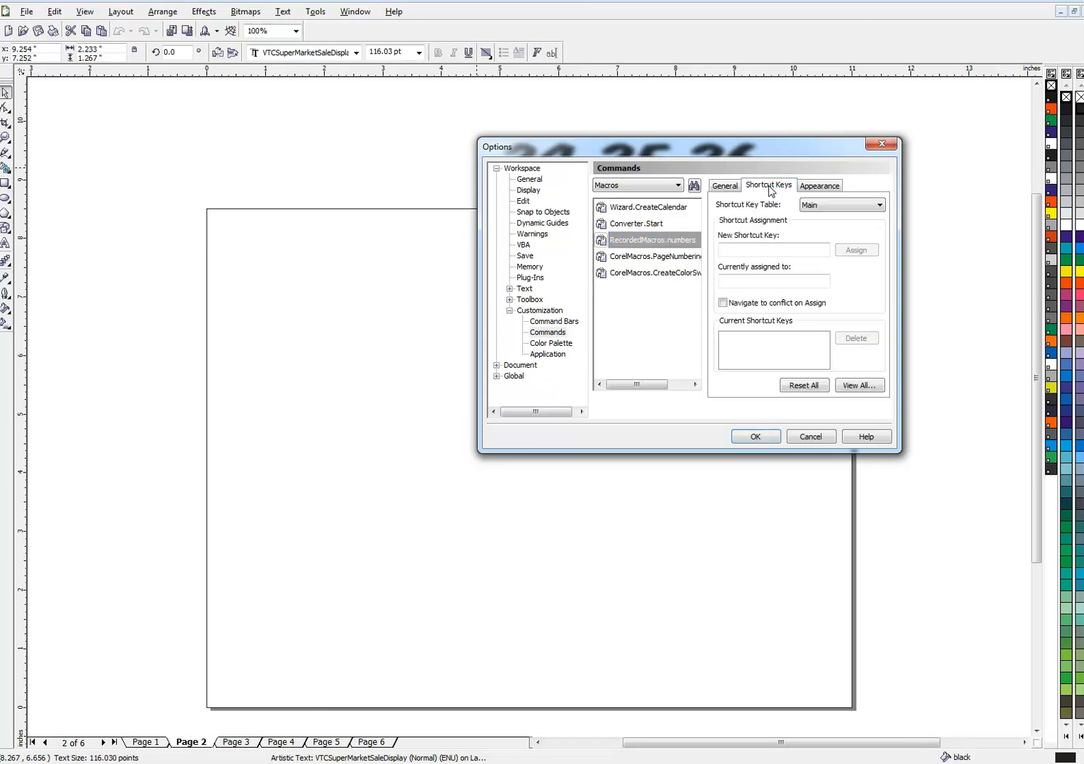
{"action": "left_click", "coordinate": [774, 250]}
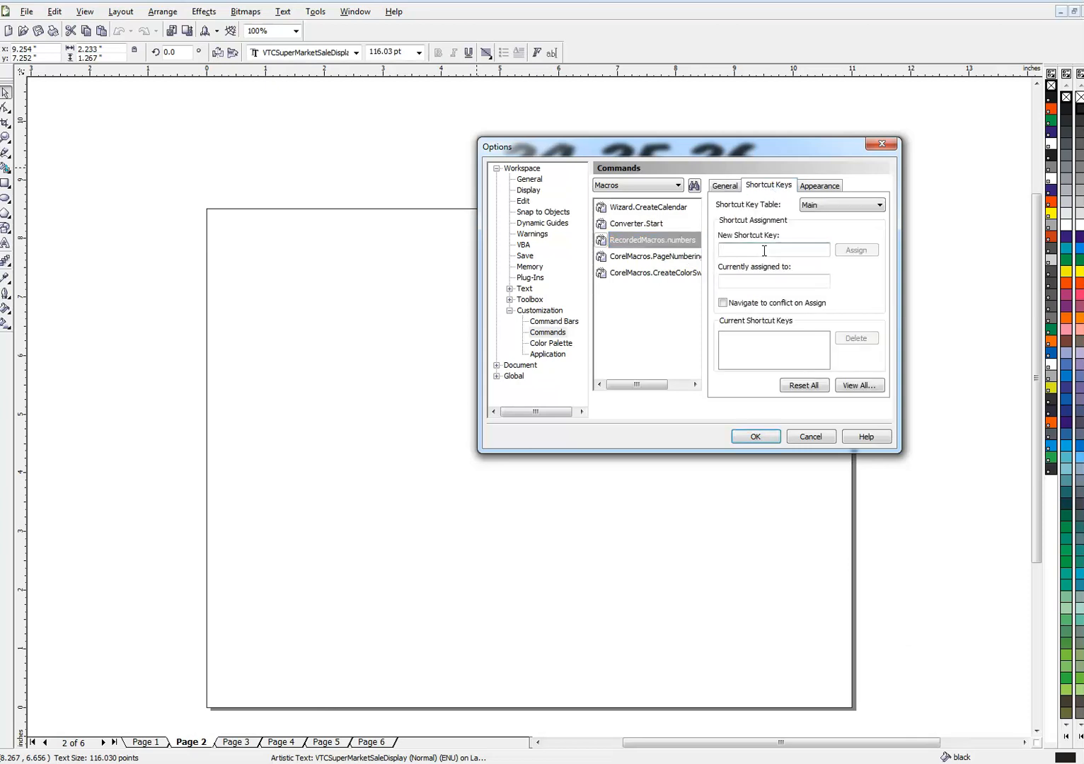
{"action": "type", "text": "Ctrl+NUMPAD5"}
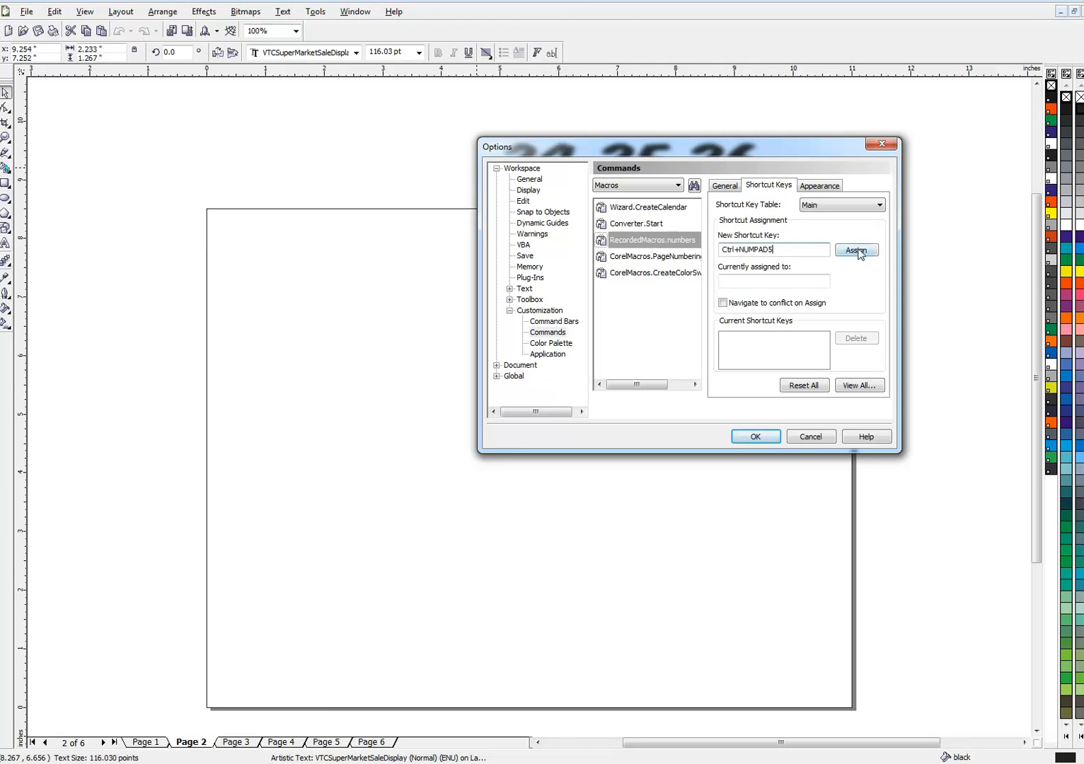
{"action": "left_click", "coordinate": [855, 250]}
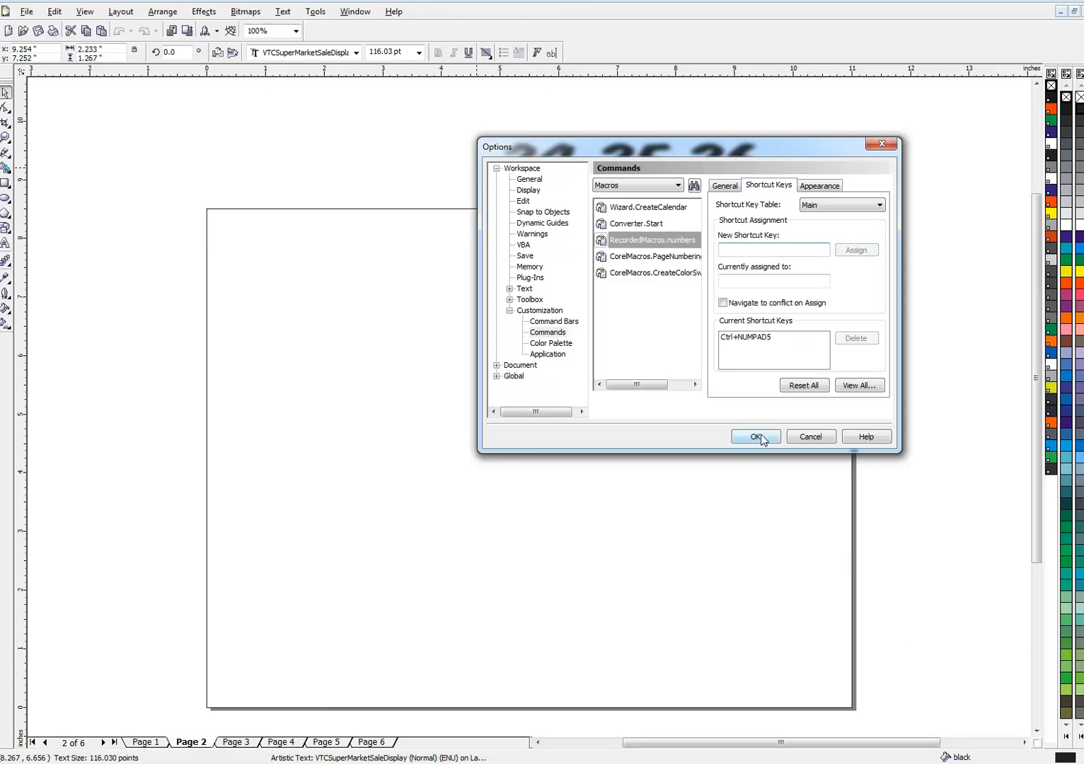
{"action": "left_click", "coordinate": [755, 437]}
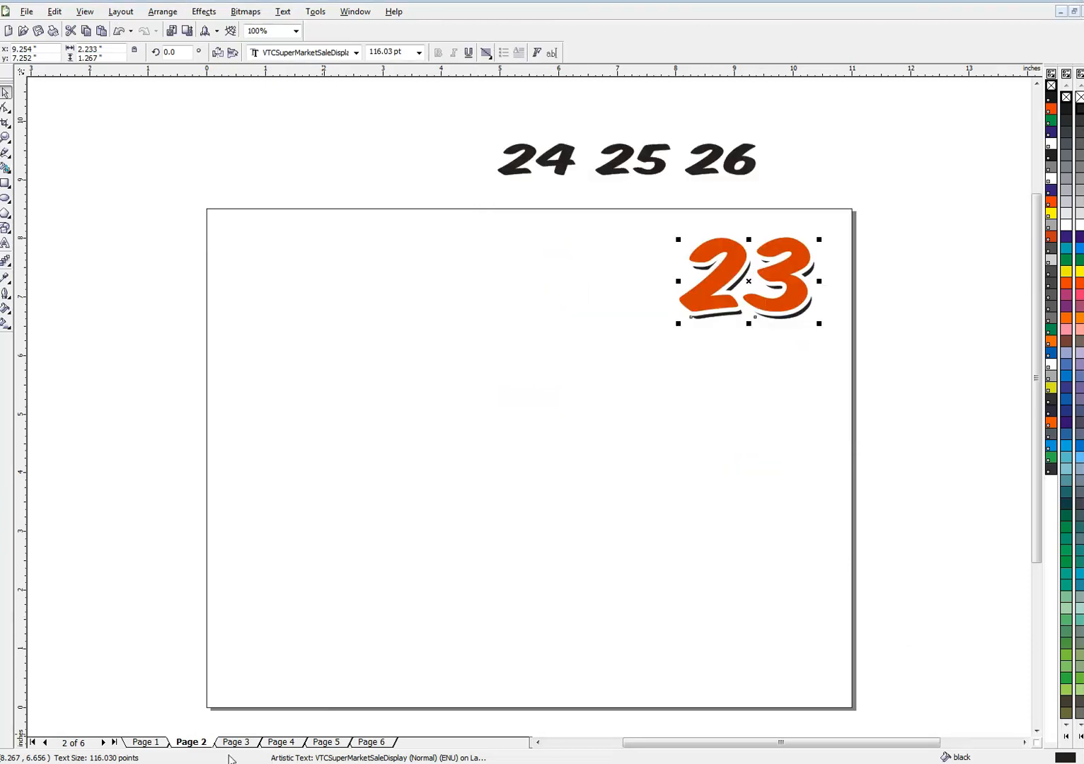
Make 24 and 25 orange shadowed top-right numbers on Pages 3–4, then select 26 on Page 5.
{"action": "left_click", "coordinate": [235, 742]}
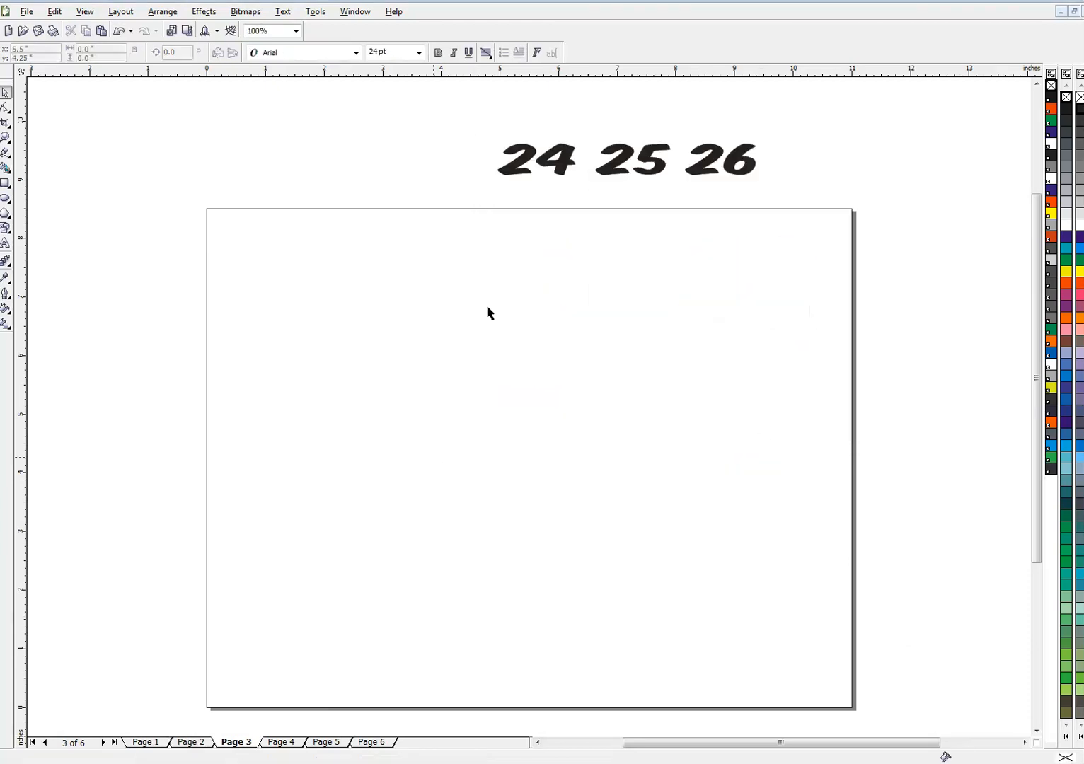
{"action": "left_click", "coordinate": [536, 160]}
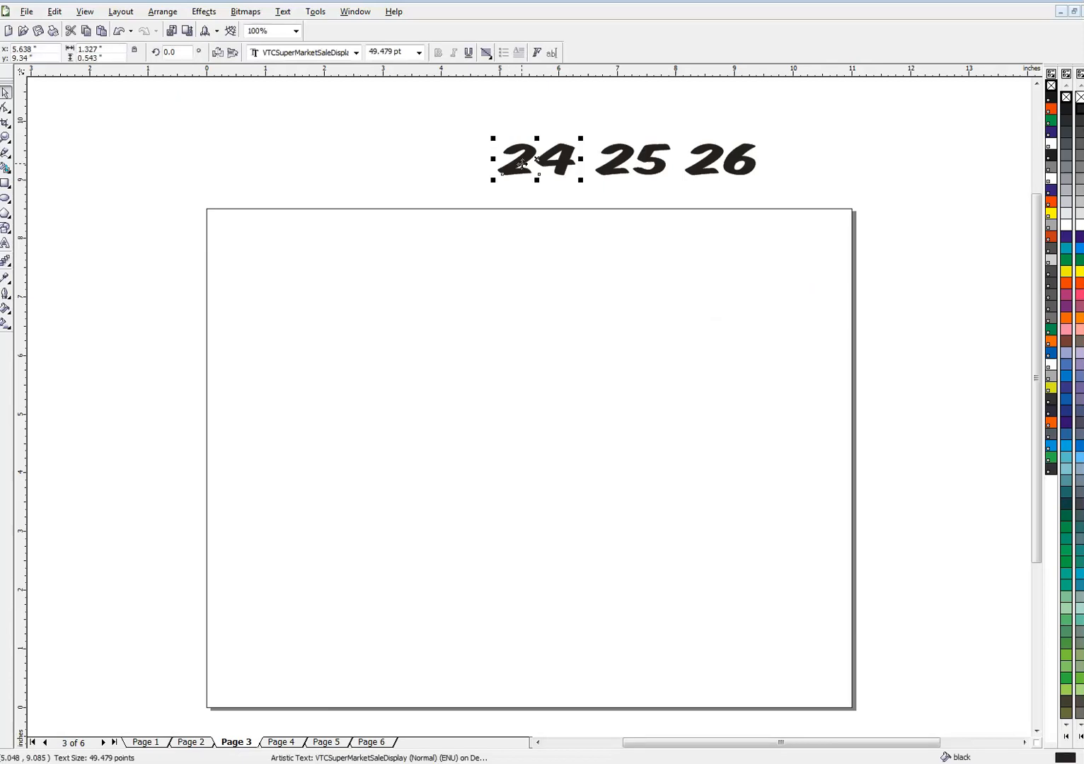
{"action": "left_click_drag", "start_coordinate": [536, 159], "coordinate": [748, 281]}
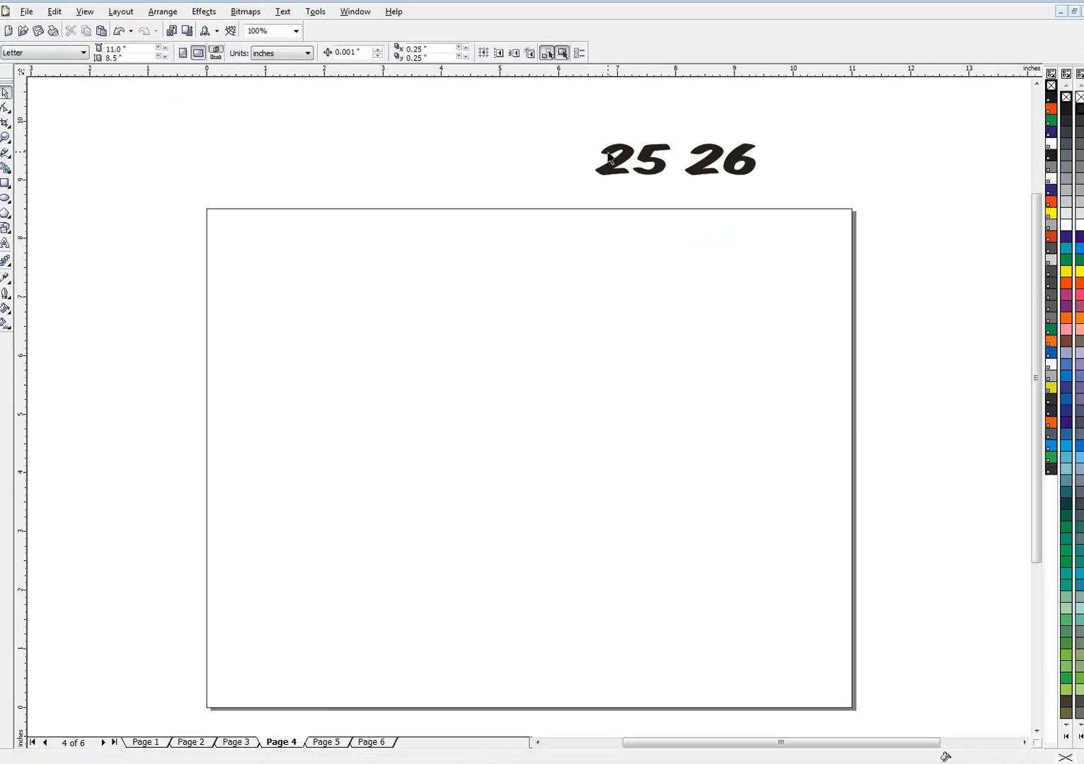
{"action": "left_click", "coordinate": [633, 161]}
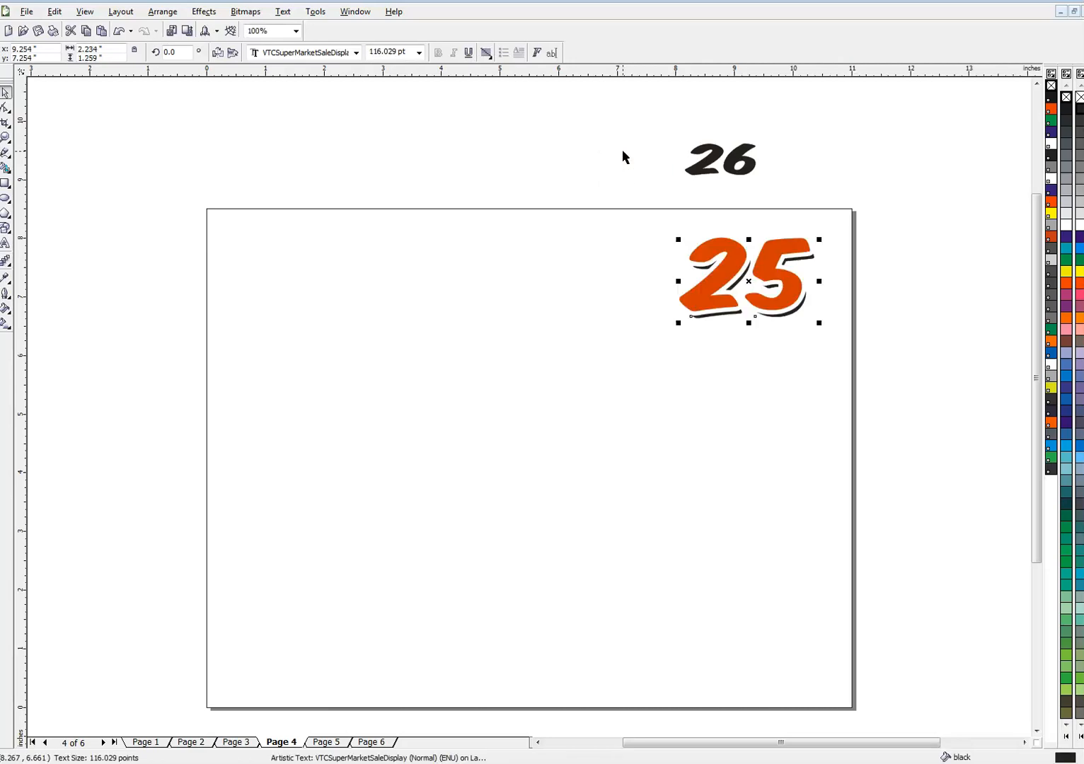
{"action": "left_click", "coordinate": [326, 742]}
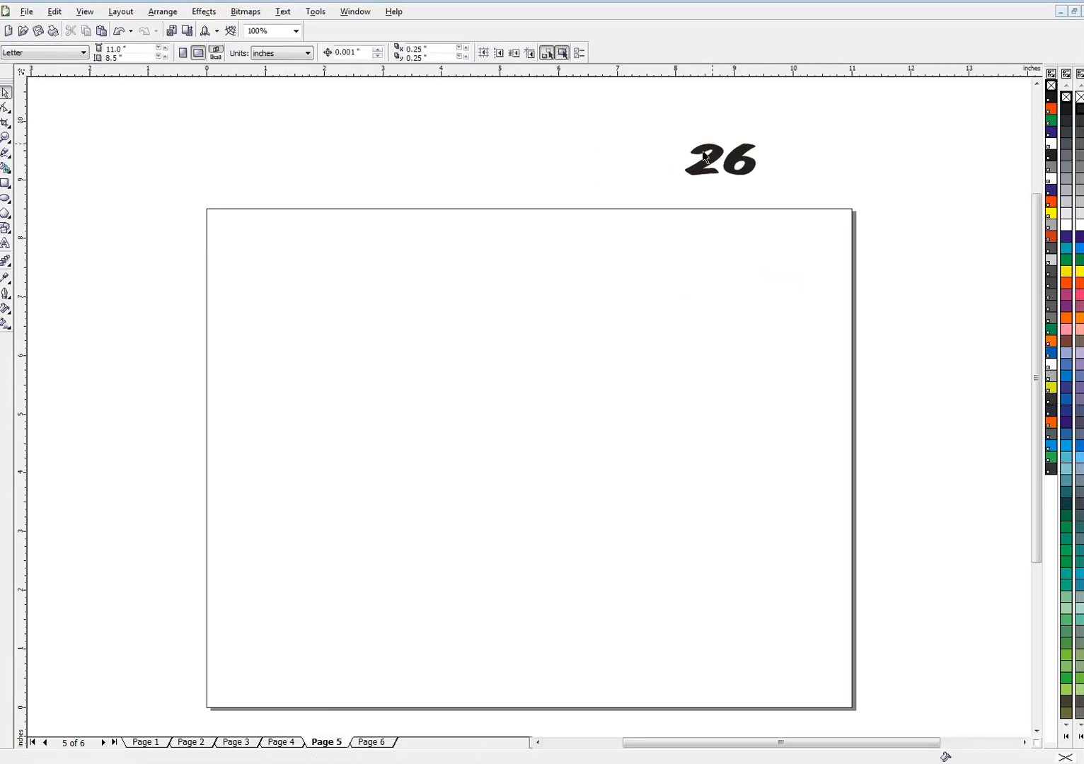
{"action": "left_click", "coordinate": [719, 159]}
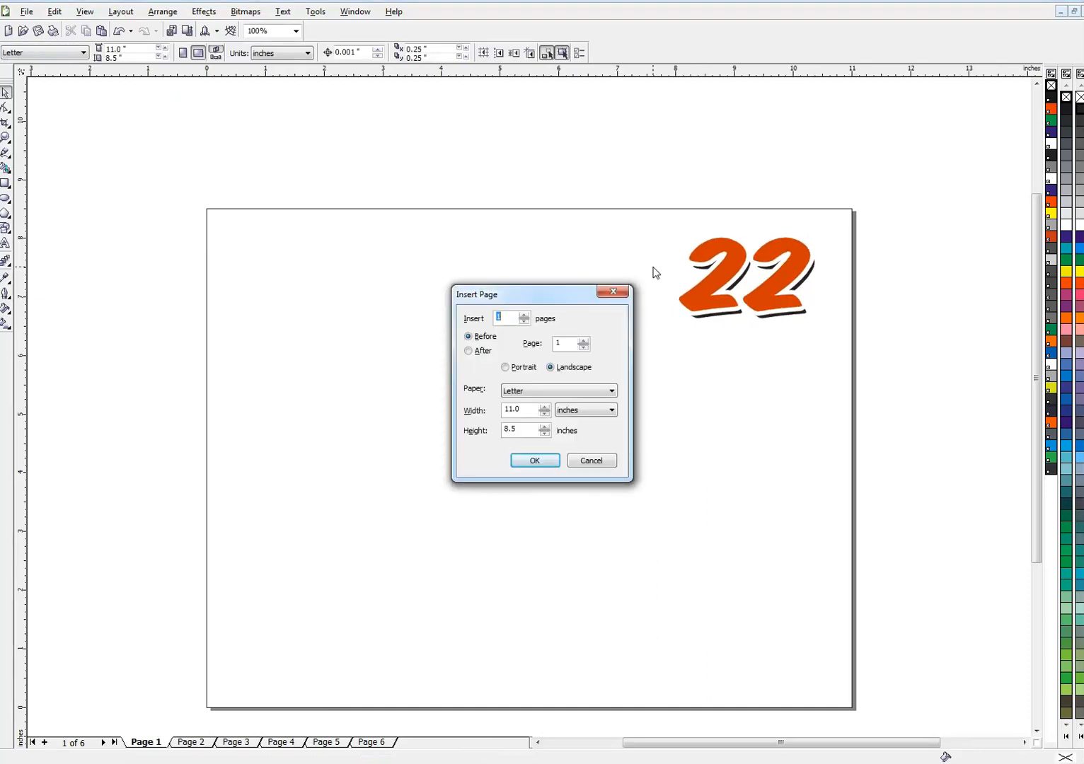
{"action": "mouse_move", "coordinate": [645, 386]}
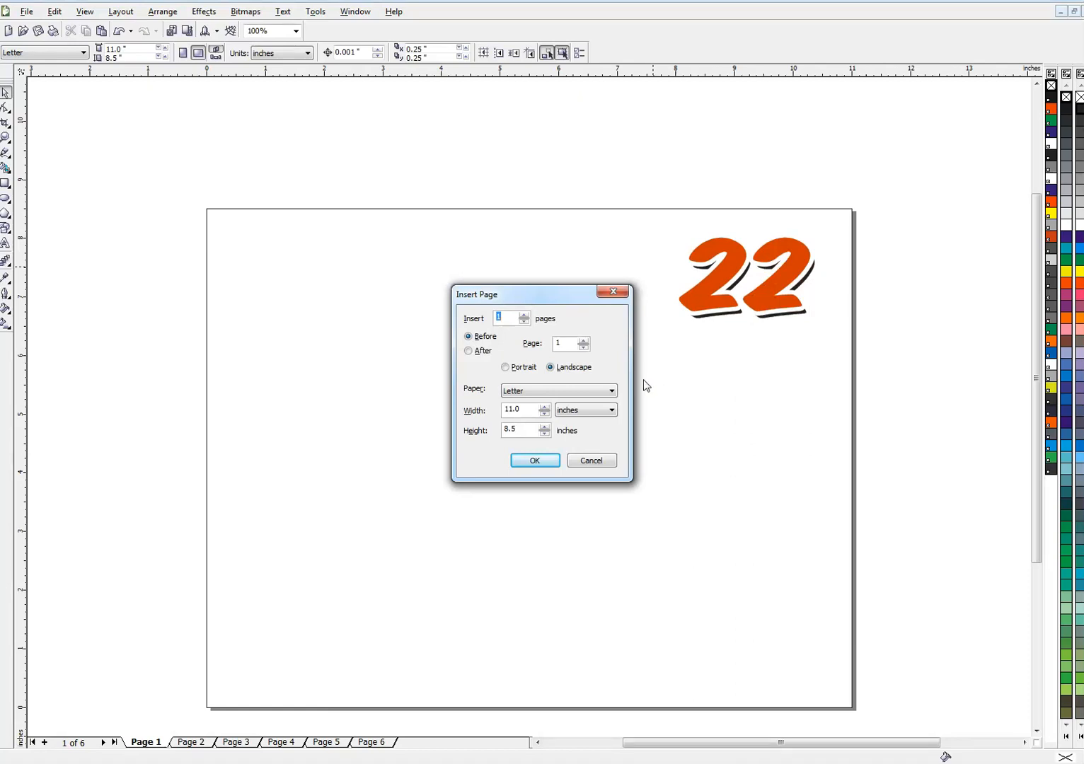
Cancel the Insert Page dialog so the document keeps six pages.
{"action": "left_click", "coordinate": [591, 460]}
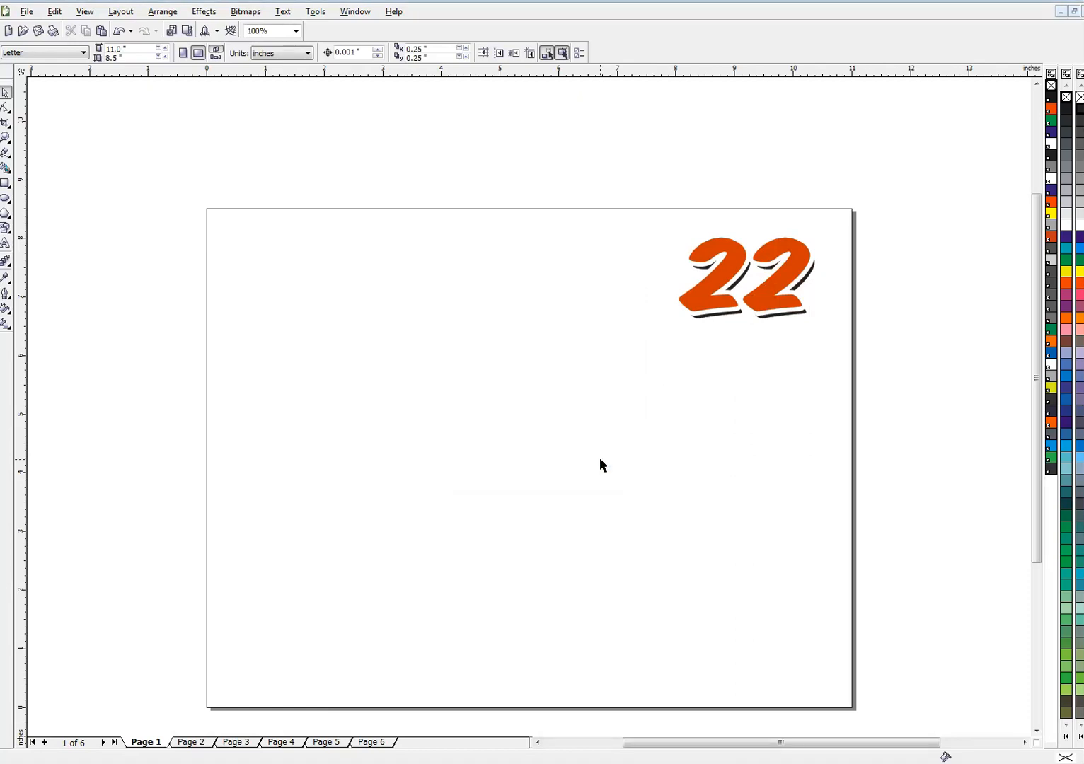